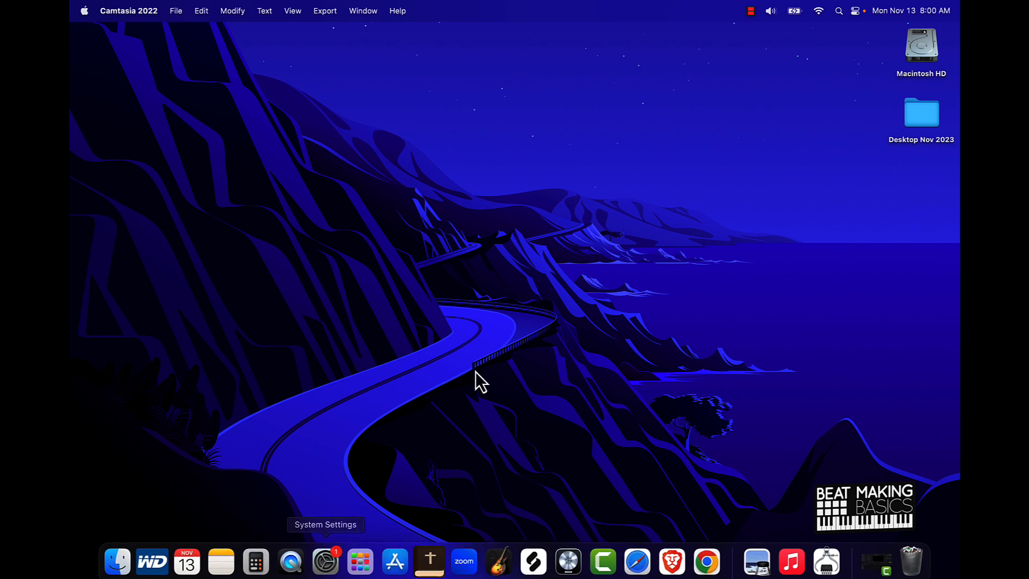
{"action": "mouse_move", "coordinate": [474, 468]}
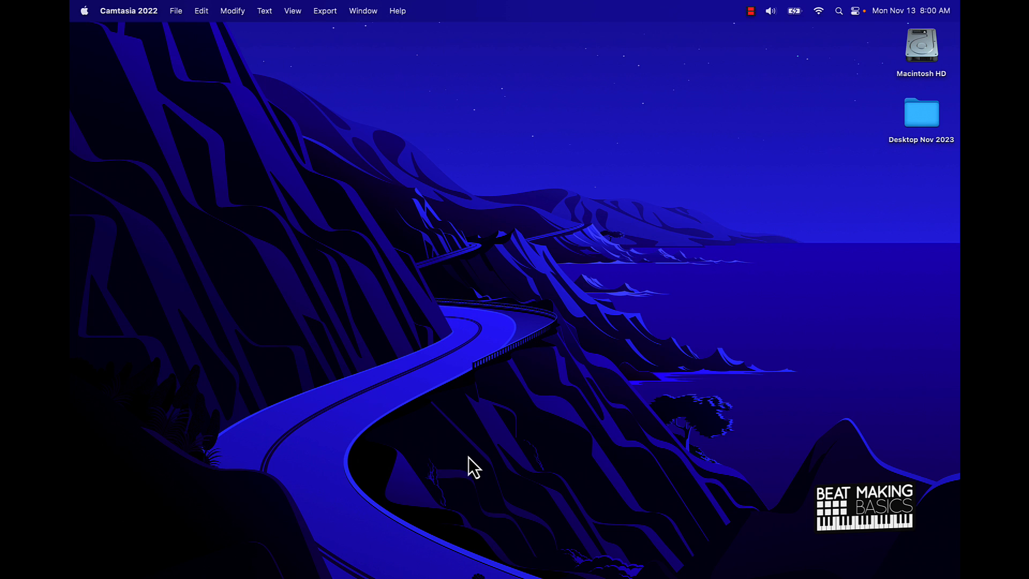
{"action": "mouse_move", "coordinate": [341, 322]}
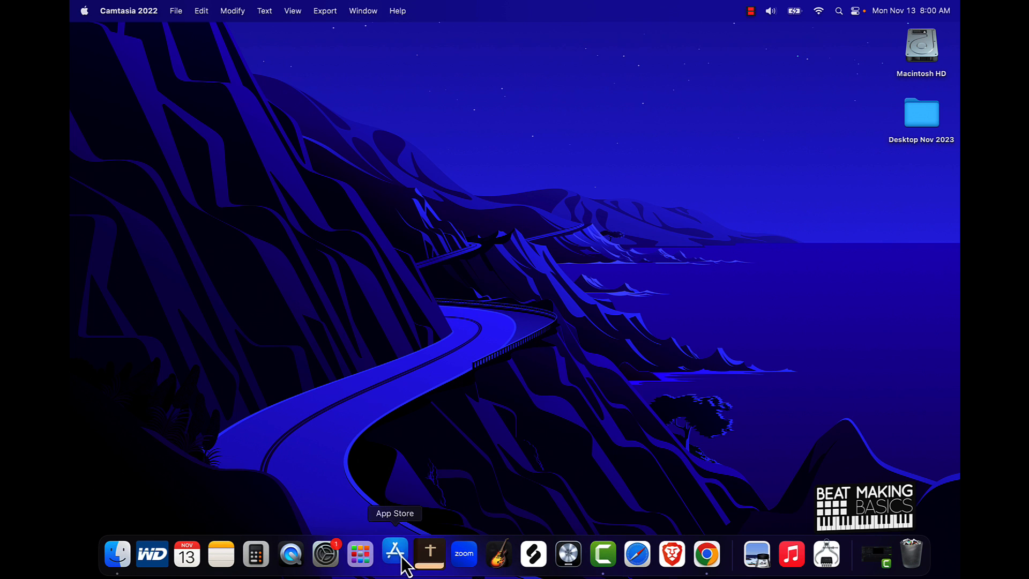
- Check the App Store's list of recently updated apps, then close the App Store
{"action": "left_click", "coordinate": [394, 554]}
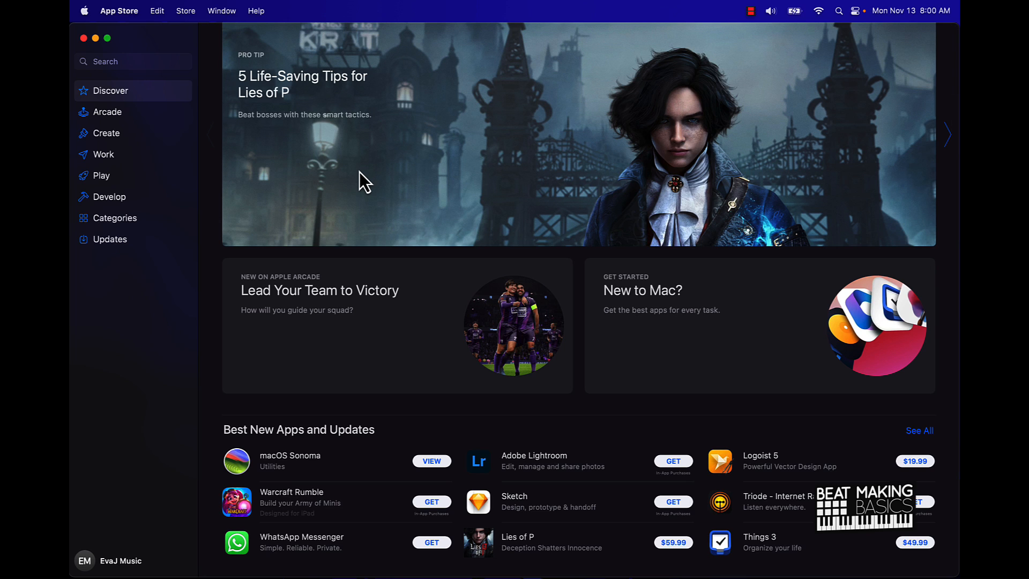
{"action": "left_click", "coordinate": [111, 239]}
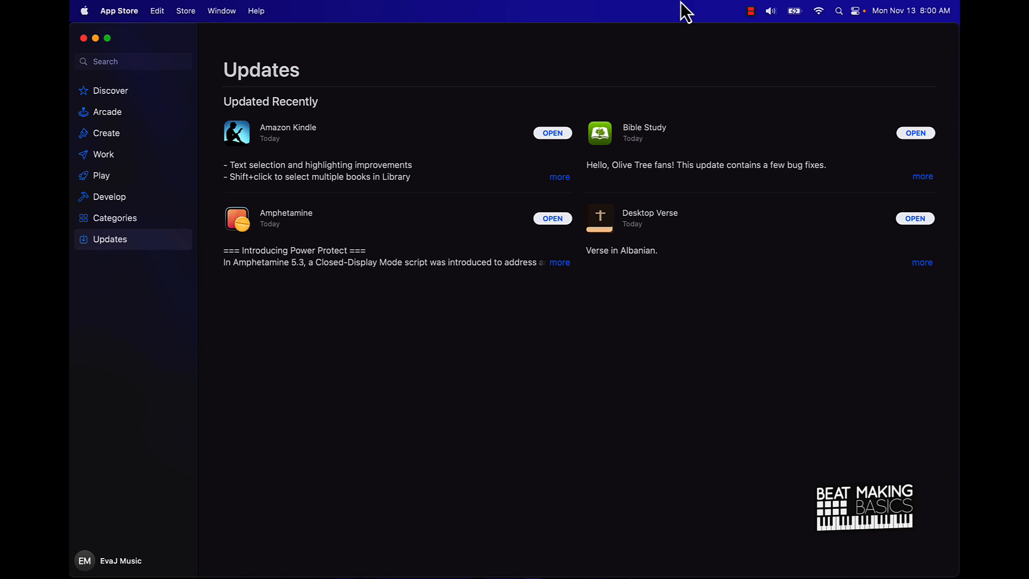
{"action": "mouse_move", "coordinate": [275, 401]}
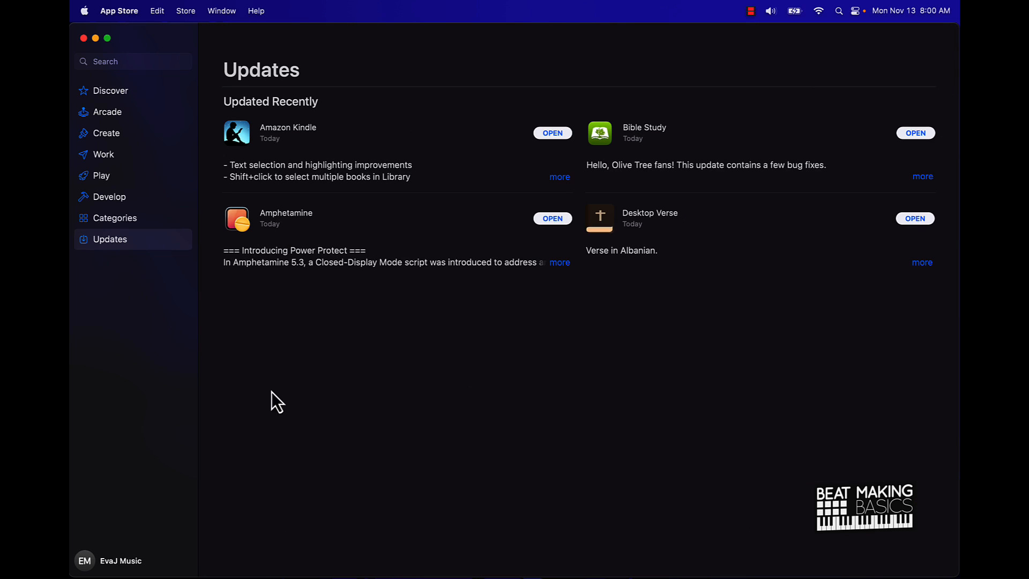
{"action": "mouse_move", "coordinate": [463, 287]}
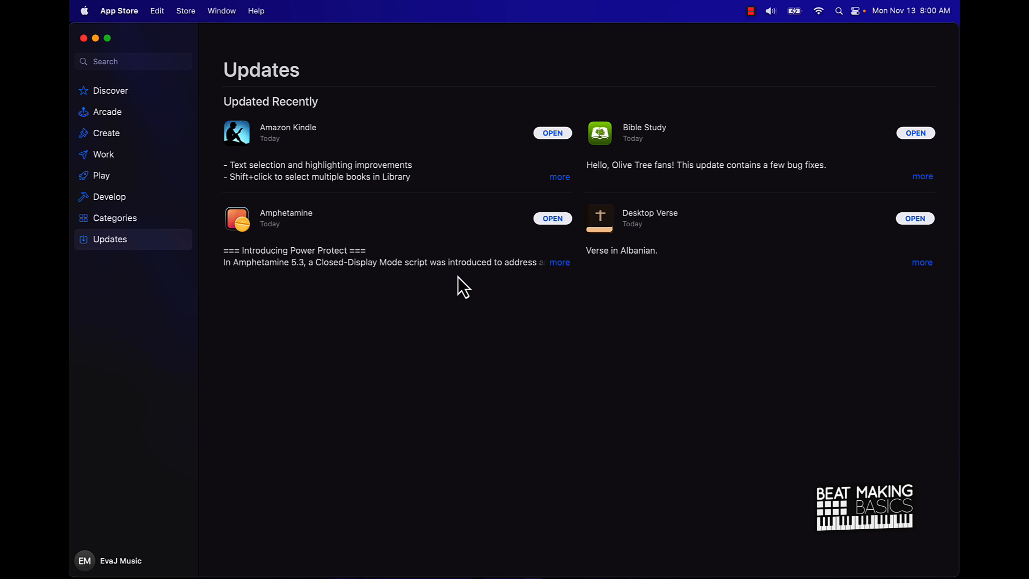
{"action": "mouse_move", "coordinate": [83, 47]}
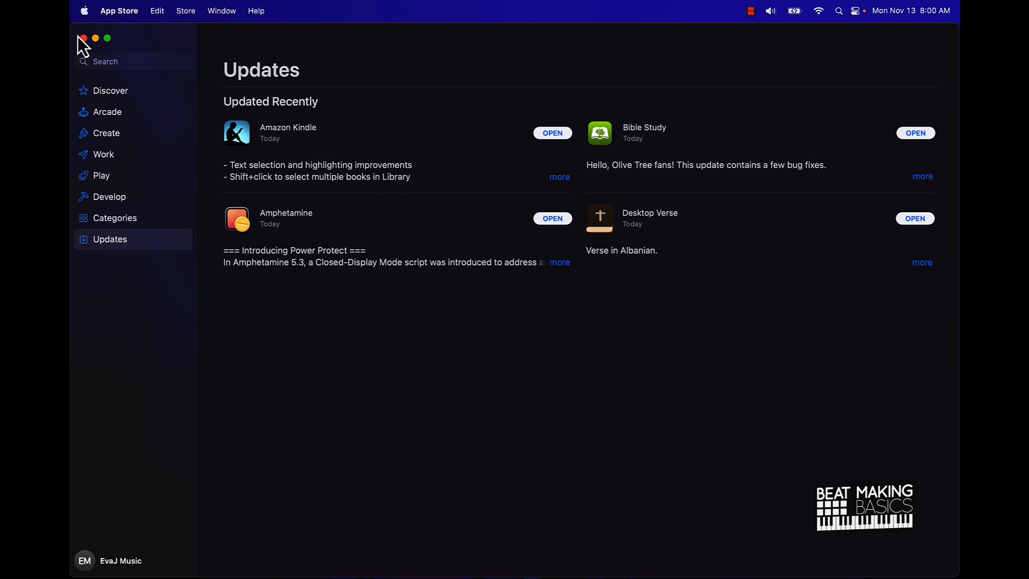
{"action": "left_click", "coordinate": [84, 11]}
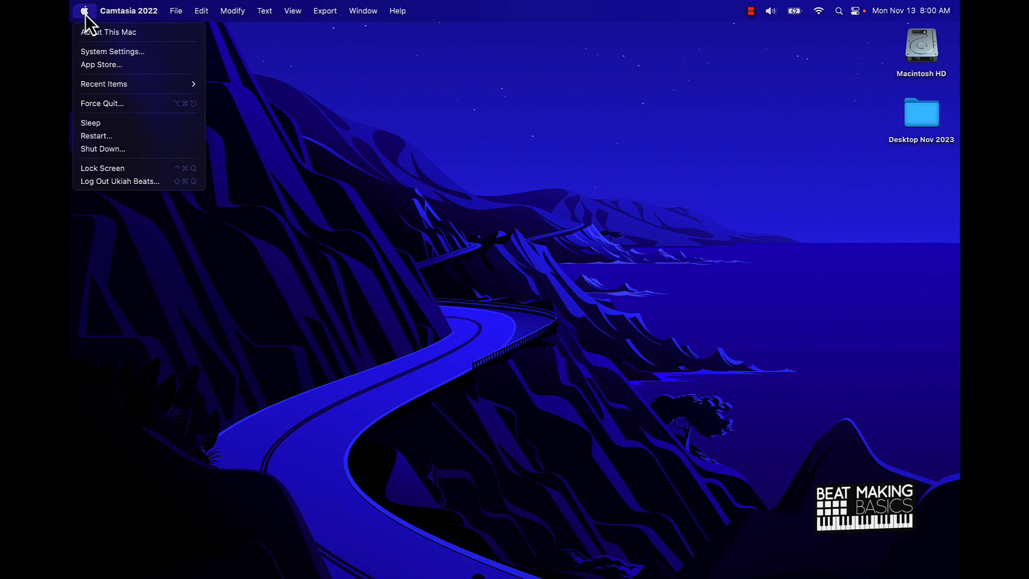
{"action": "mouse_move", "coordinate": [93, 34]}
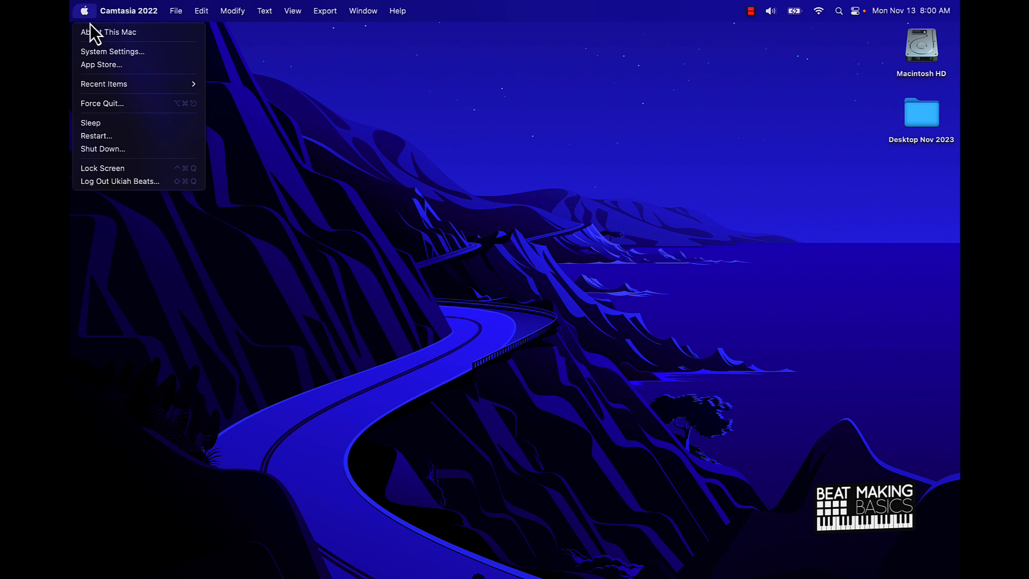
- Go to System Settings > General > Software Update
{"action": "left_click", "coordinate": [113, 52]}
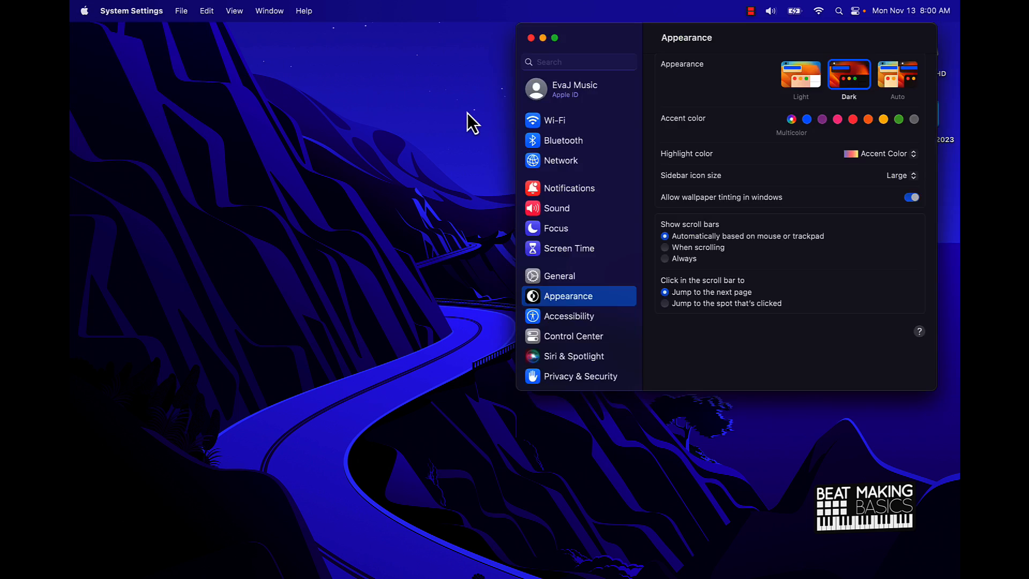
{"action": "left_click", "coordinate": [568, 311]}
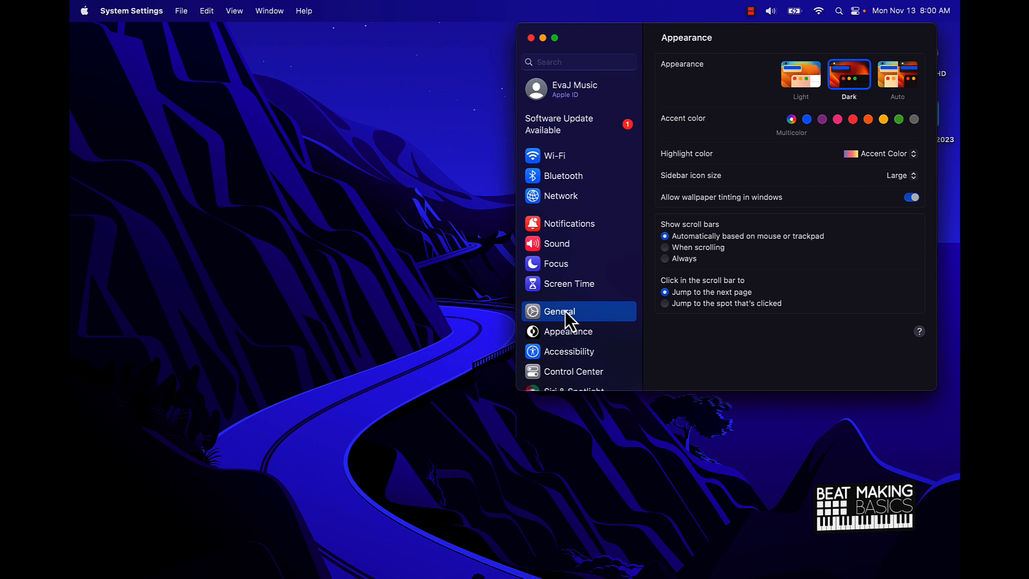
{"action": "left_click", "coordinate": [559, 310]}
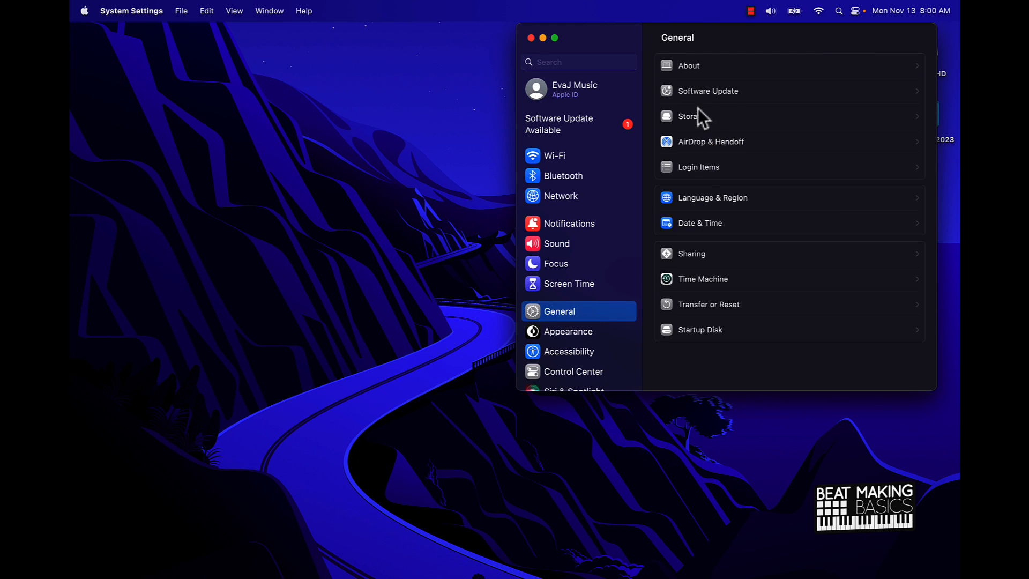
{"action": "left_click", "coordinate": [709, 90]}
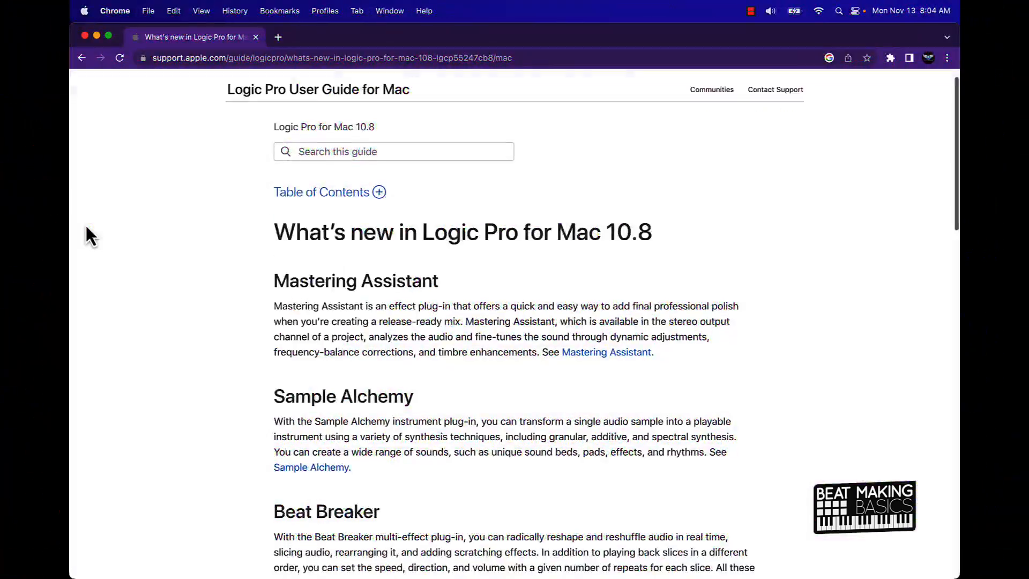
{"action": "scroll", "scroll_direction": "down", "scroll_amount": 3}
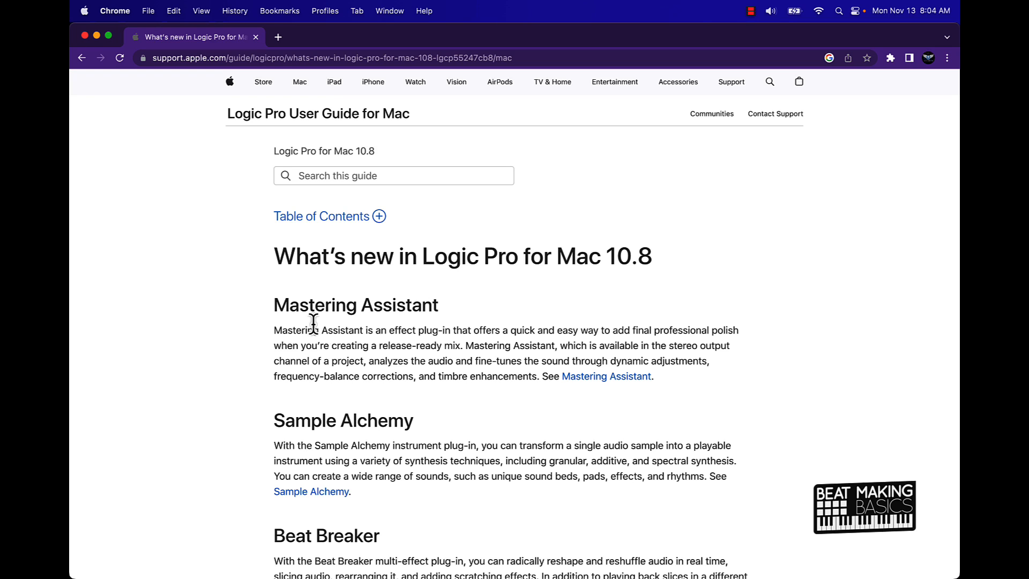
{"action": "mouse_move", "coordinate": [392, 337]}
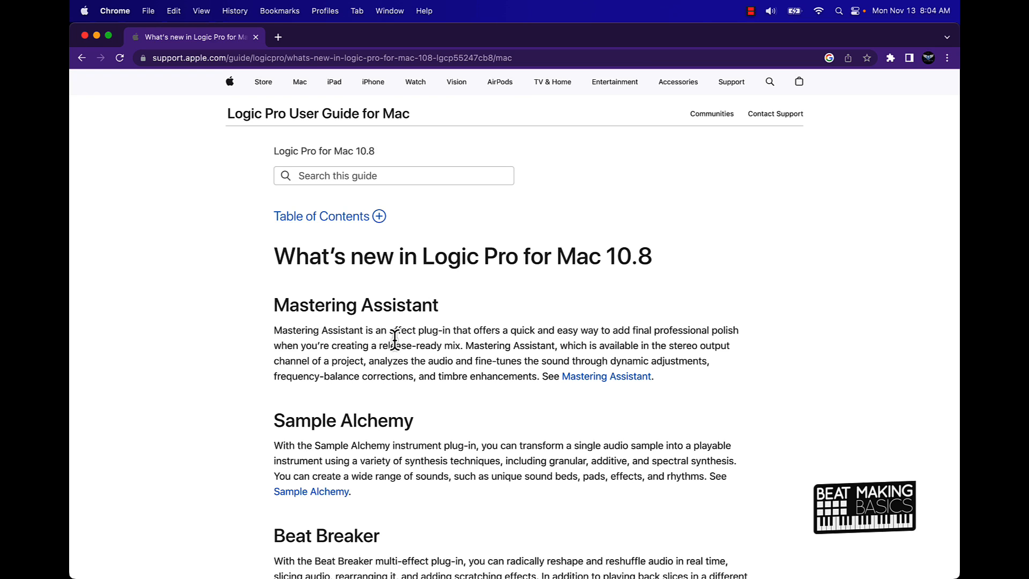
{"action": "mouse_move", "coordinate": [566, 347]}
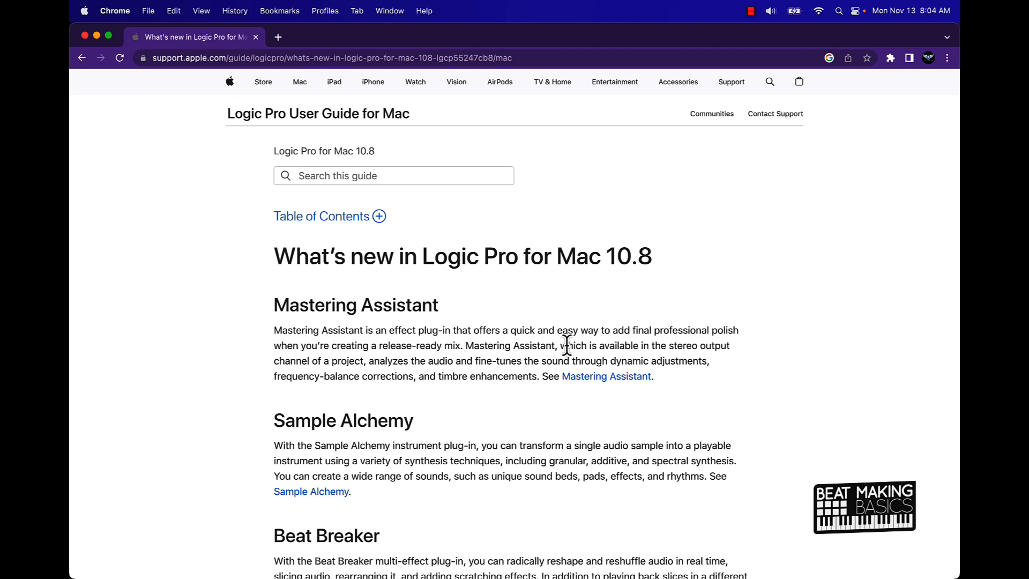
{"action": "mouse_move", "coordinate": [689, 366]}
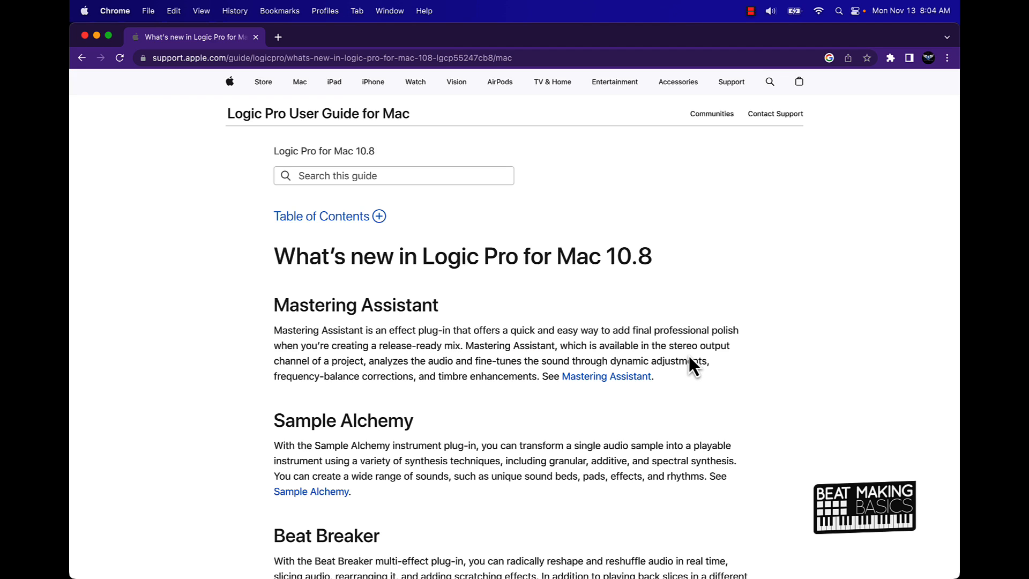
{"action": "mouse_move", "coordinate": [752, 233]}
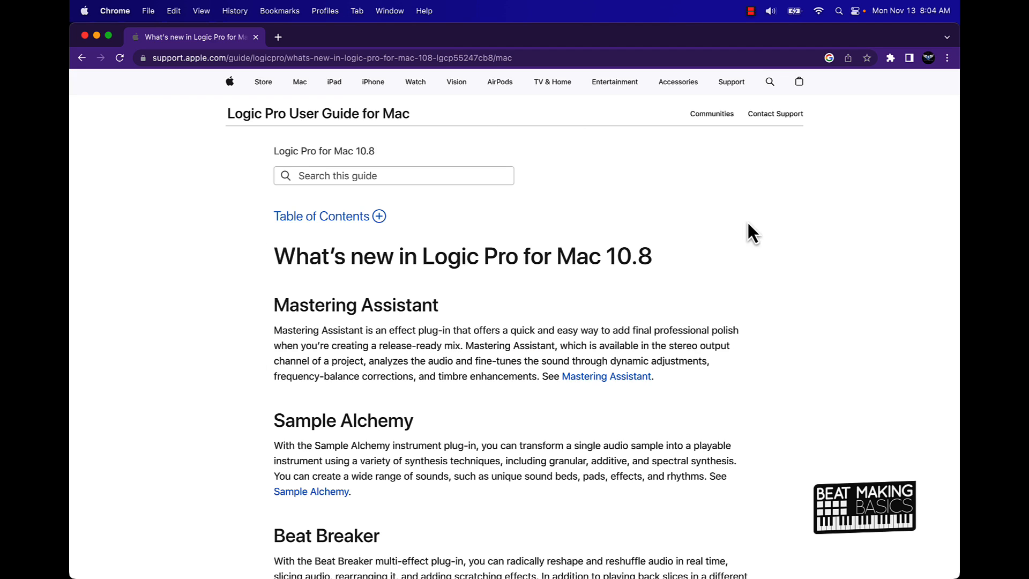
{"action": "mouse_move", "coordinate": [485, 175]}
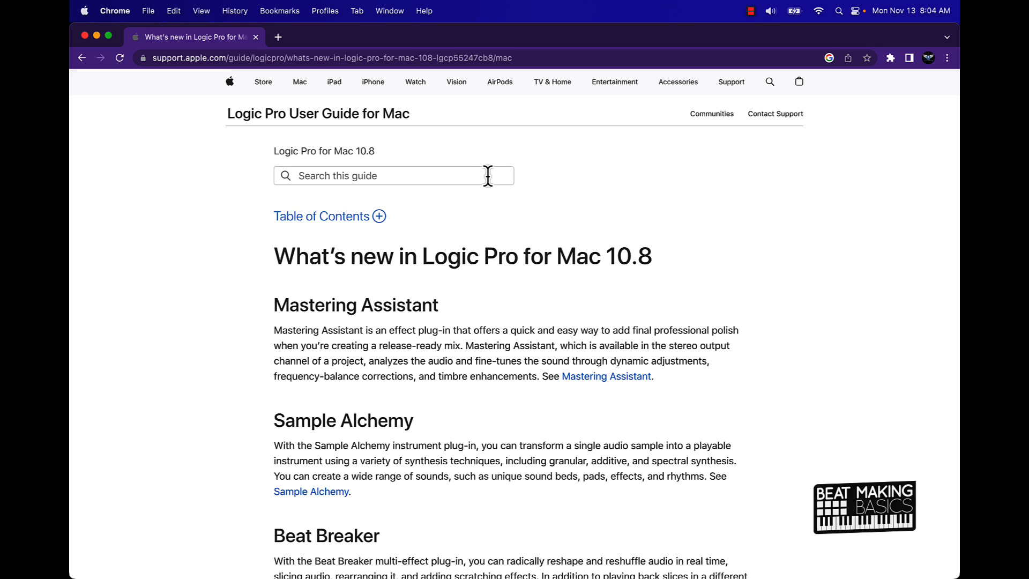
{"action": "mouse_move", "coordinate": [565, 352]}
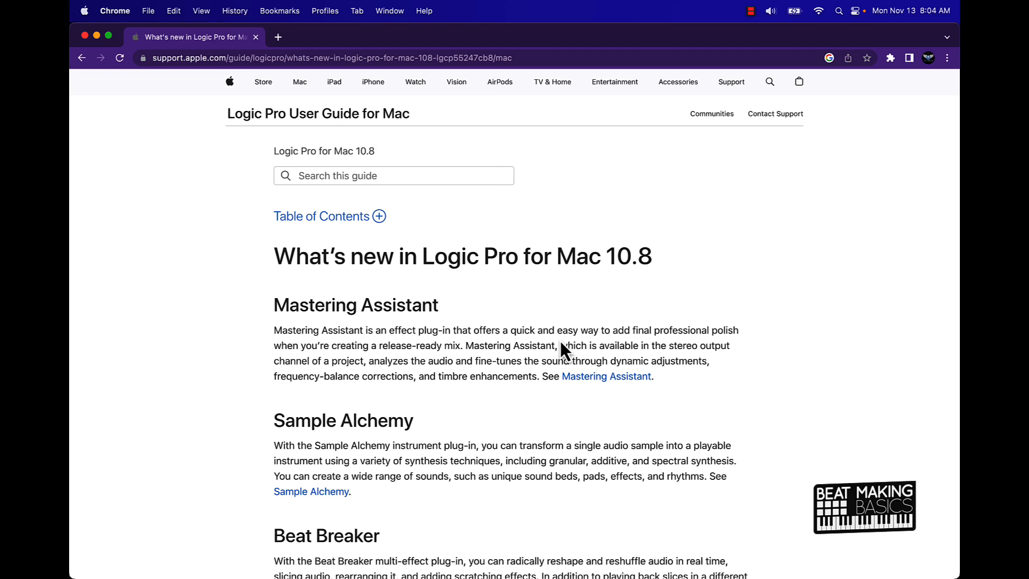
{"action": "mouse_move", "coordinate": [471, 255]}
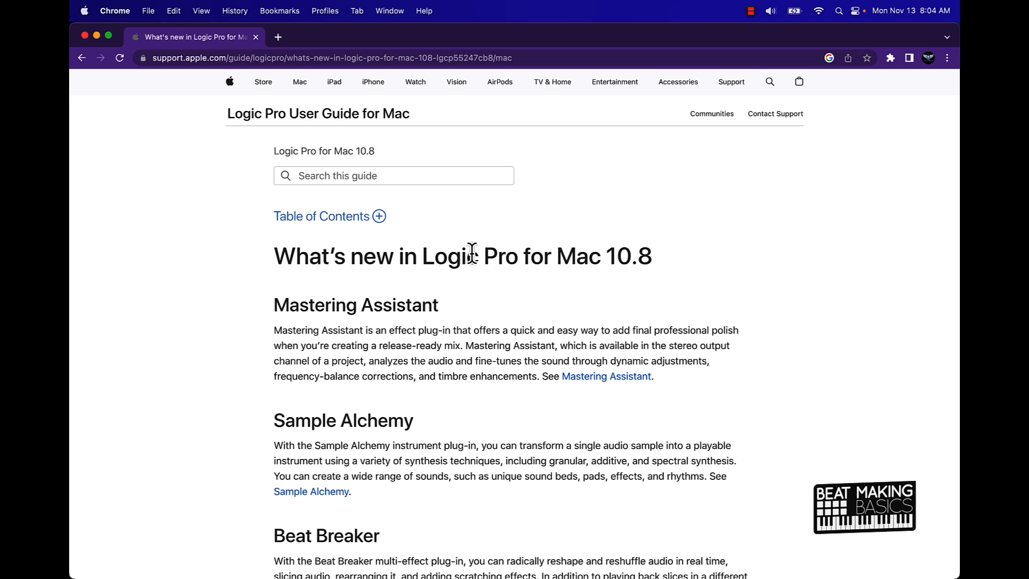
{"action": "scroll", "scroll_direction": "down", "scroll_amount": 3}
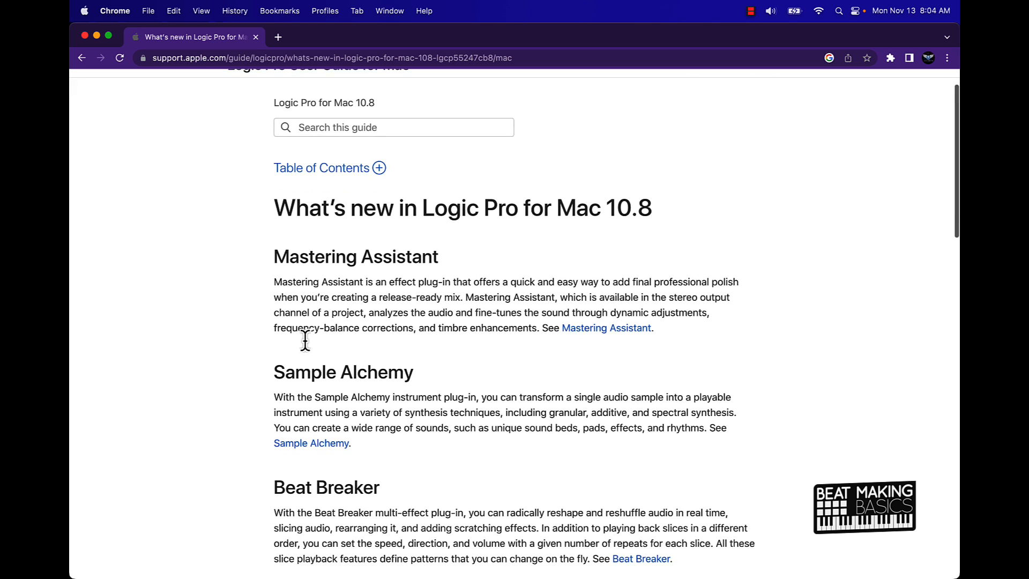
{"action": "scroll", "scroll_direction": "down", "scroll_amount": 3}
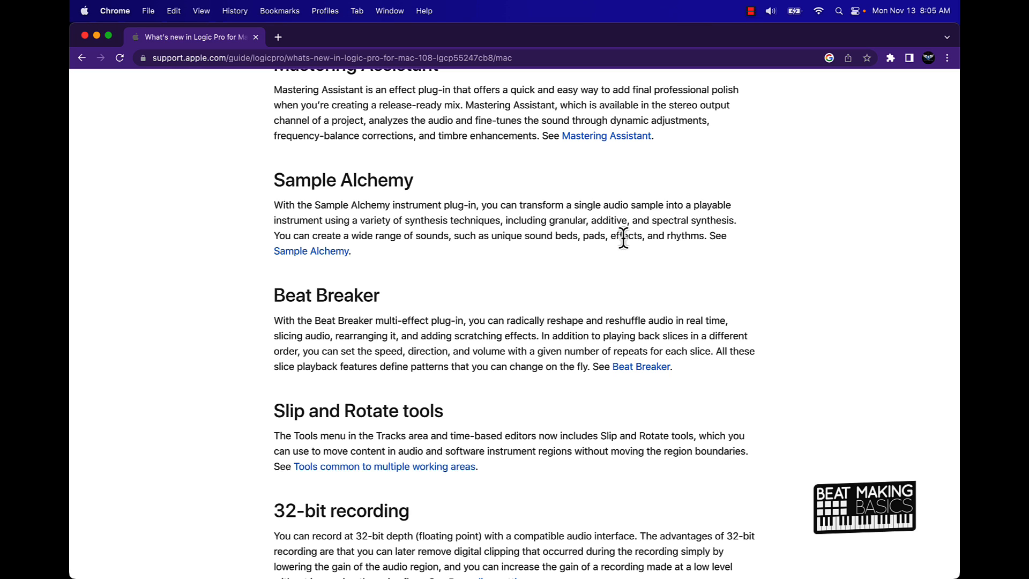
{"action": "mouse_move", "coordinate": [536, 267]}
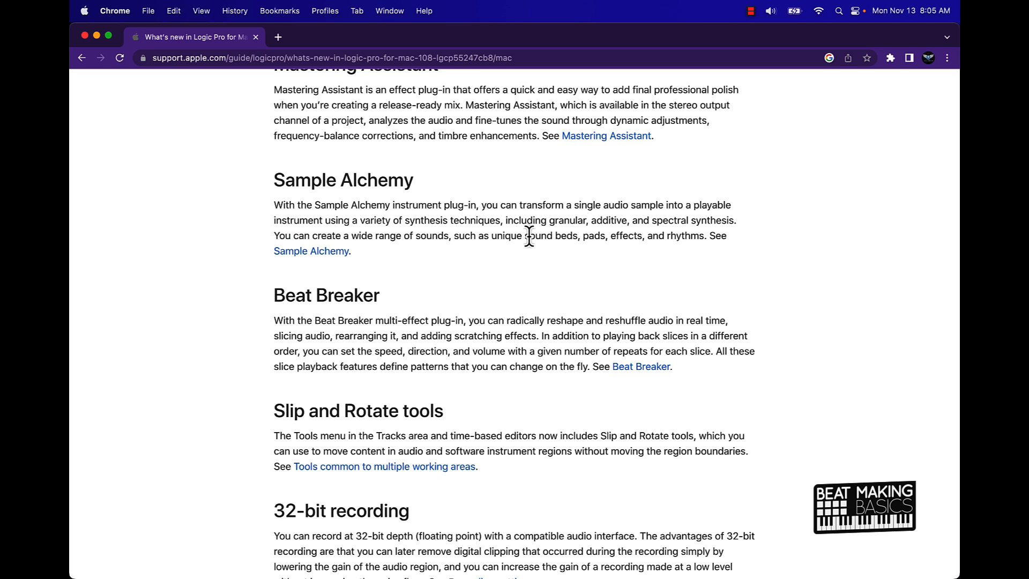
{"action": "scroll", "scroll_direction": "down", "scroll_amount": 3}
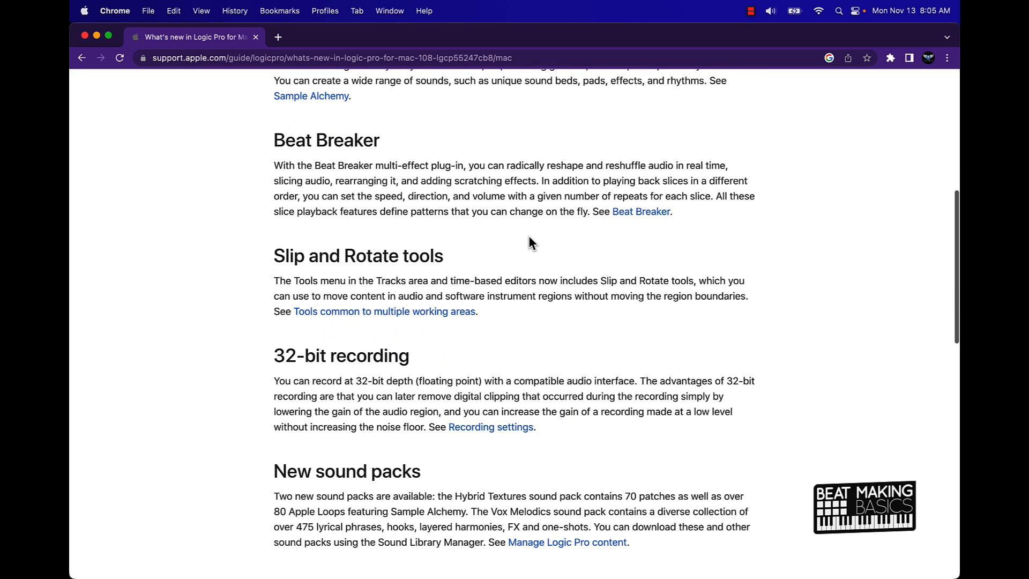
{"action": "mouse_move", "coordinate": [284, 180]}
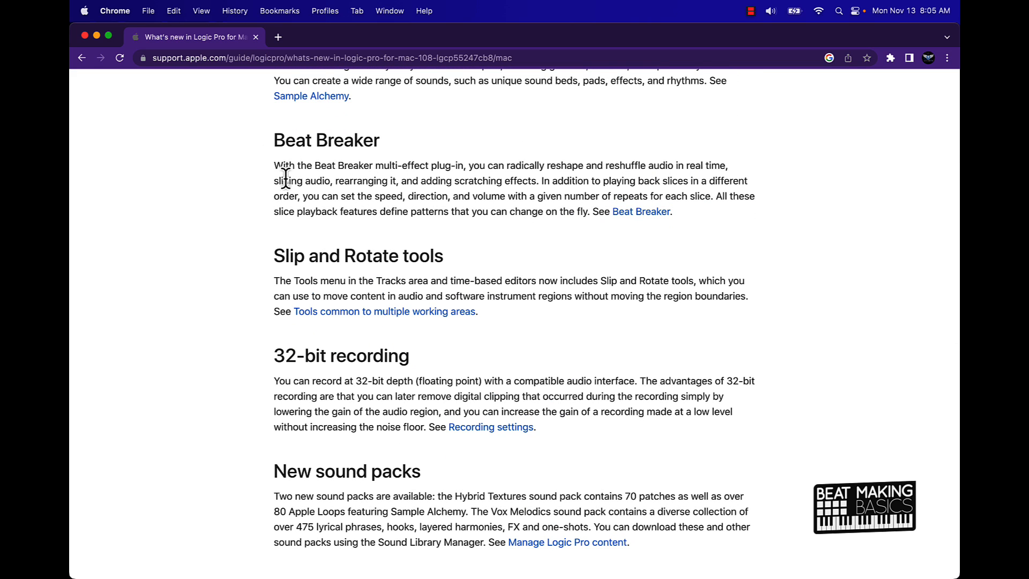
{"action": "mouse_move", "coordinate": [376, 189]}
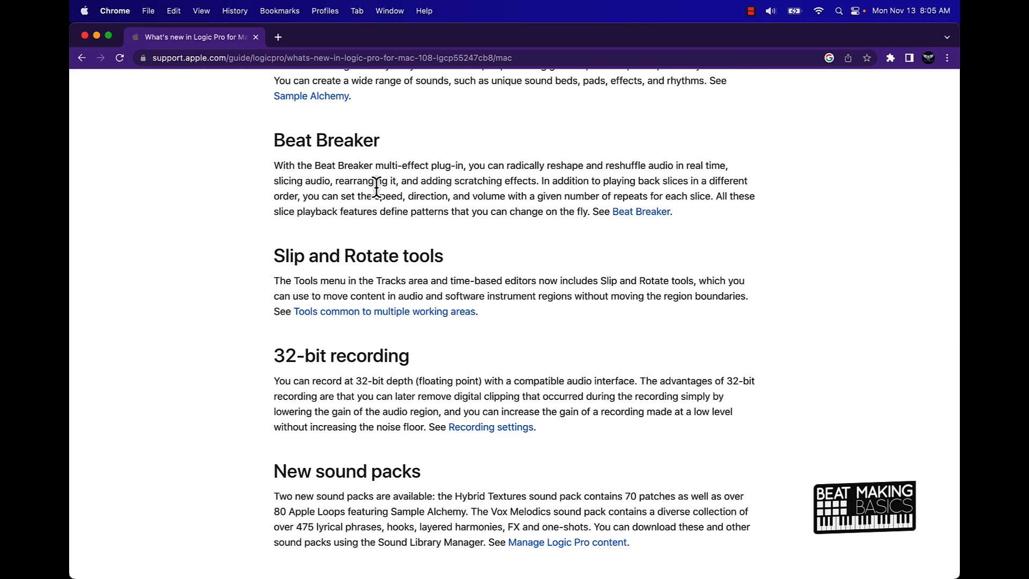
{"action": "mouse_move", "coordinate": [467, 201]}
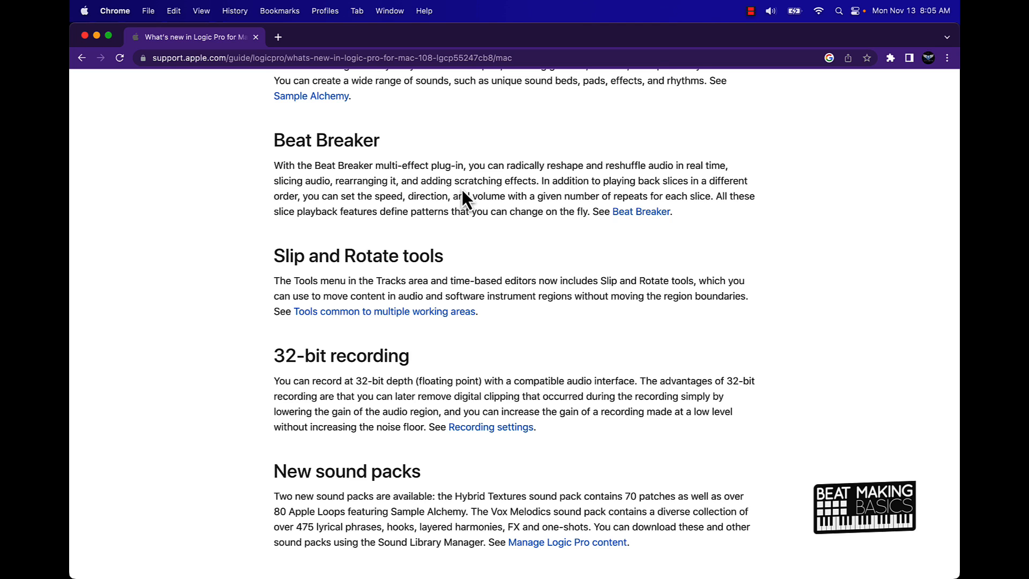
{"action": "mouse_move", "coordinate": [631, 188]}
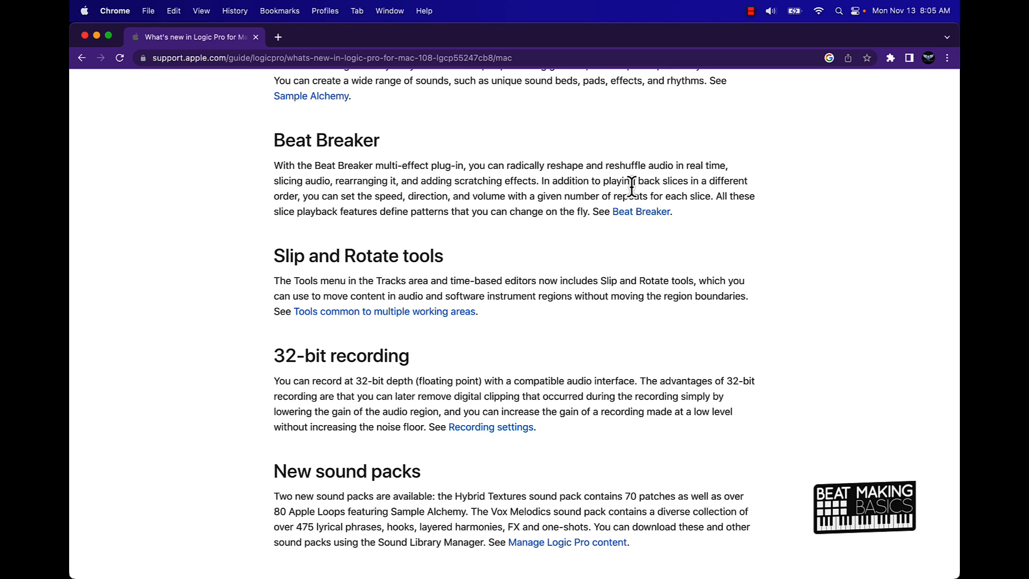
{"action": "mouse_move", "coordinate": [537, 127]}
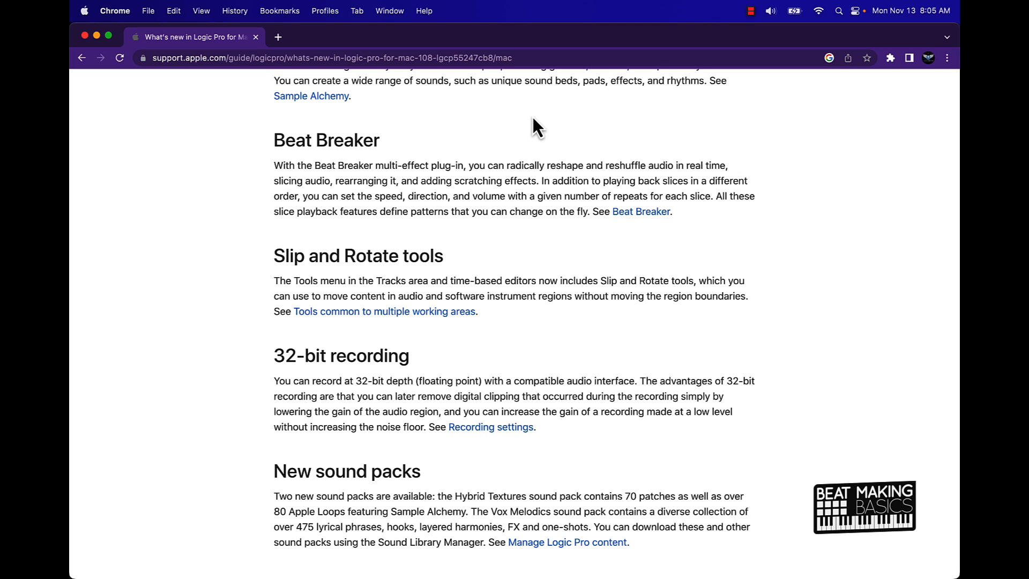
{"action": "scroll", "scroll_direction": "up", "scroll_amount": 3}
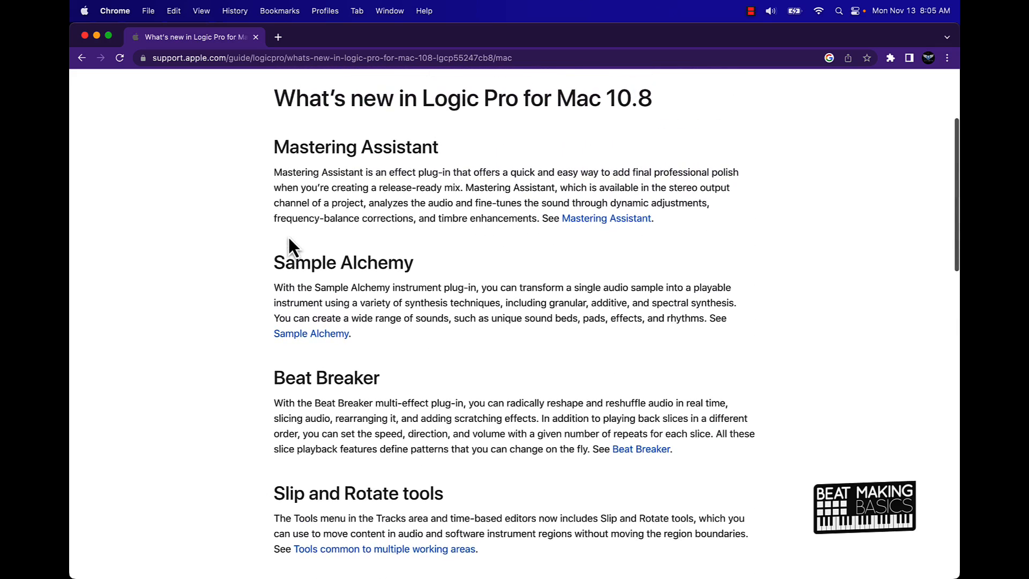
{"action": "scroll", "scroll_direction": "down", "scroll_amount": 3}
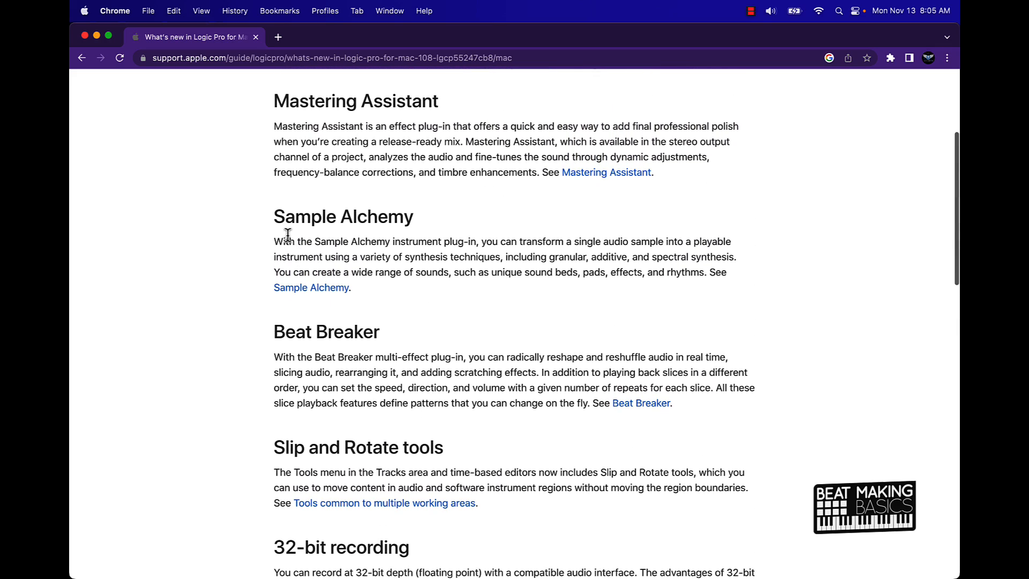
{"action": "scroll", "scroll_direction": "down", "scroll_amount": 3}
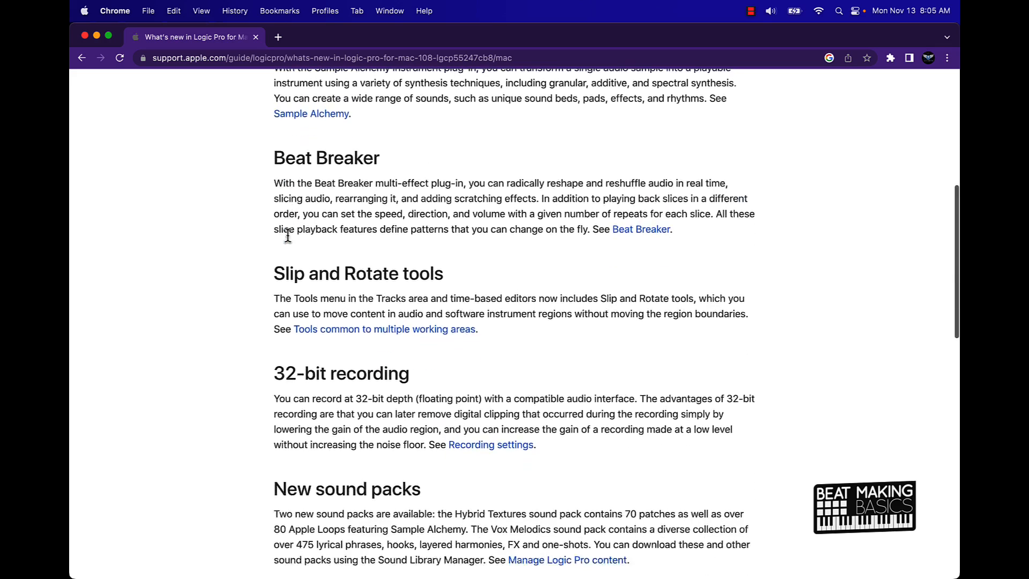
{"action": "scroll", "scroll_direction": "down", "scroll_amount": 3}
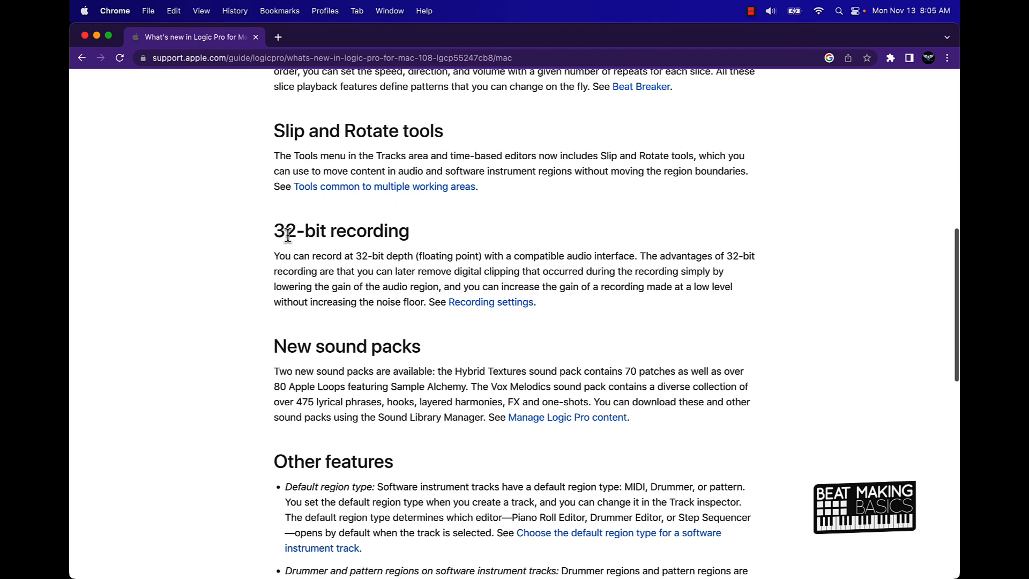
{"action": "mouse_move", "coordinate": [303, 166]}
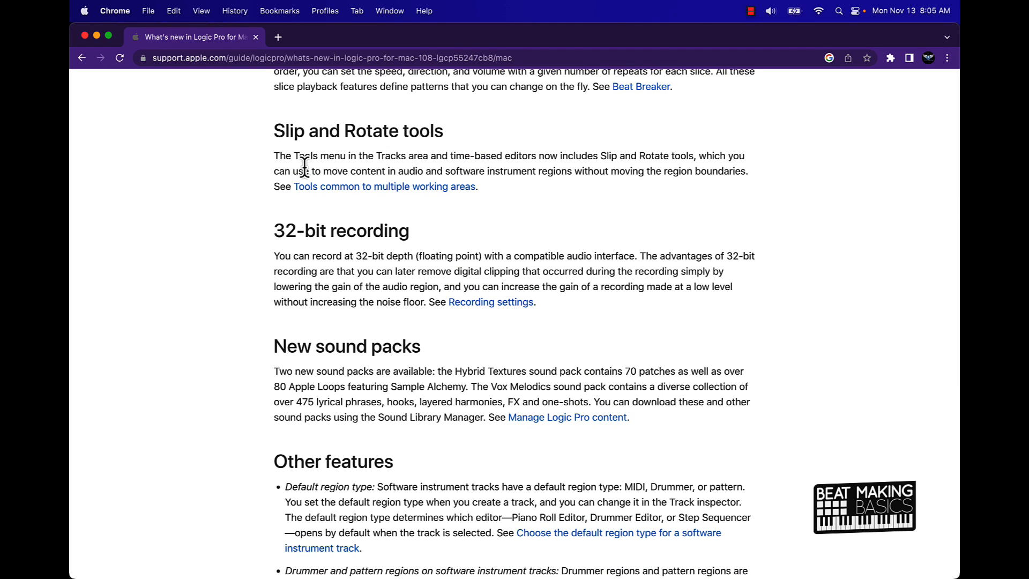
{"action": "mouse_move", "coordinate": [427, 172]}
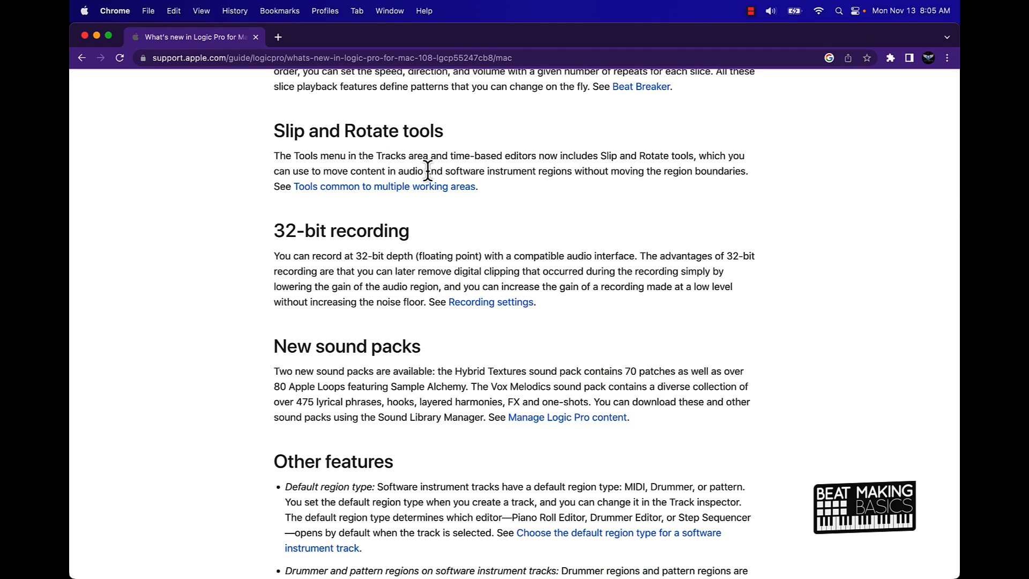
{"action": "mouse_move", "coordinate": [577, 191]}
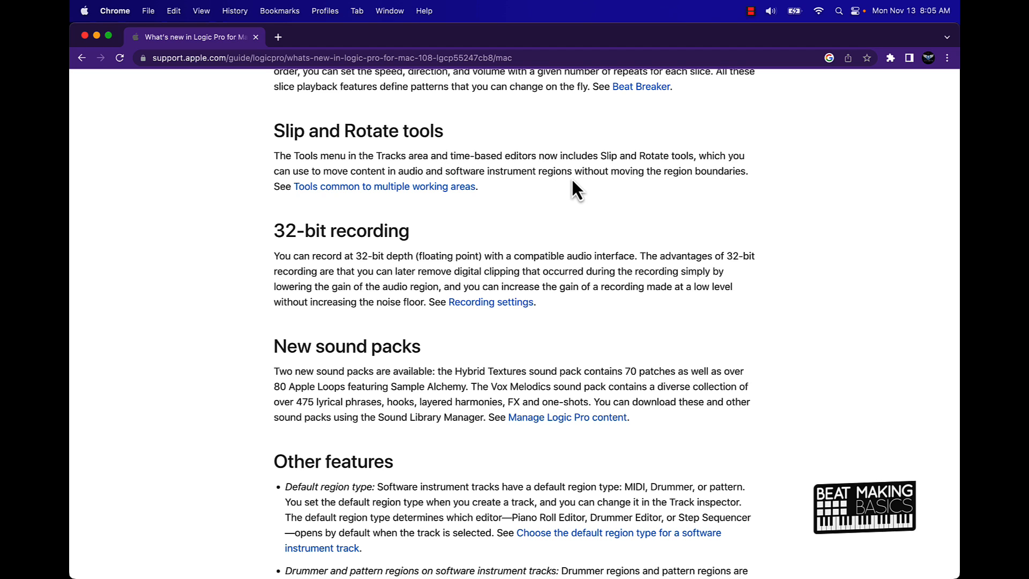
{"action": "mouse_move", "coordinate": [649, 172]}
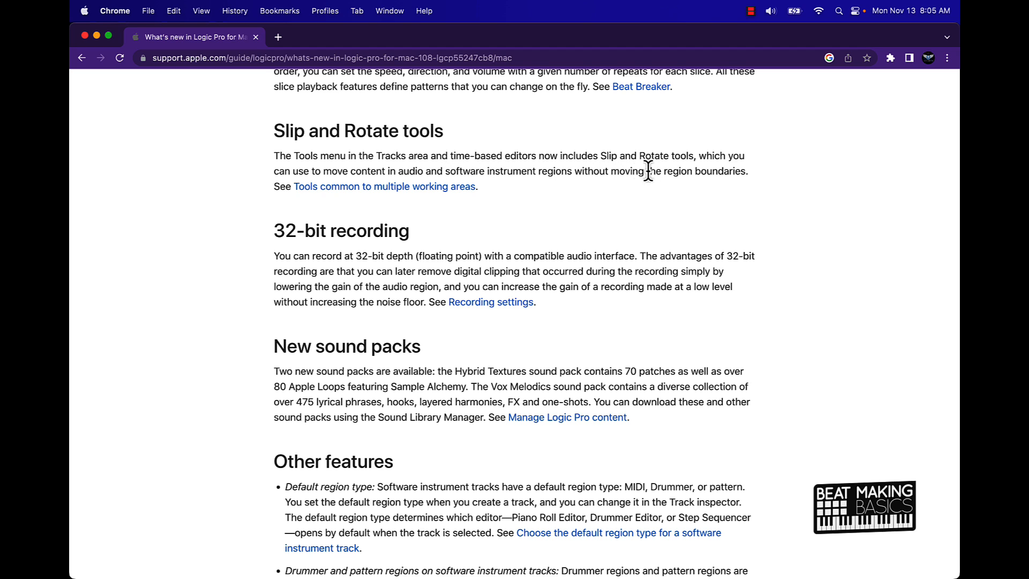
{"action": "mouse_move", "coordinate": [412, 192]}
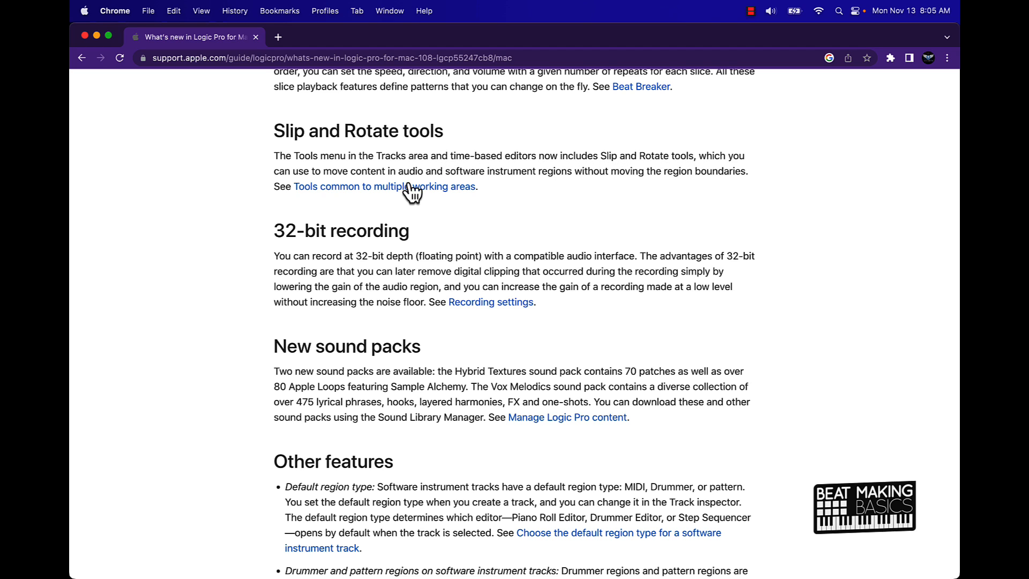
{"action": "mouse_move", "coordinate": [390, 190]}
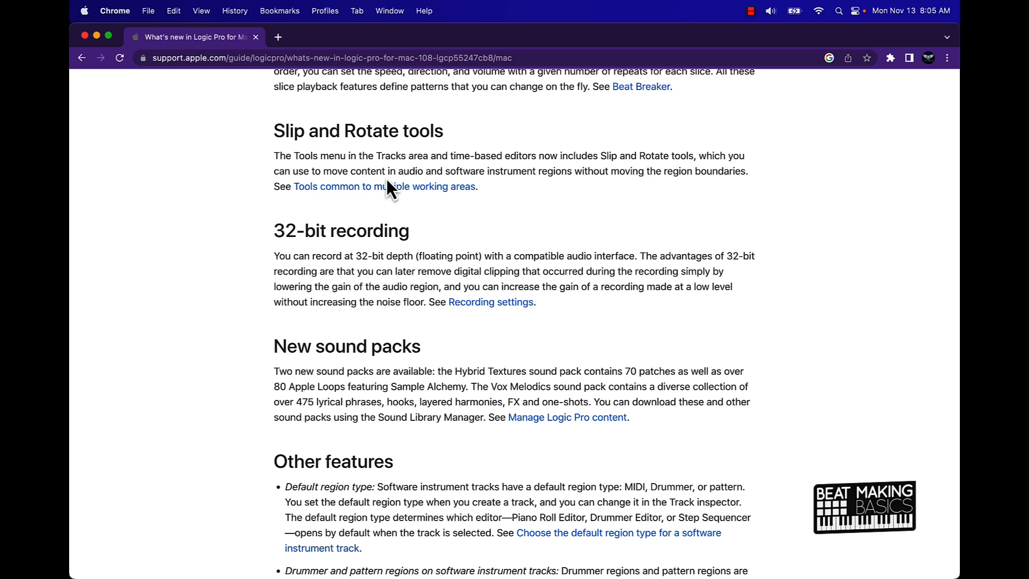
{"action": "mouse_move", "coordinate": [436, 191]}
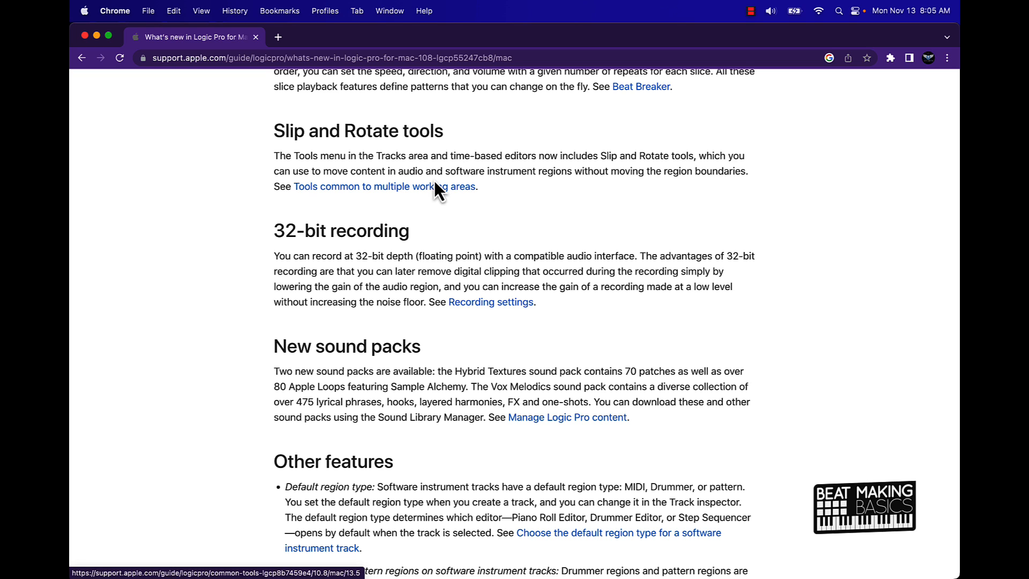
{"action": "mouse_move", "coordinate": [598, 173]}
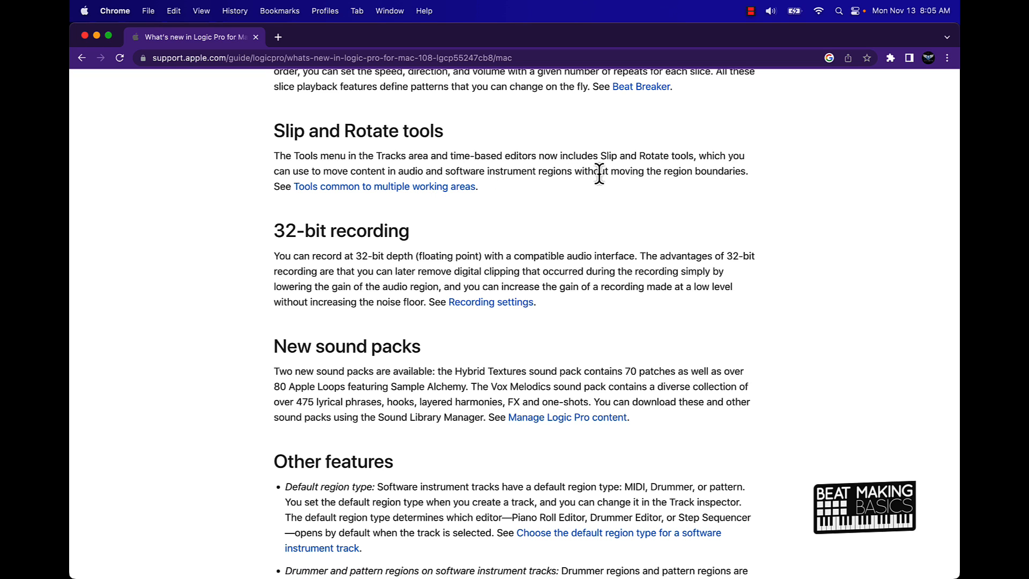
{"action": "mouse_move", "coordinate": [685, 199]}
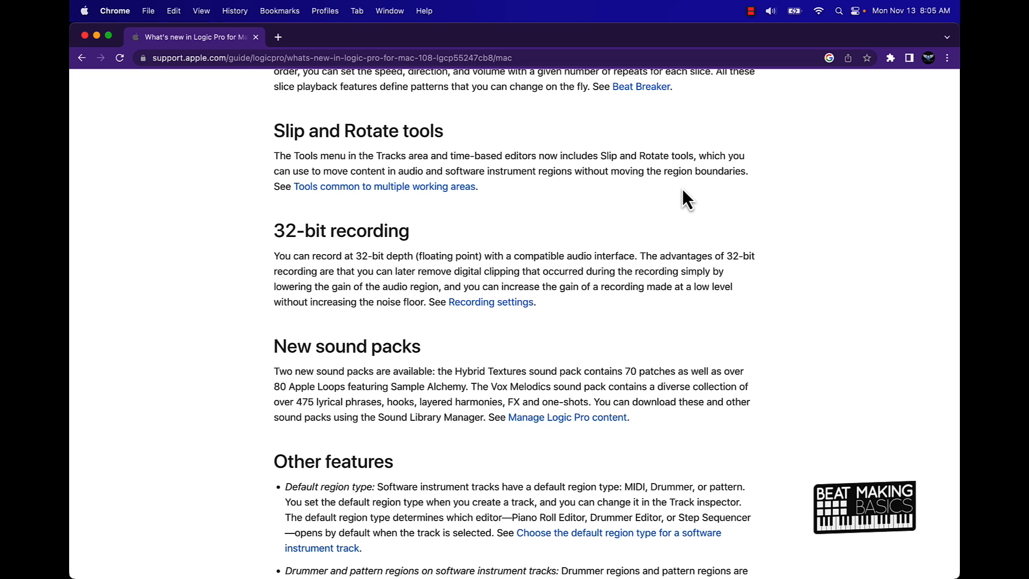
{"action": "scroll", "scroll_direction": "down", "scroll_amount": 3}
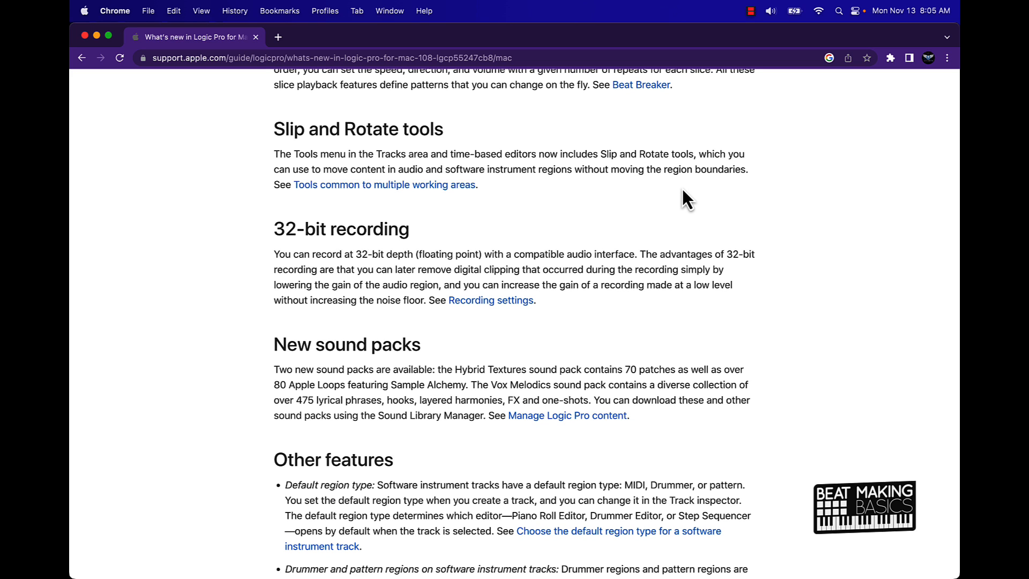
{"action": "scroll", "scroll_direction": "down", "scroll_amount": 3}
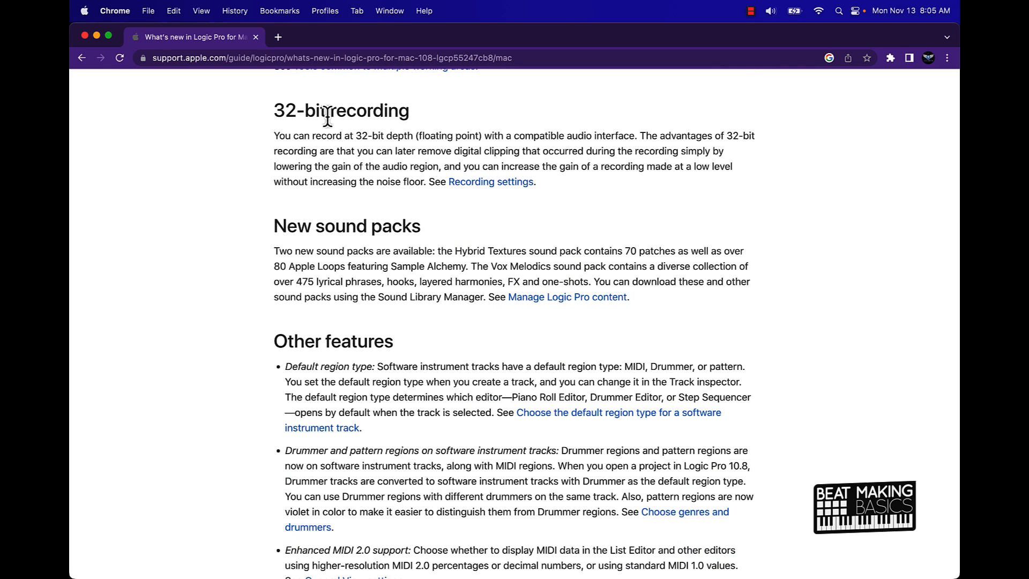
{"action": "mouse_move", "coordinate": [700, 151]}
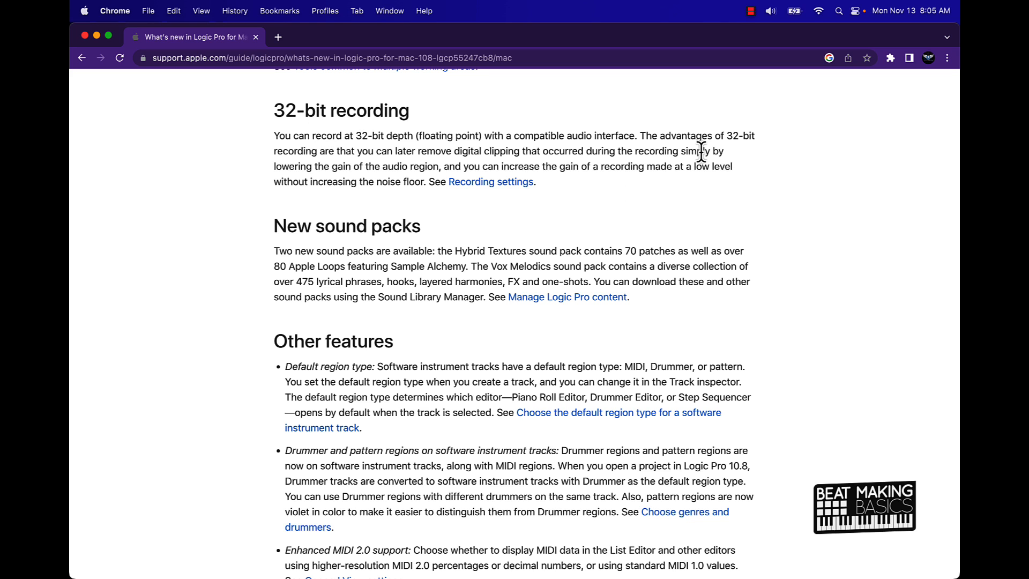
{"action": "scroll", "scroll_direction": "down", "scroll_amount": 3}
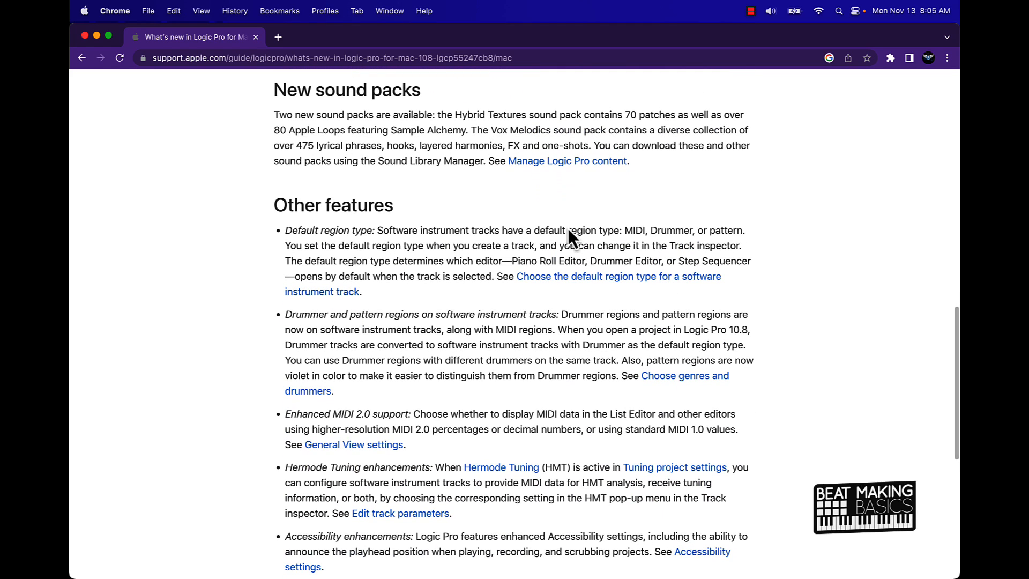
{"action": "mouse_move", "coordinate": [344, 305]}
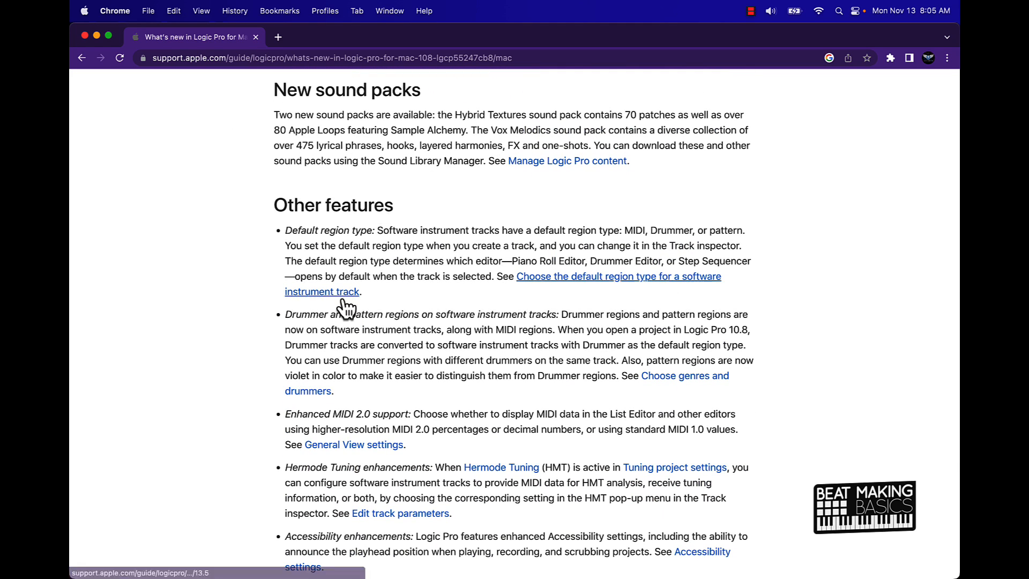
{"action": "scroll", "scroll_direction": "down", "scroll_amount": 3}
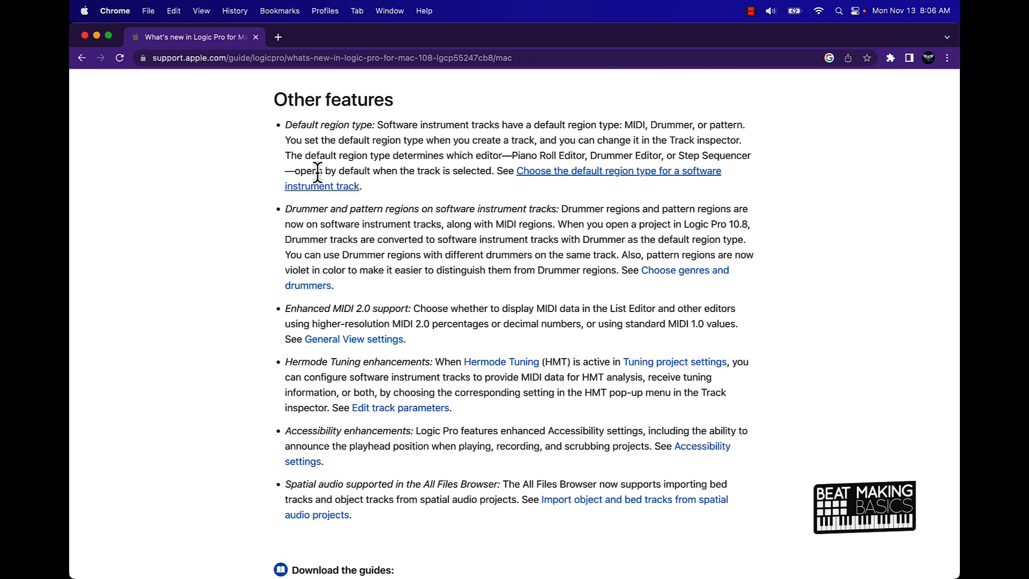
{"action": "mouse_move", "coordinate": [124, 92]}
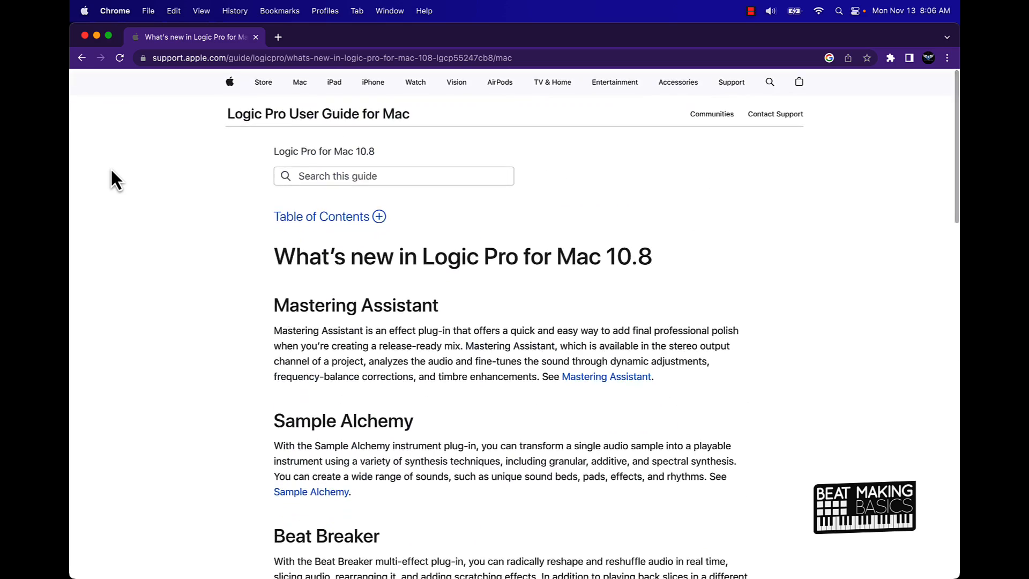
{"action": "scroll", "scroll_direction": "down", "scroll_amount": 3}
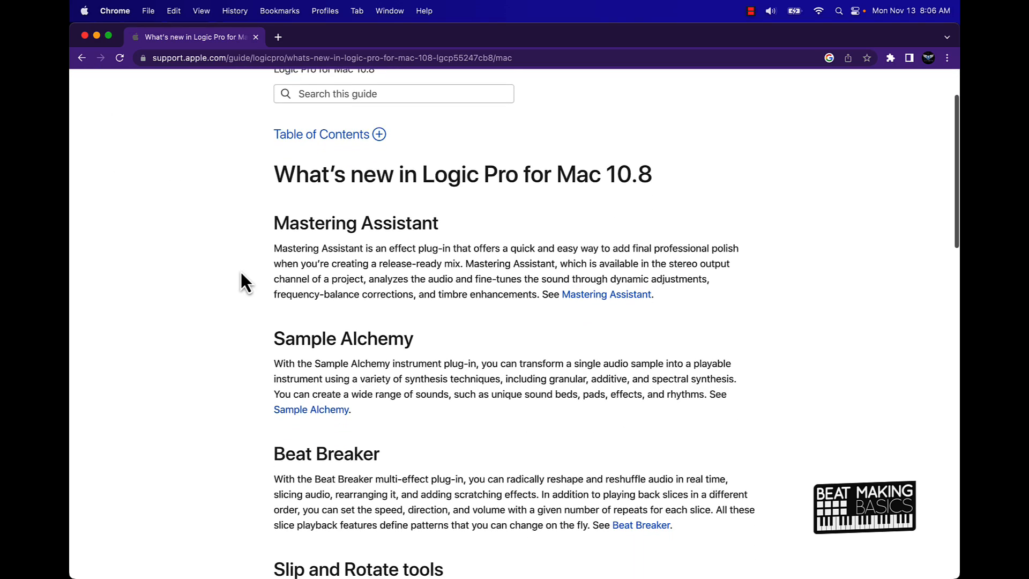
{"action": "scroll", "scroll_direction": "down", "scroll_amount": 3}
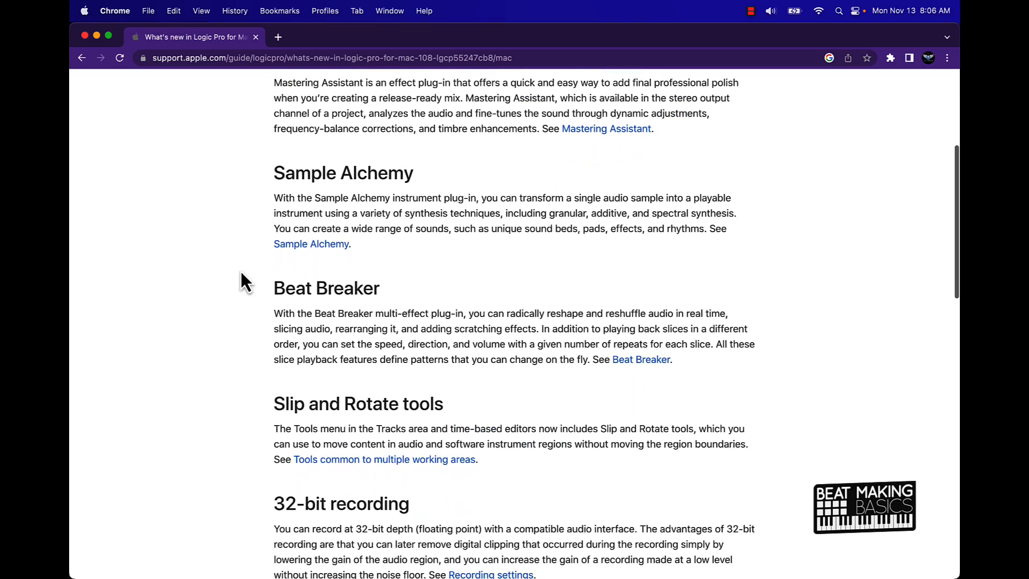
{"action": "scroll", "scroll_direction": "down", "scroll_amount": 3}
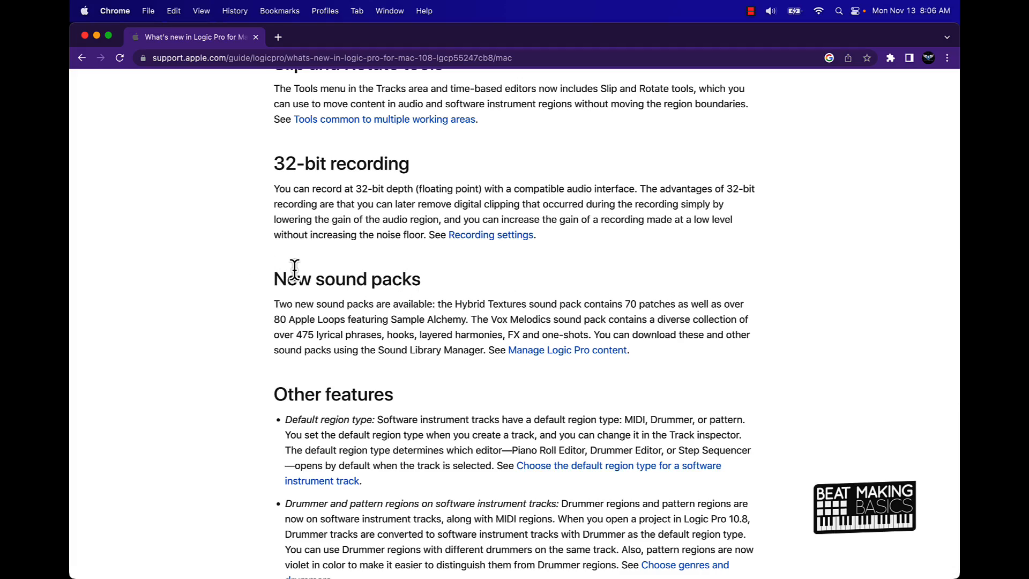
{"action": "scroll", "scroll_direction": "up", "scroll_amount": 3}
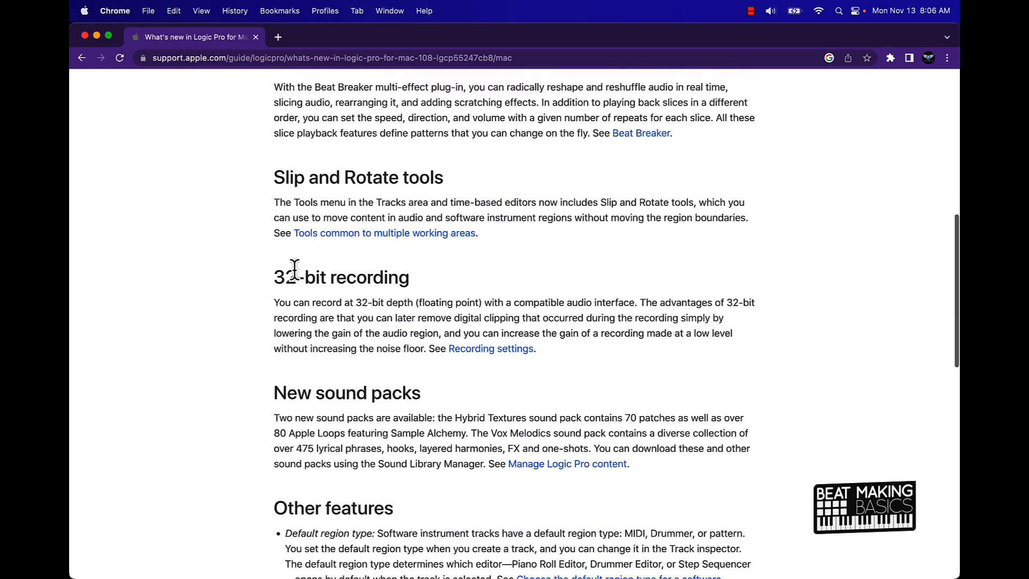
{"action": "scroll", "scroll_direction": "down", "scroll_amount": 3}
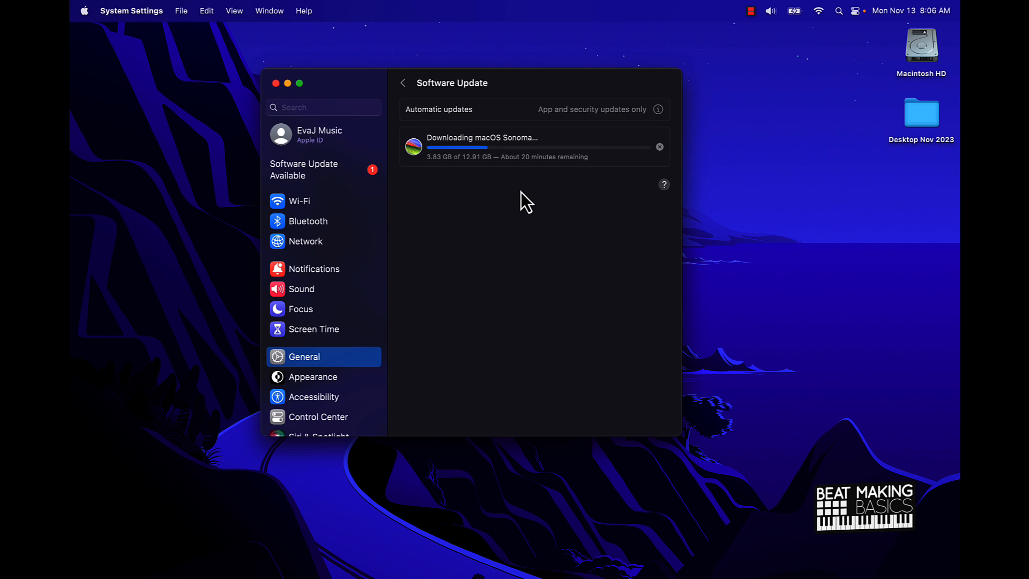
{"action": "mouse_move", "coordinate": [536, 170]}
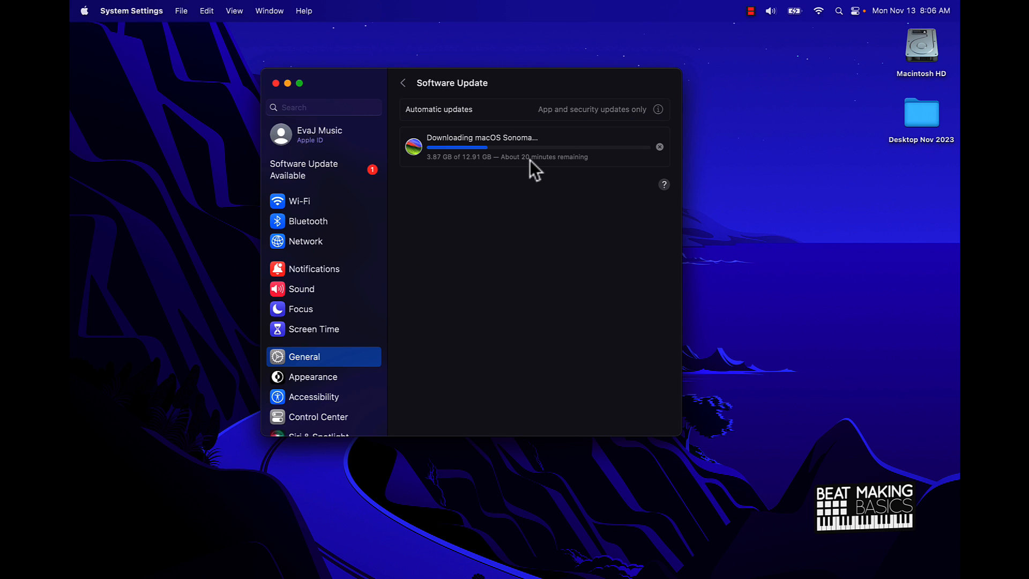
{"action": "mouse_move", "coordinate": [545, 202]}
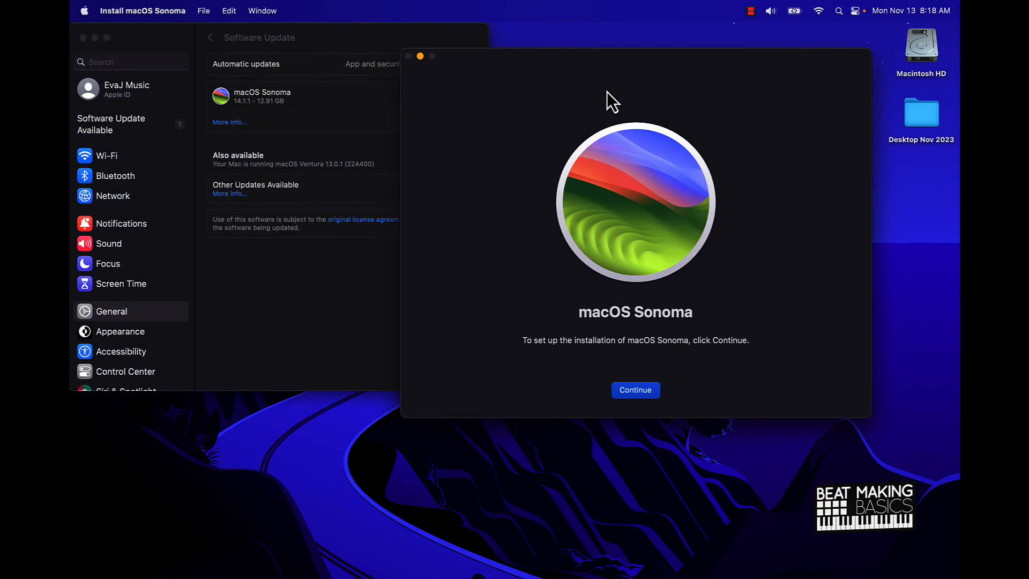
{"action": "mouse_move", "coordinate": [556, 68]}
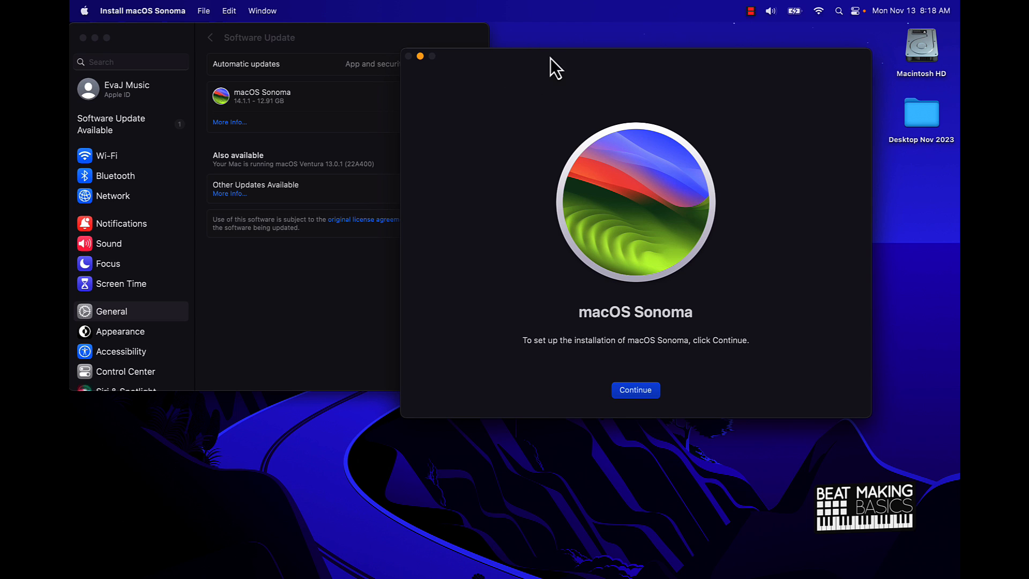
{"action": "mouse_move", "coordinate": [411, 58]}
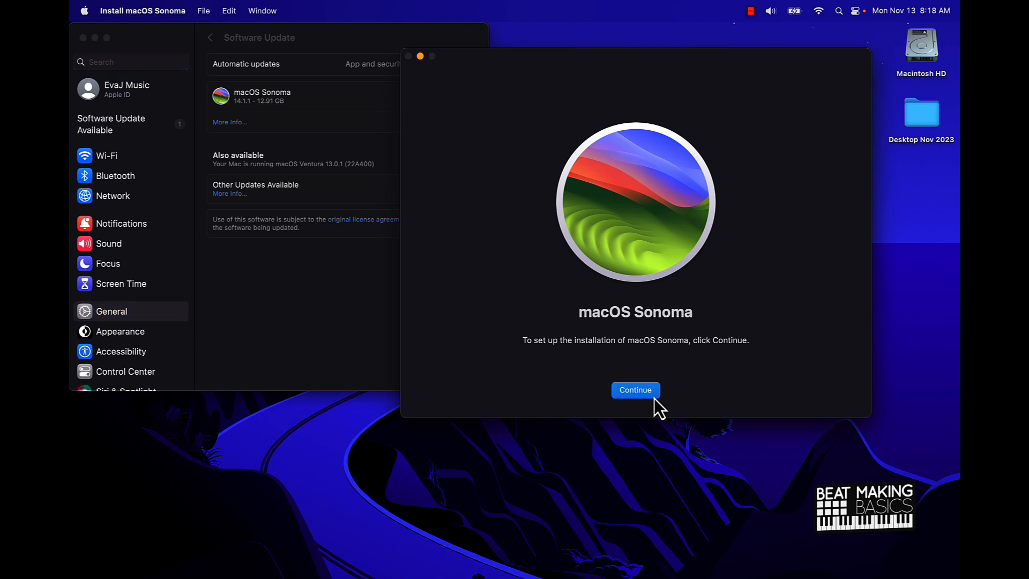
- Accept the Sonoma license and start installing onto Macintosh HD with admin authorization
{"action": "left_click", "coordinate": [635, 390]}
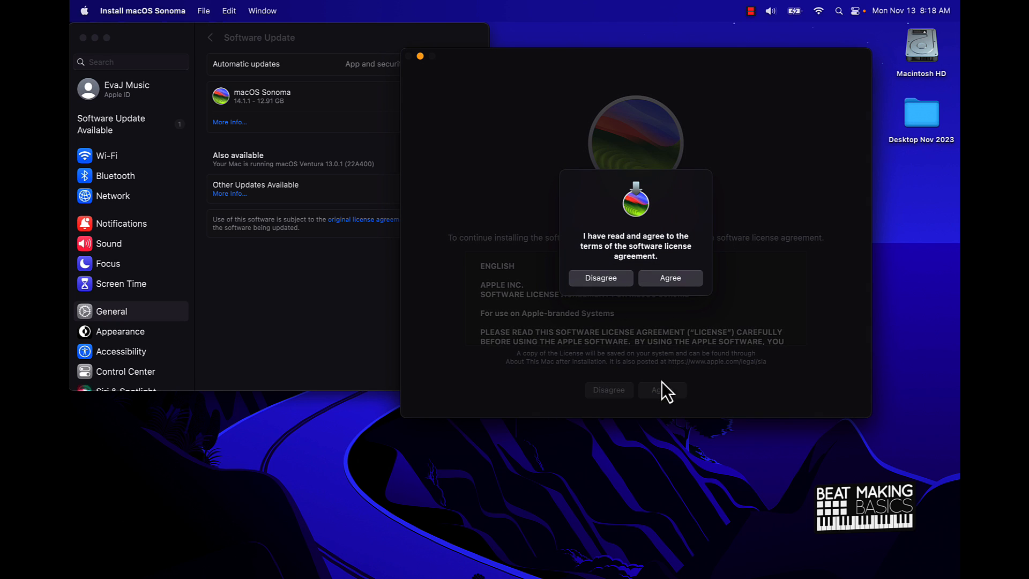
{"action": "left_click", "coordinate": [669, 277]}
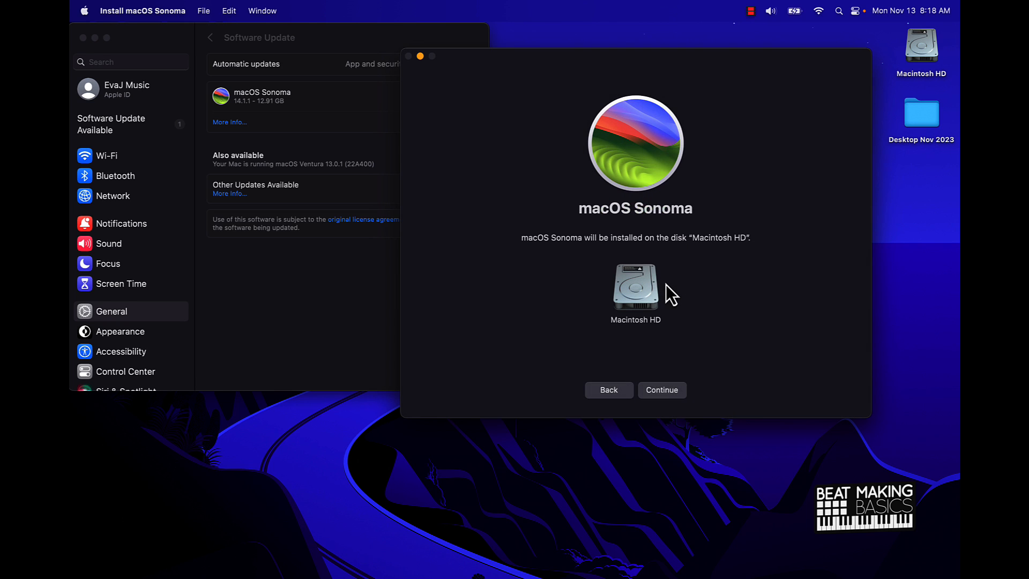
{"action": "left_click", "coordinate": [662, 389]}
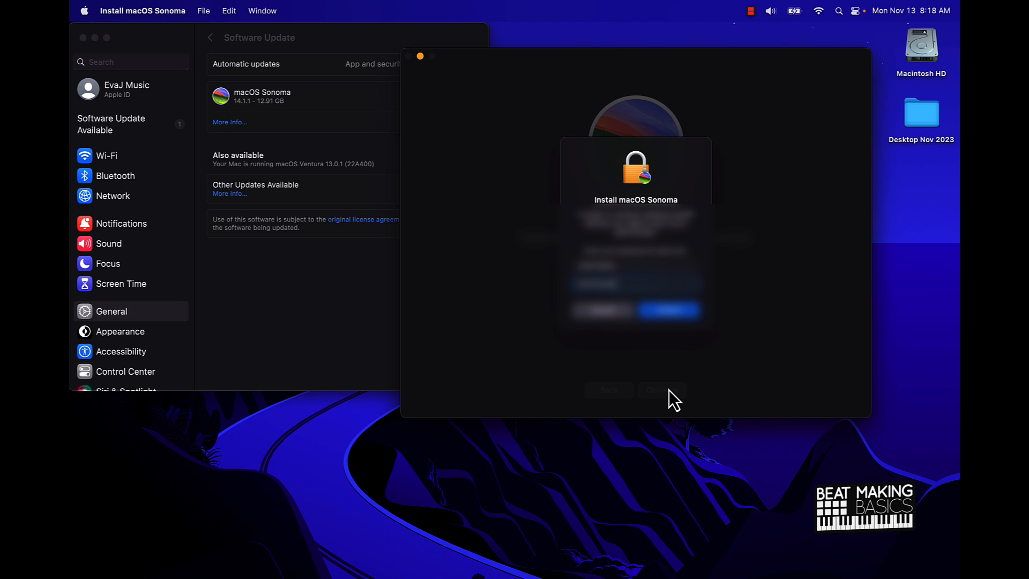
{"action": "left_click", "coordinate": [666, 391]}
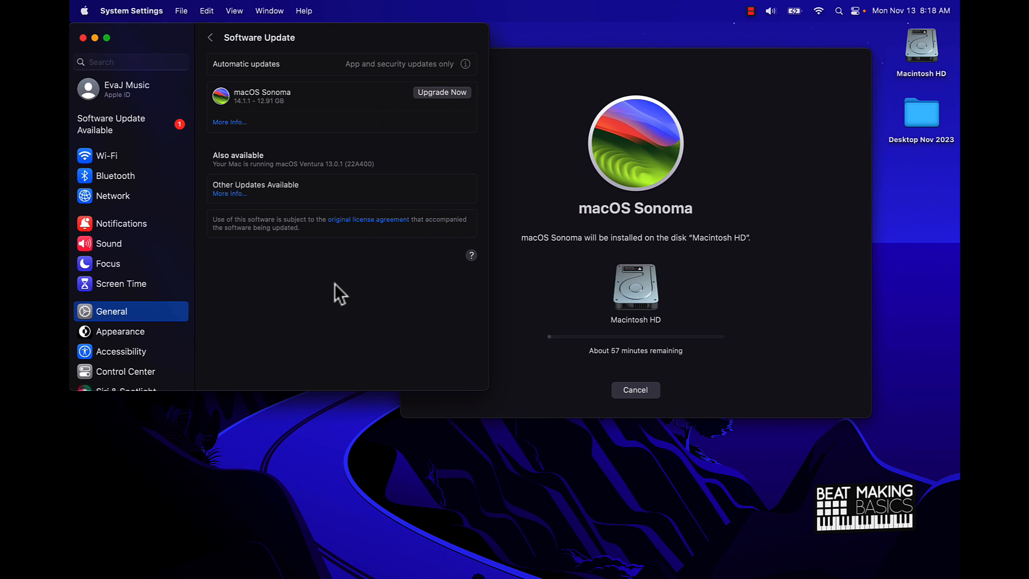
{"action": "mouse_move", "coordinate": [435, 130]}
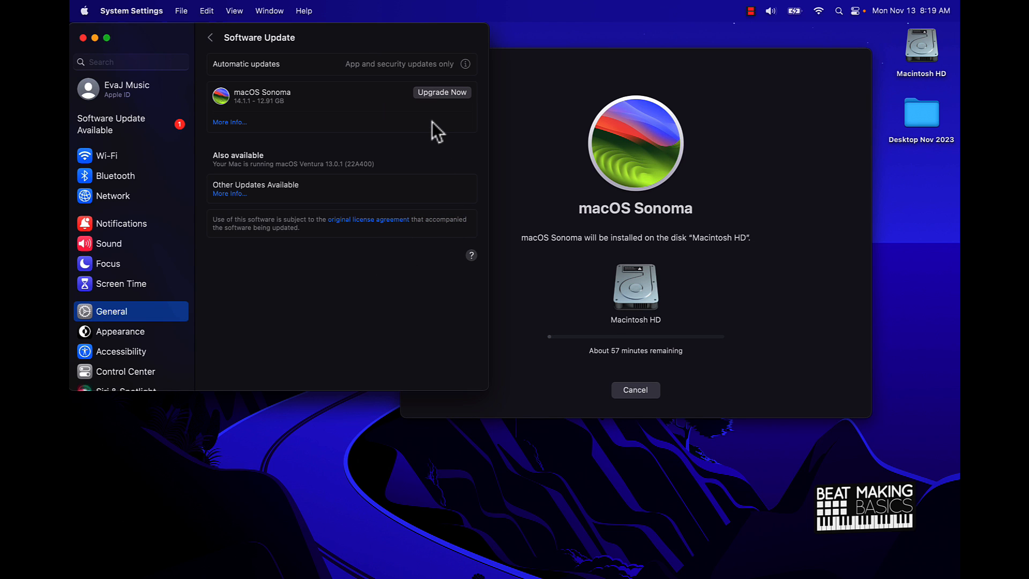
{"action": "mouse_move", "coordinate": [572, 278]}
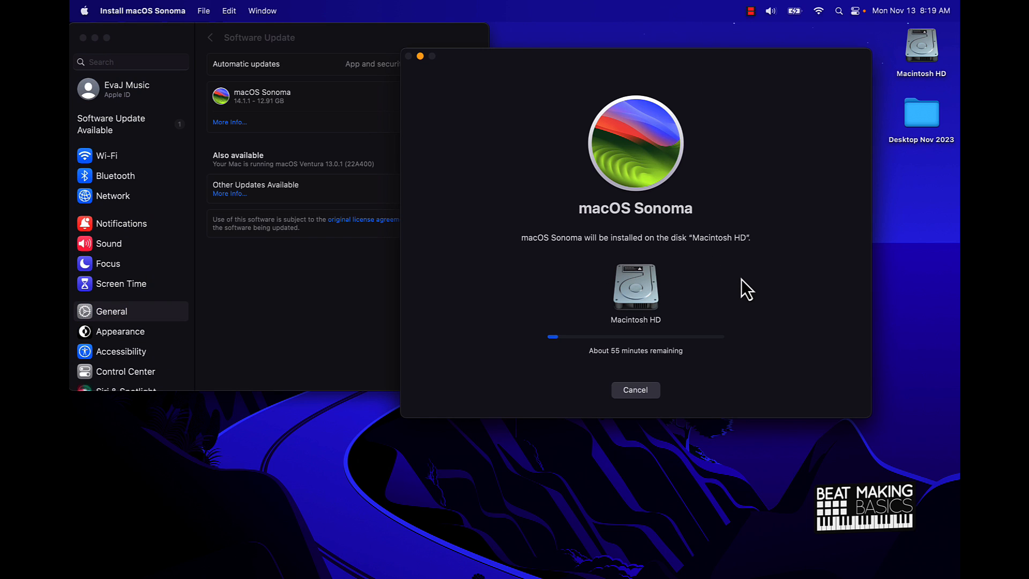
{"action": "mouse_move", "coordinate": [574, 98]}
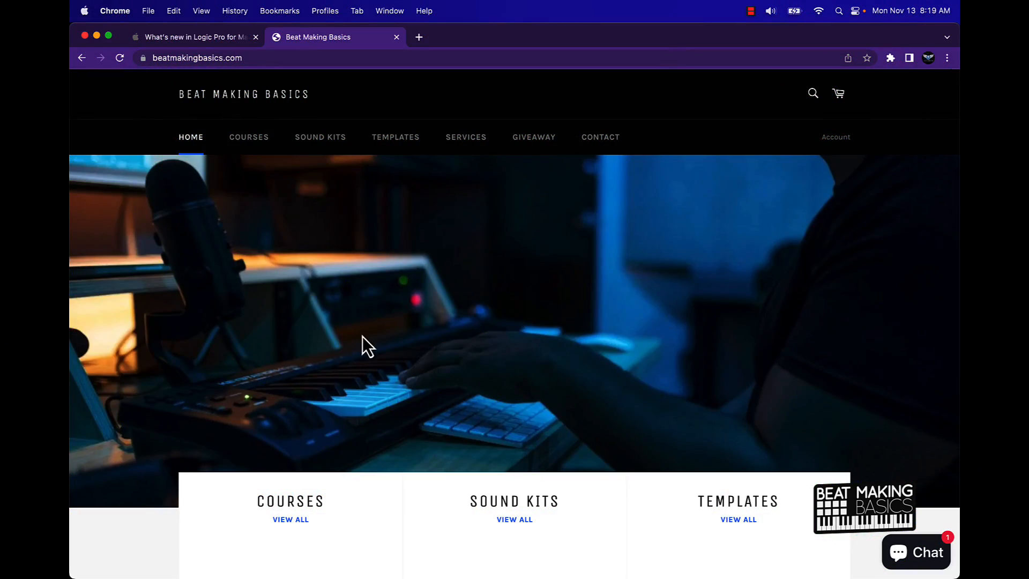
- Go to the Courses collection from the Beat Making Basics home page
{"action": "scroll", "scroll_direction": "down", "scroll_amount": 3}
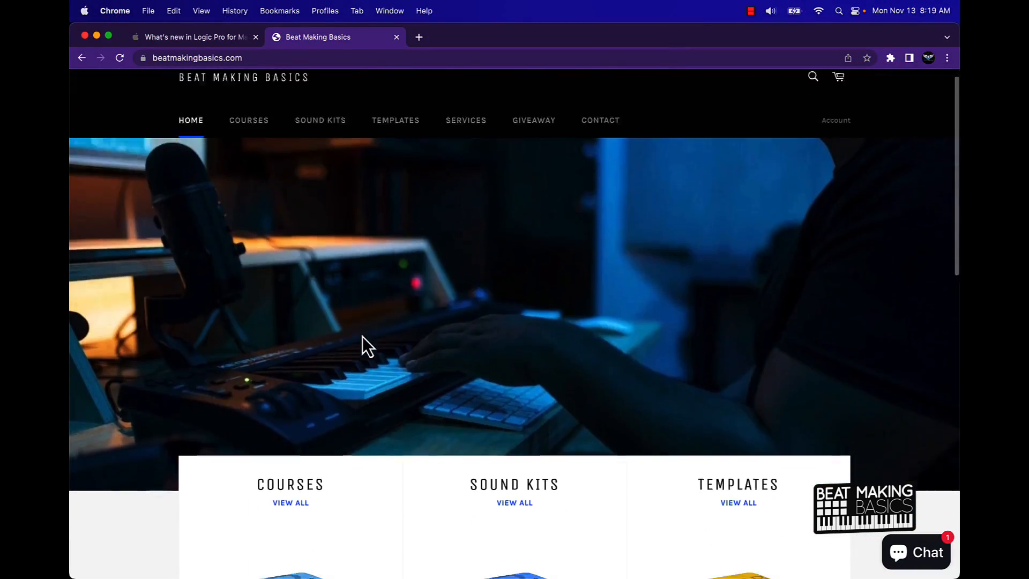
{"action": "scroll", "scroll_direction": "down", "scroll_amount": 3}
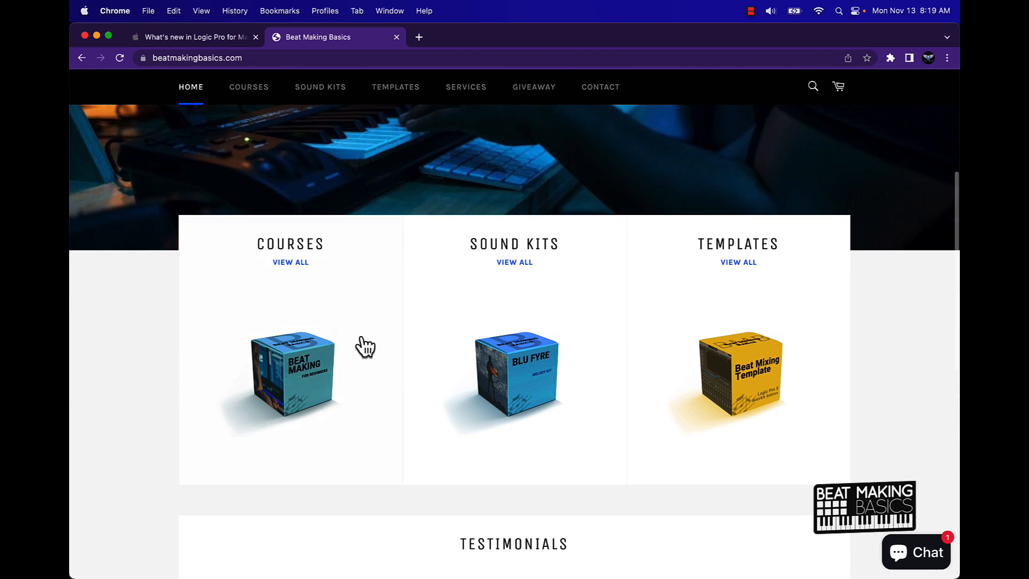
{"action": "mouse_move", "coordinate": [794, 309]}
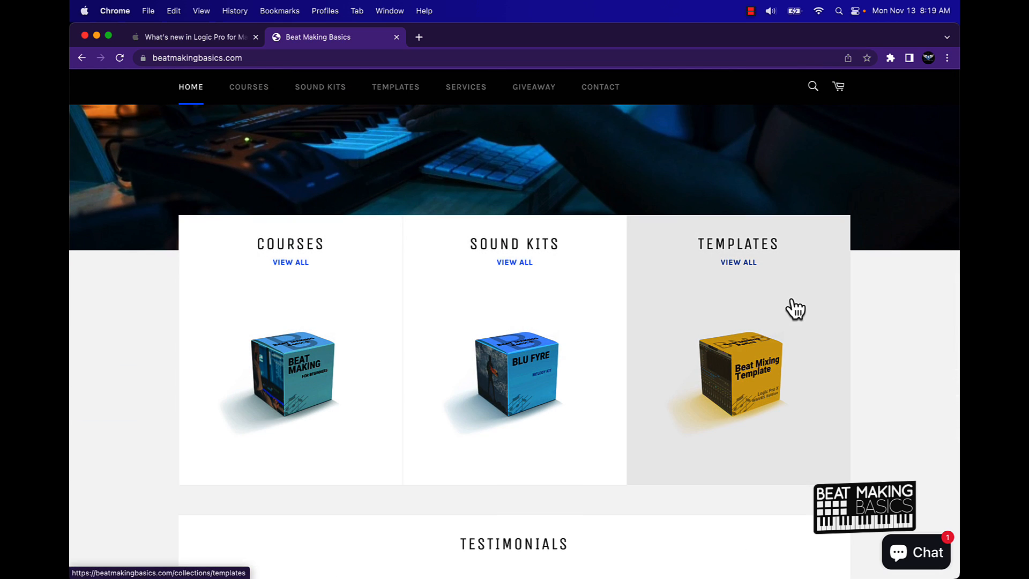
{"action": "mouse_move", "coordinate": [759, 301]}
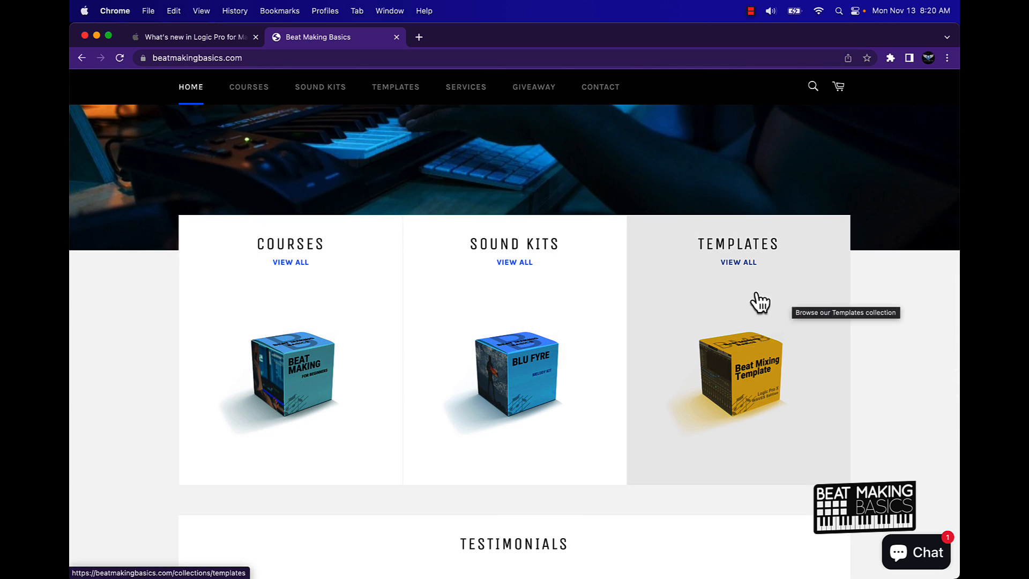
{"action": "mouse_move", "coordinate": [299, 387]}
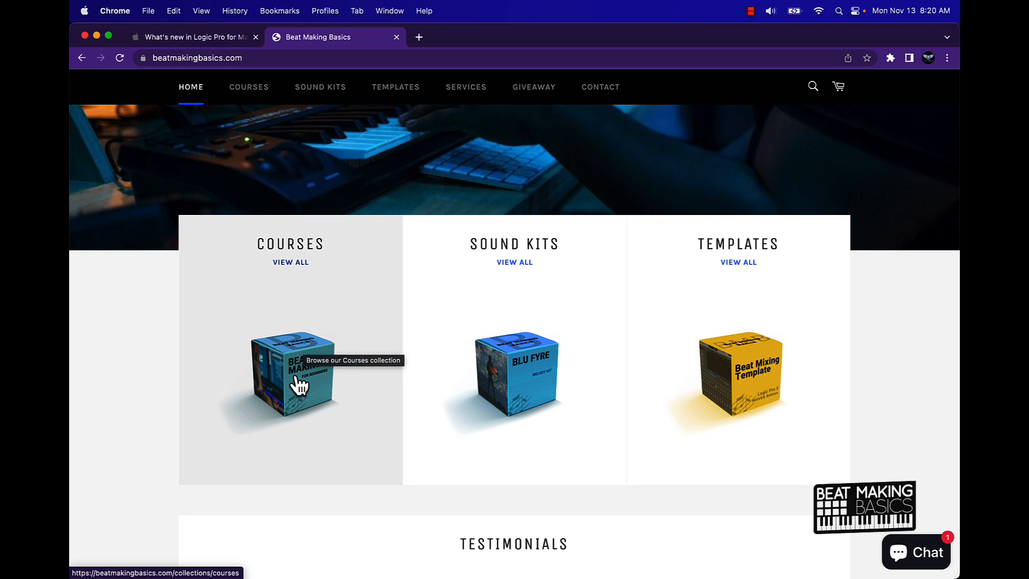
{"action": "left_click", "coordinate": [290, 374]}
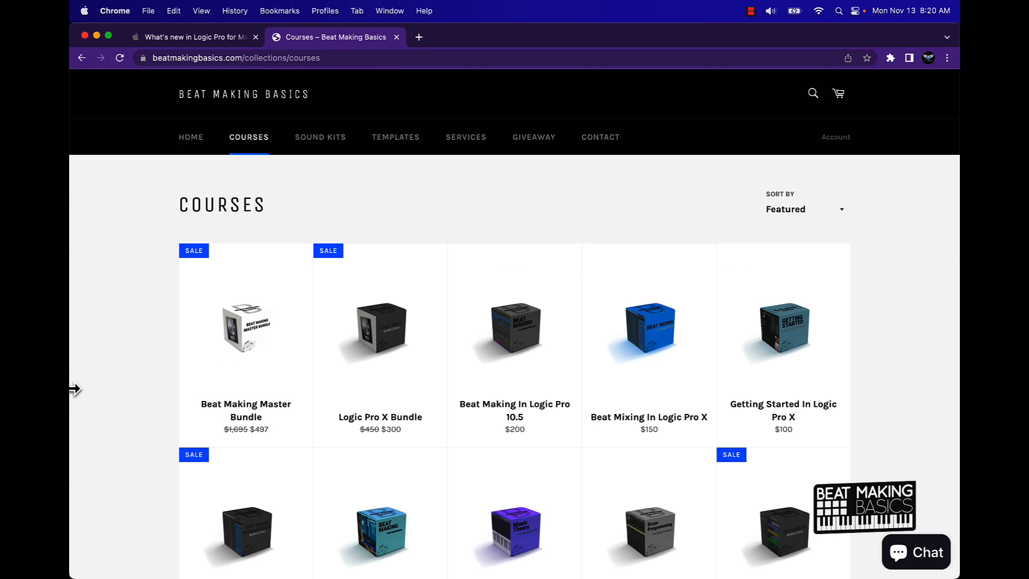
- Go to the Beat Making Master Bundle product page from the Courses grid
{"action": "scroll", "scroll_direction": "down", "scroll_amount": 3}
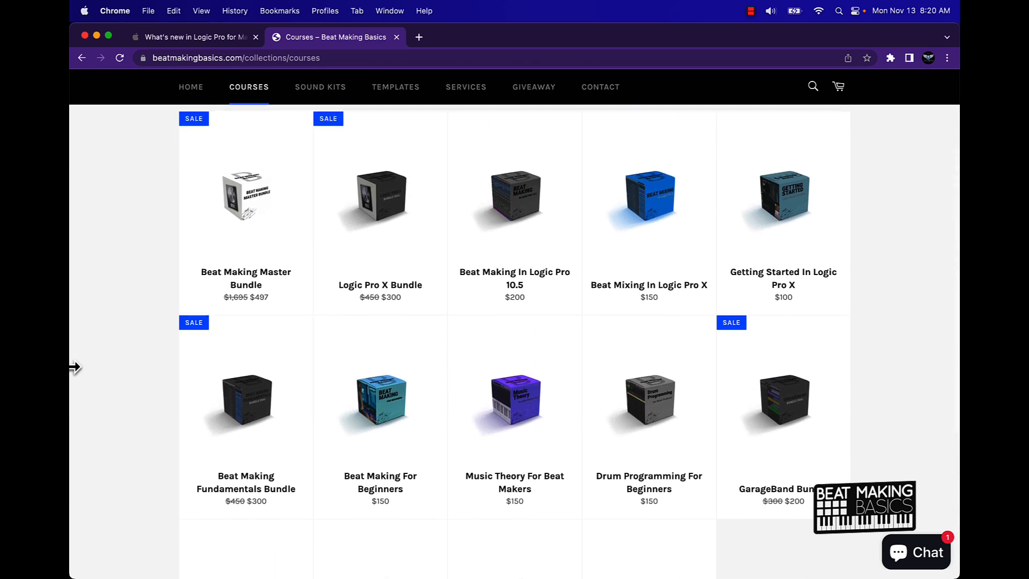
{"action": "scroll", "scroll_direction": "down", "scroll_amount": 3}
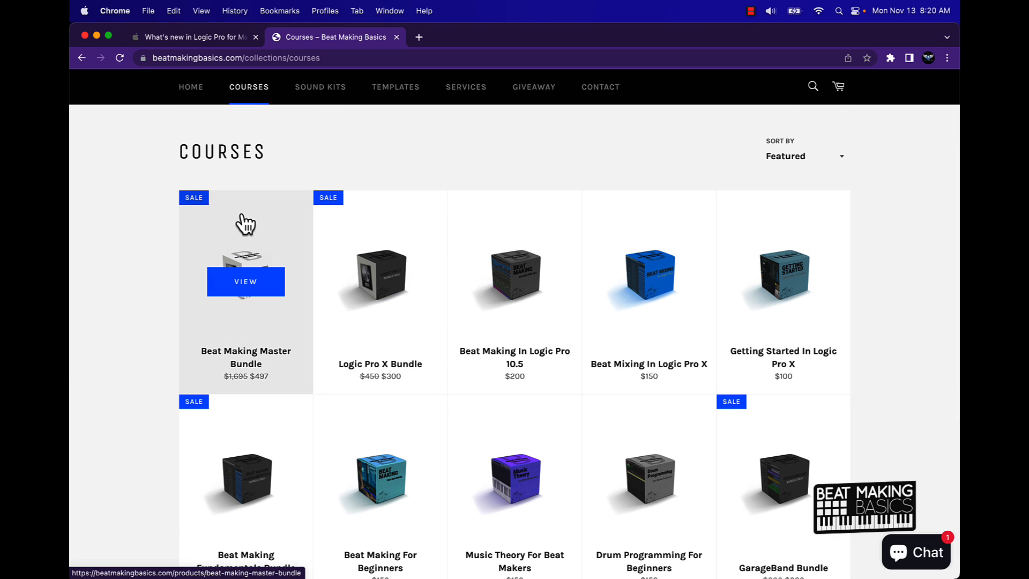
{"action": "mouse_move", "coordinate": [158, 375]}
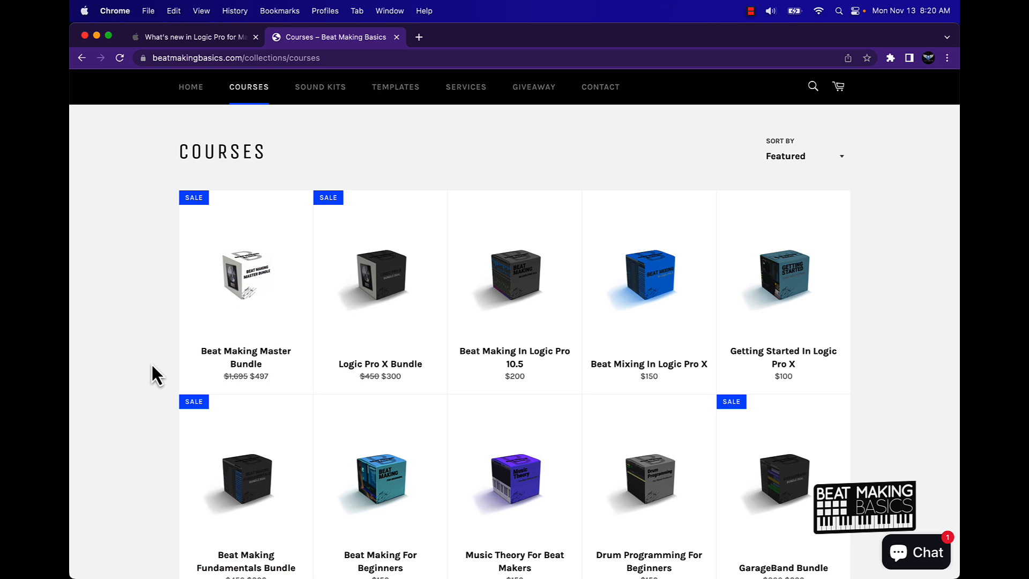
{"action": "left_click", "coordinate": [246, 276]}
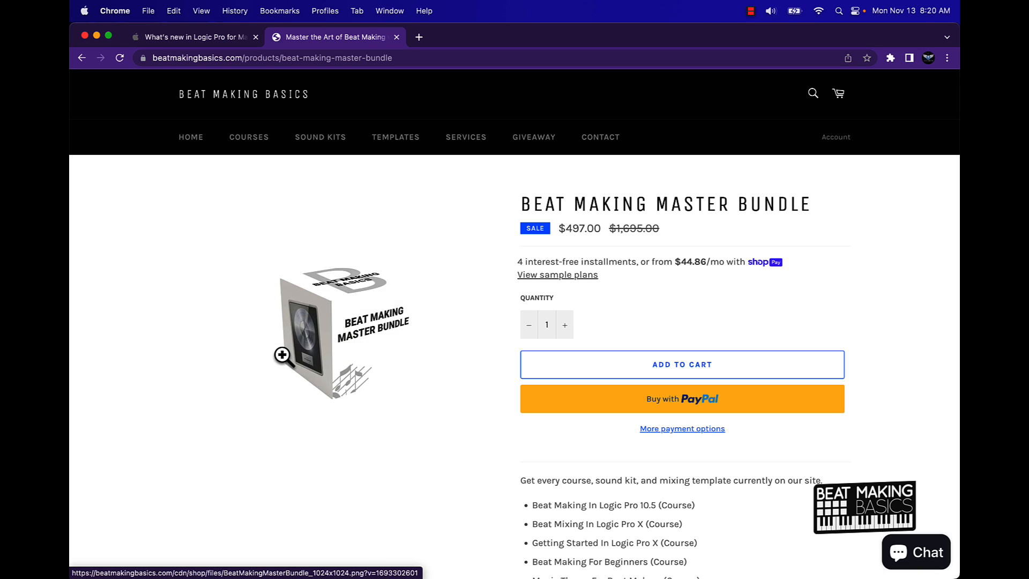
{"action": "scroll", "scroll_direction": "down", "scroll_amount": 3}
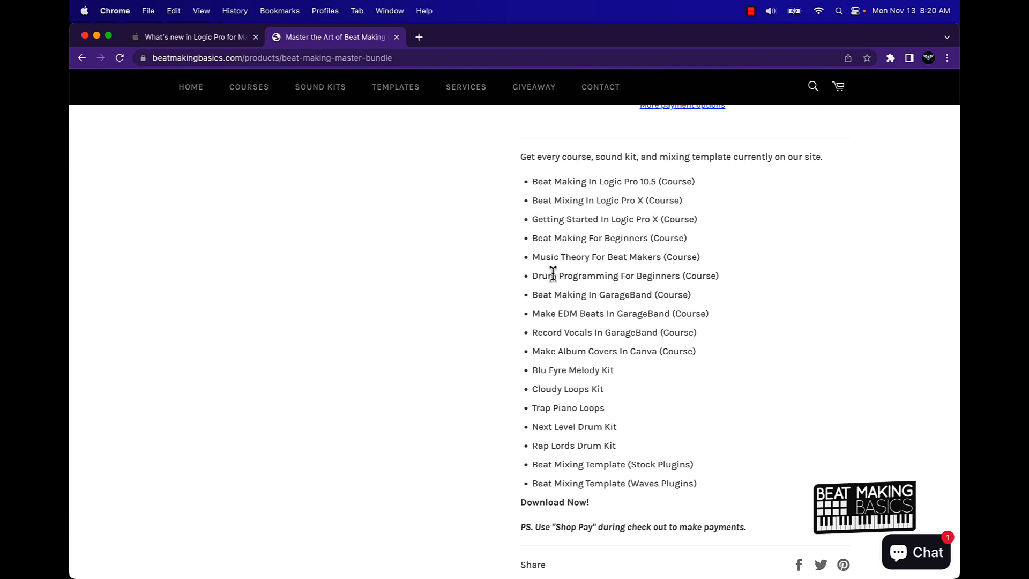
{"action": "mouse_move", "coordinate": [568, 434]}
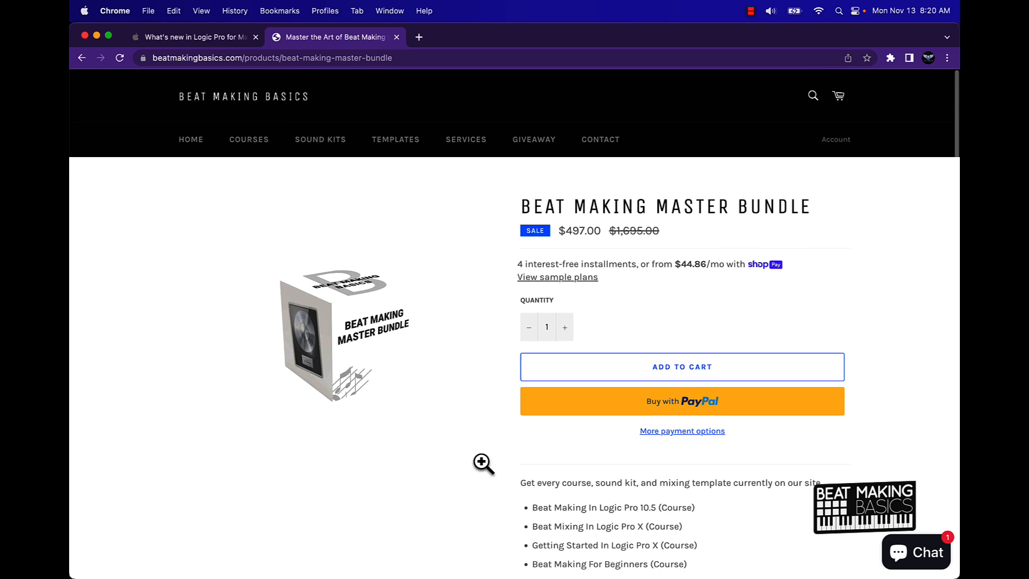
{"action": "scroll", "scroll_direction": "down", "scroll_amount": 3}
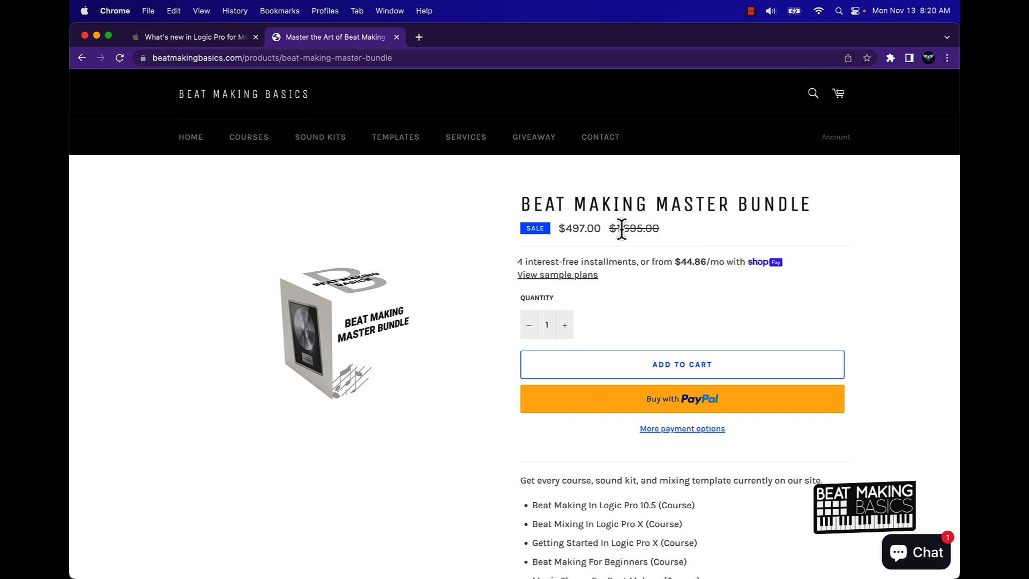
{"action": "mouse_move", "coordinate": [780, 287]}
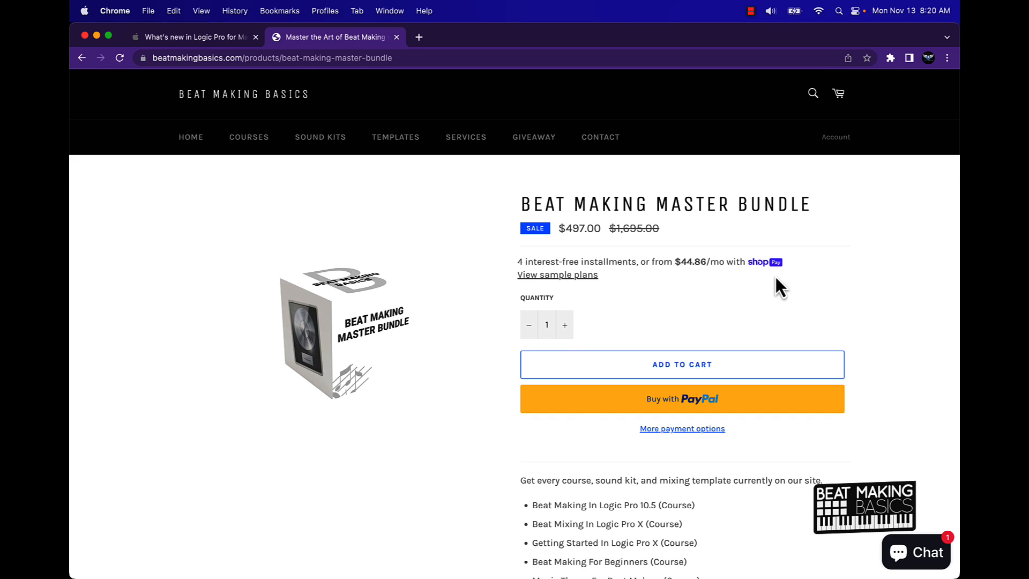
{"action": "scroll", "scroll_direction": "down", "scroll_amount": 3}
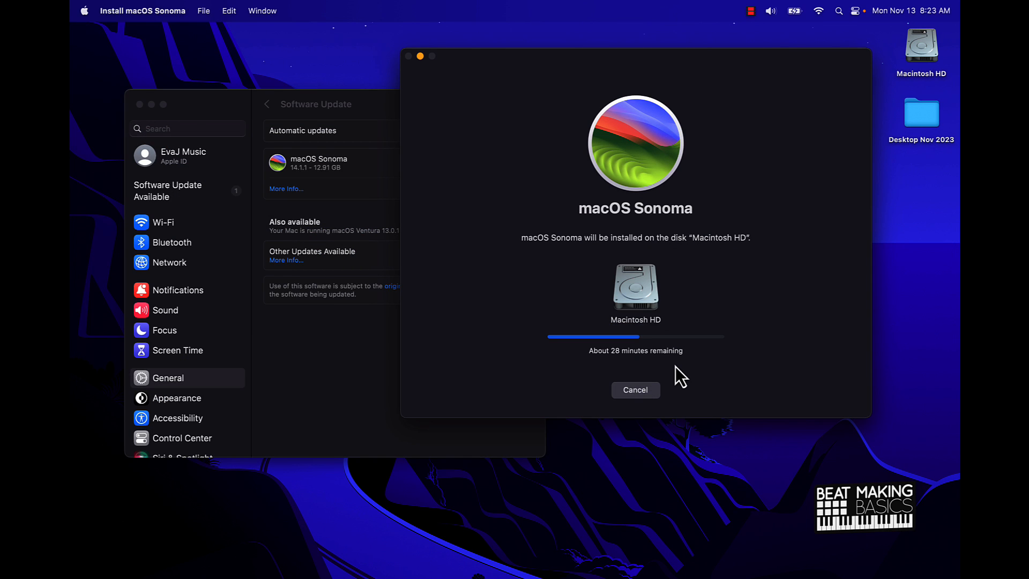
{"action": "mouse_move", "coordinate": [483, 346]}
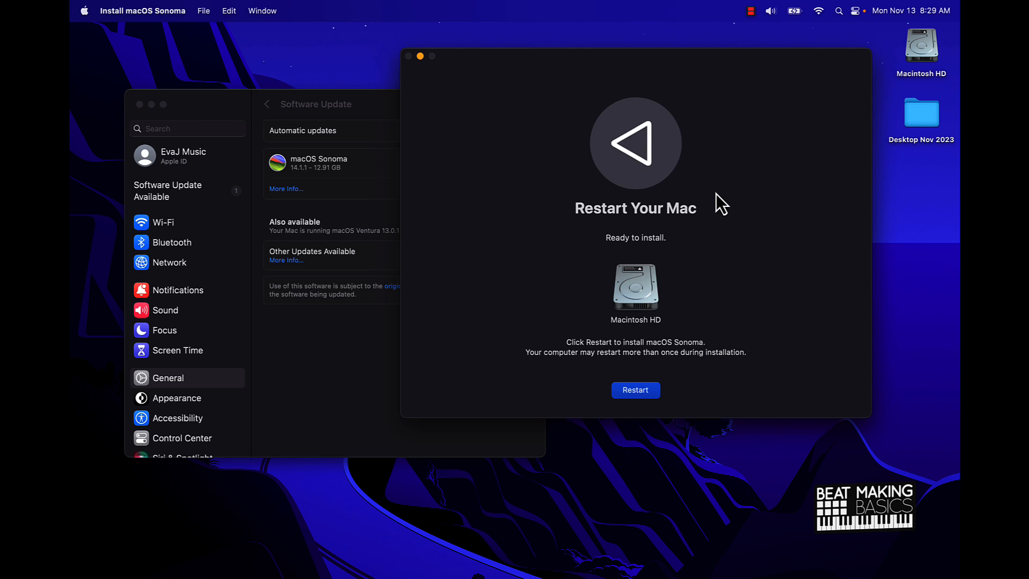
{"action": "mouse_move", "coordinate": [712, 220]}
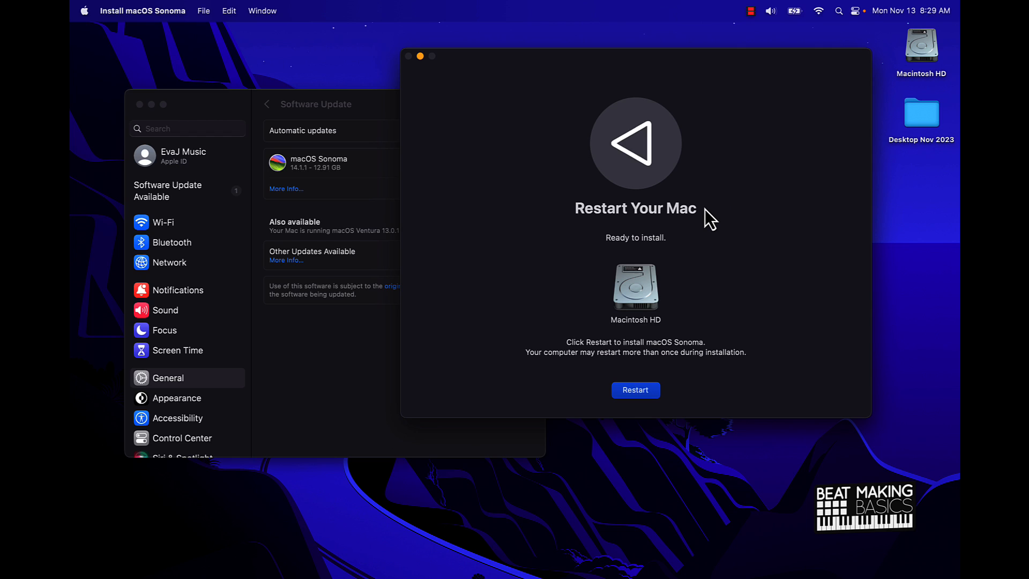
{"action": "mouse_move", "coordinate": [380, 105]}
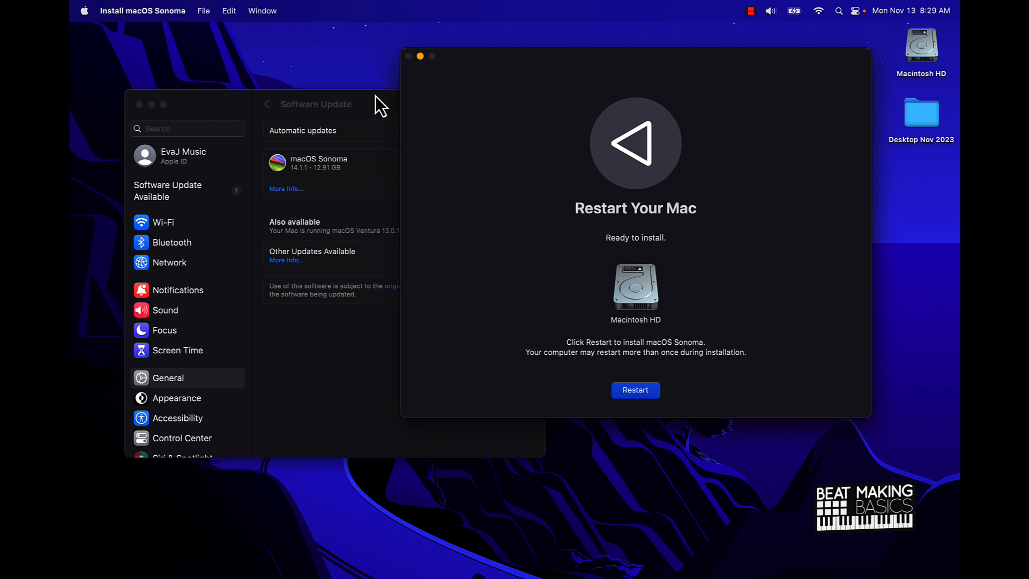
{"action": "mouse_move", "coordinate": [422, 193]}
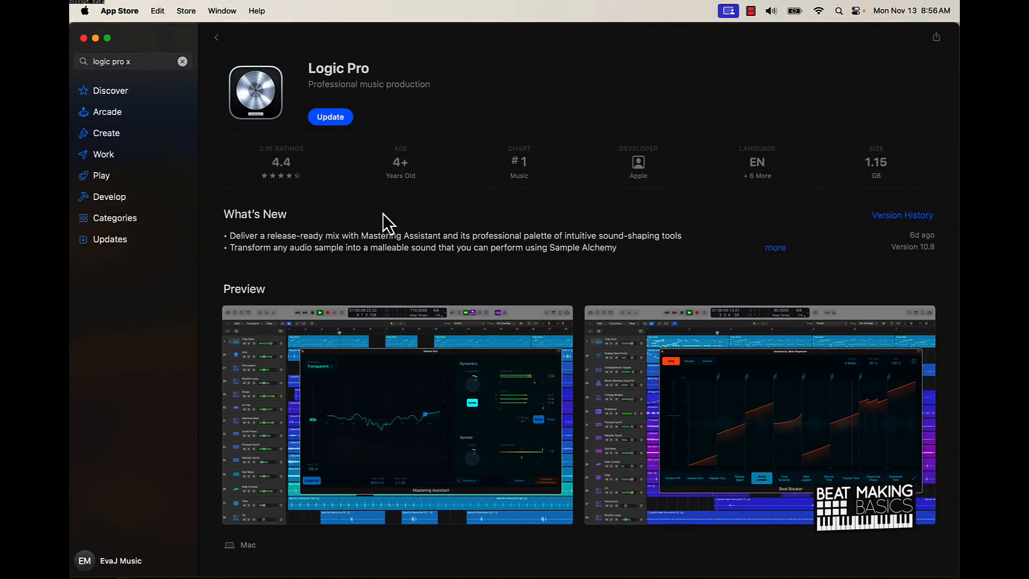
{"action": "mouse_move", "coordinate": [192, 77]}
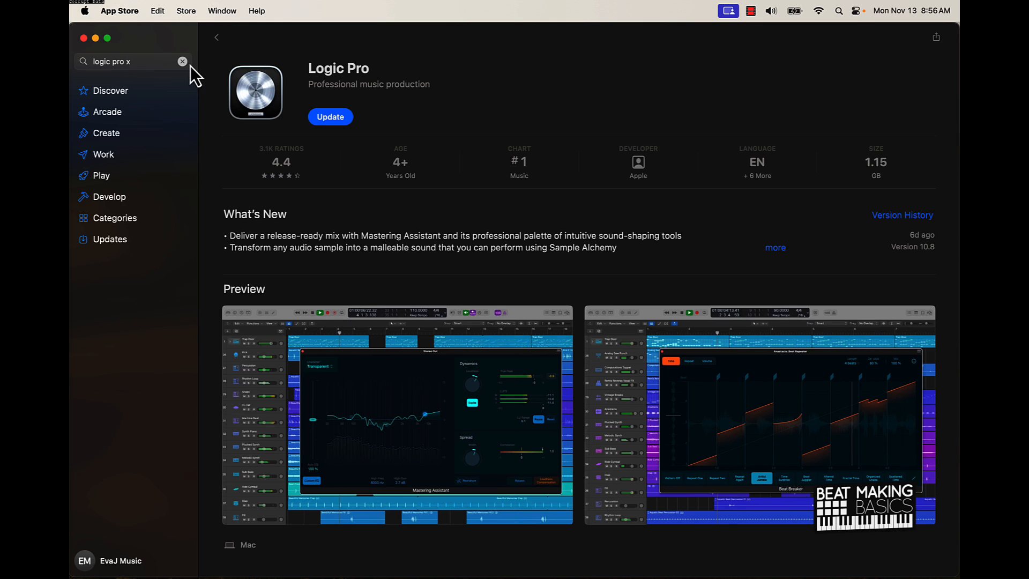
{"action": "mouse_move", "coordinate": [275, 179]}
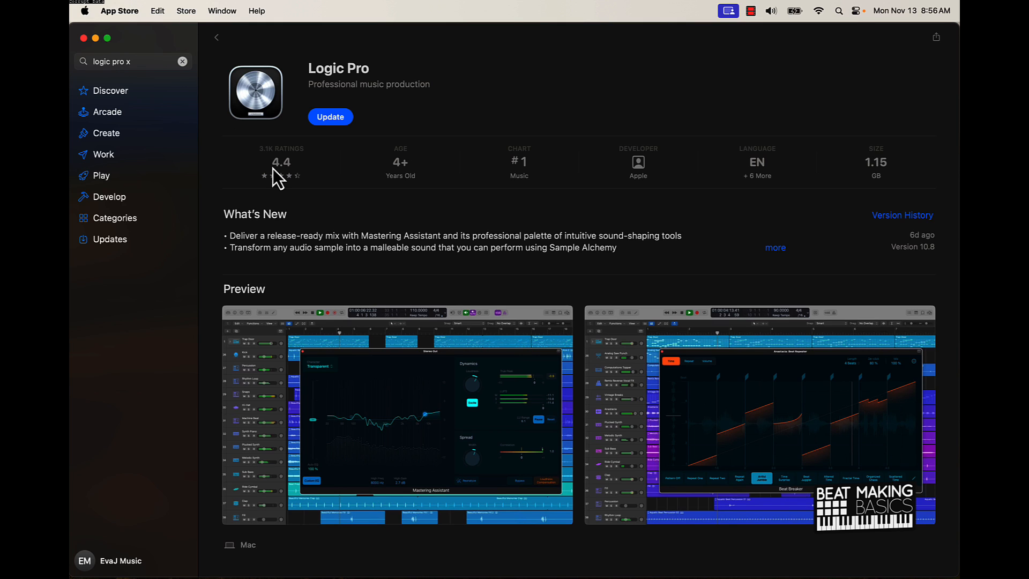
{"action": "mouse_move", "coordinate": [376, 255]}
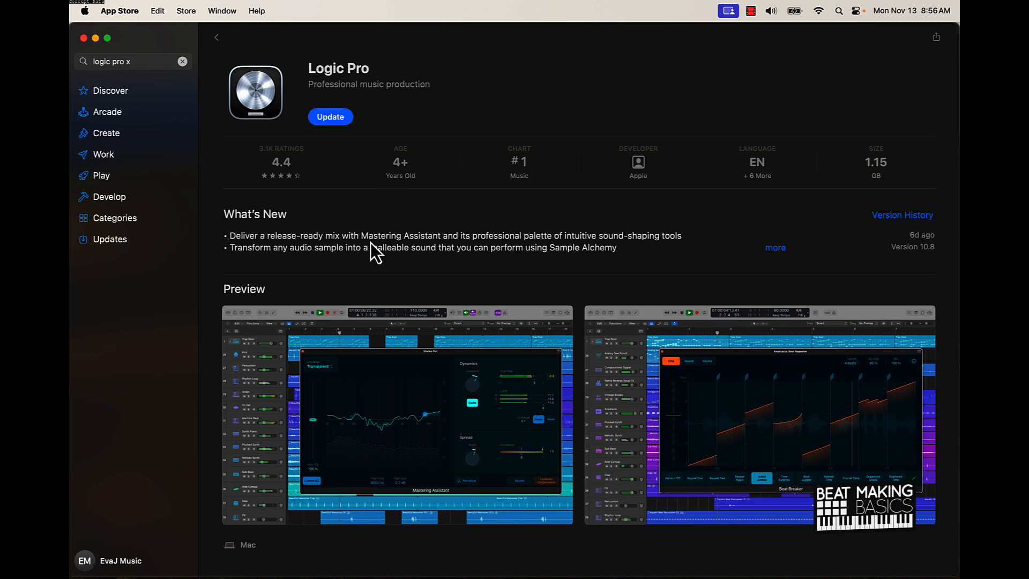
- Update Logic Pro to 10.8 in the App Store and launch it
{"action": "left_click", "coordinate": [330, 117]}
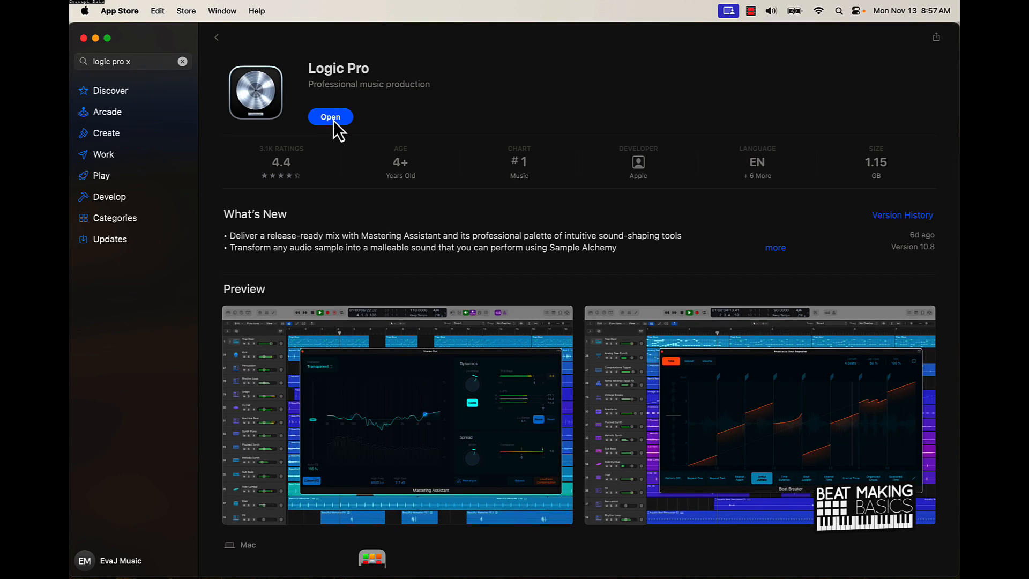
{"action": "left_click", "coordinate": [330, 117]}
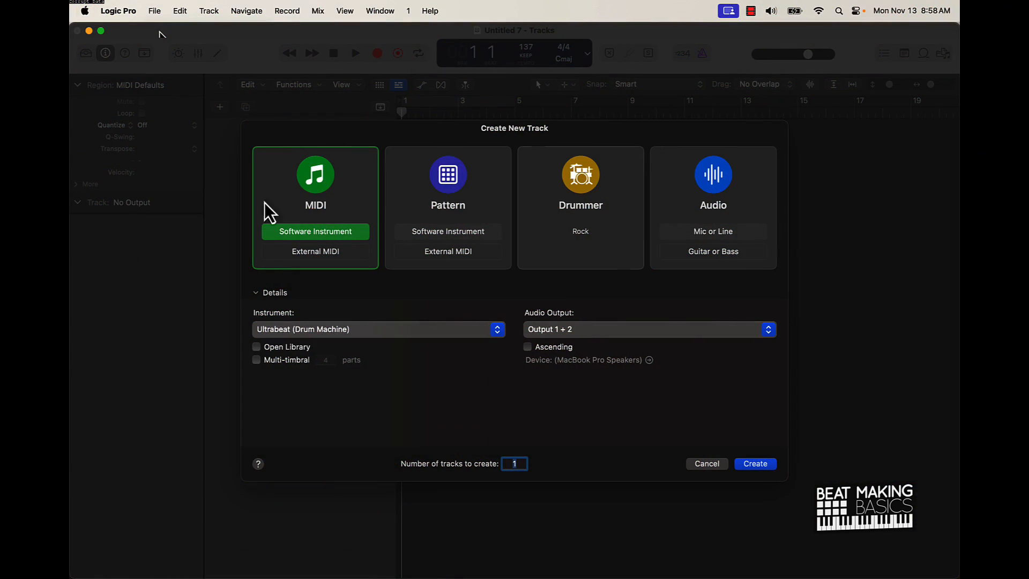
{"action": "mouse_move", "coordinate": [454, 313]}
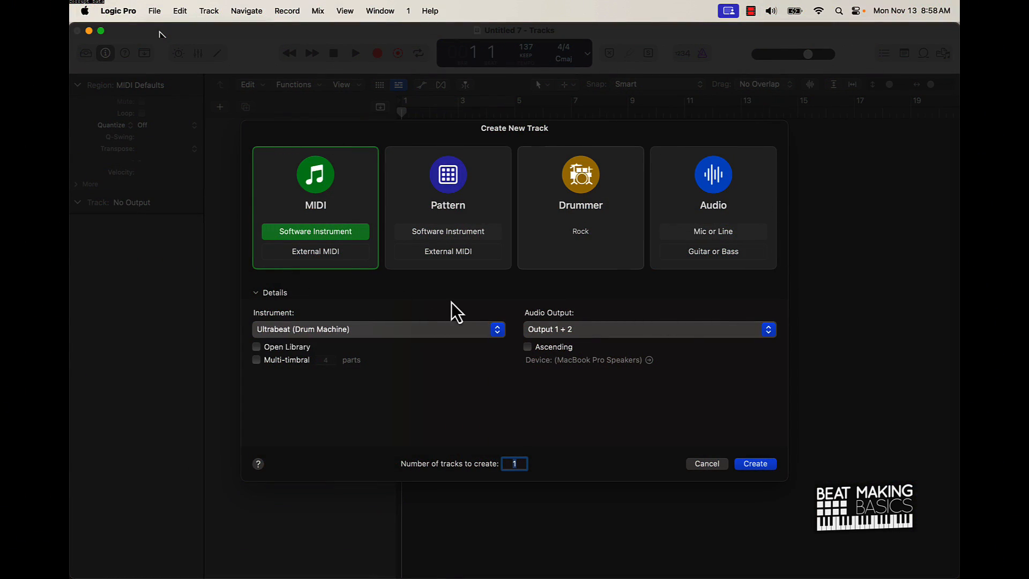
{"action": "mouse_move", "coordinate": [328, 263]}
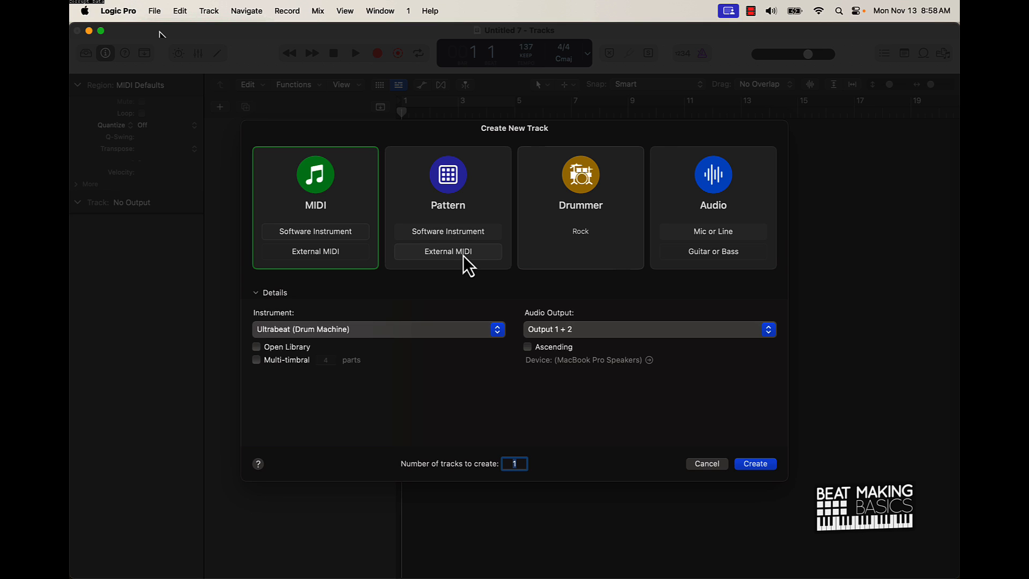
- Compare the MIDI and pattern track types, then create a software instrument track
{"action": "left_click", "coordinate": [448, 251]}
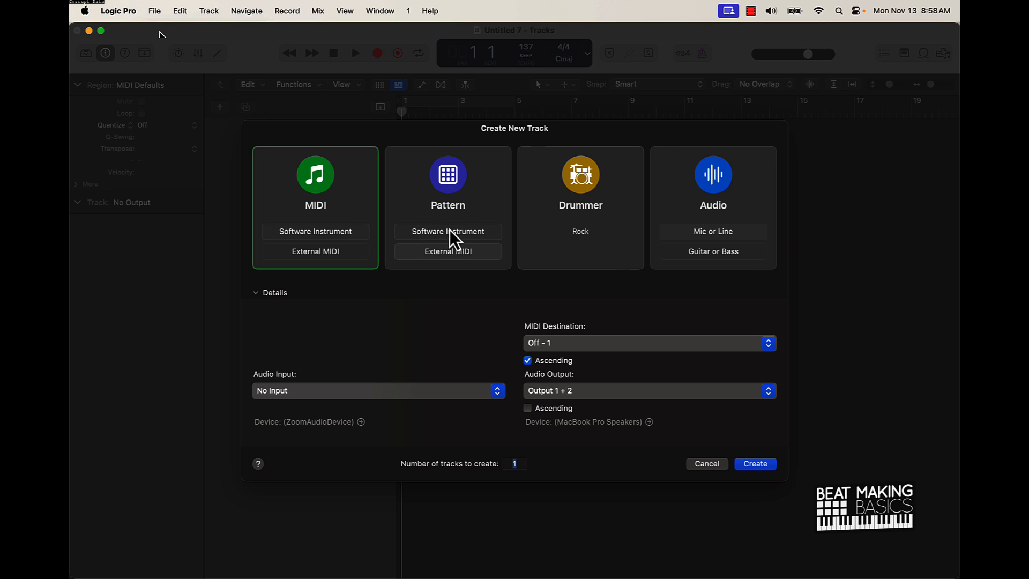
{"action": "left_click", "coordinate": [448, 232]}
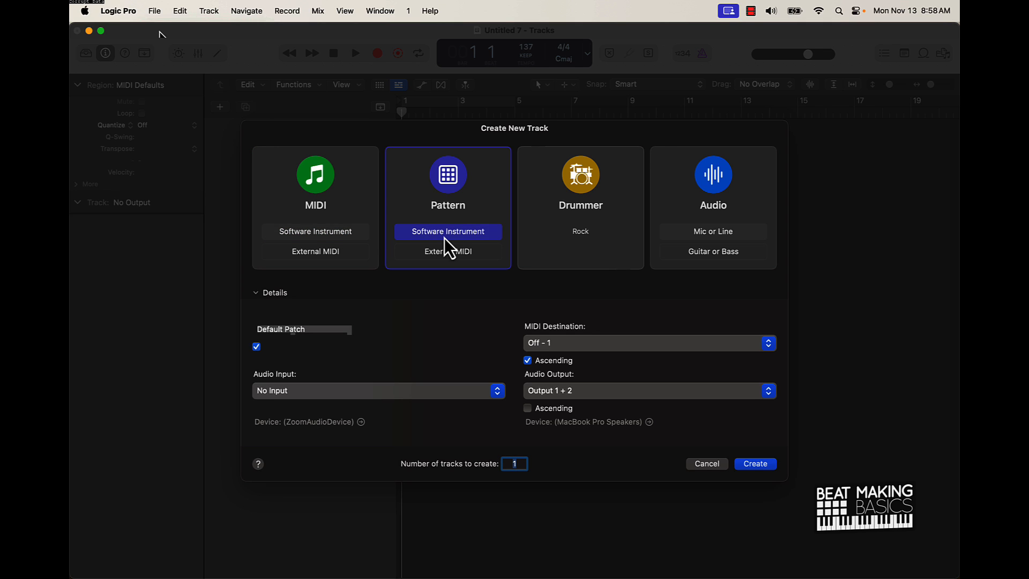
{"action": "left_click", "coordinate": [316, 231]}
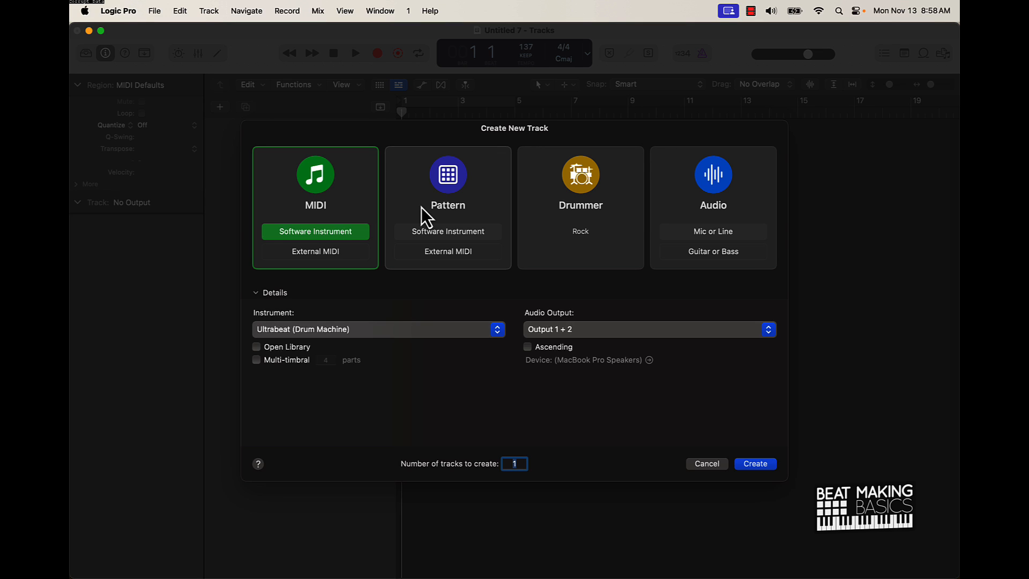
{"action": "mouse_move", "coordinate": [427, 238]}
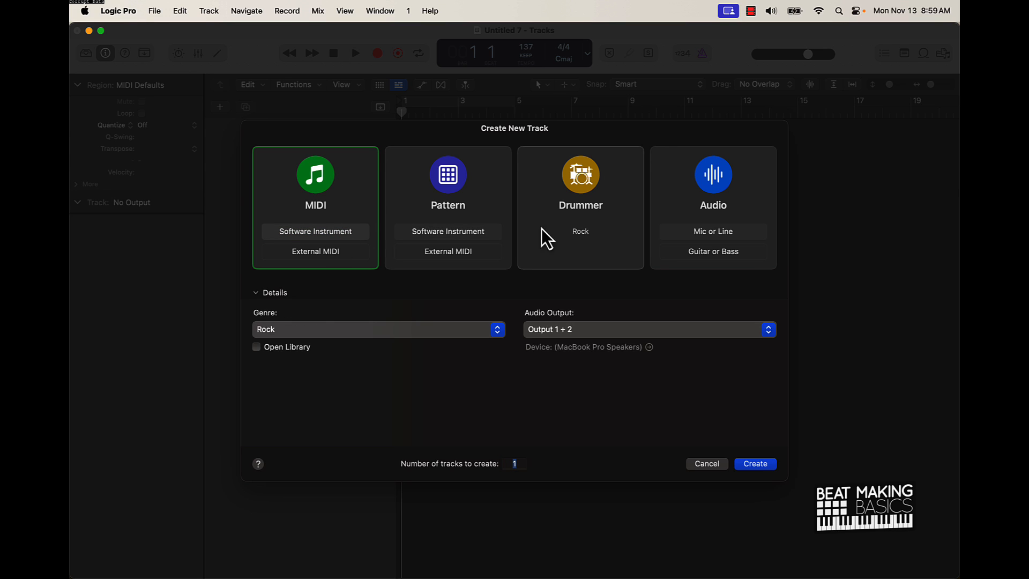
{"action": "mouse_move", "coordinate": [609, 255]}
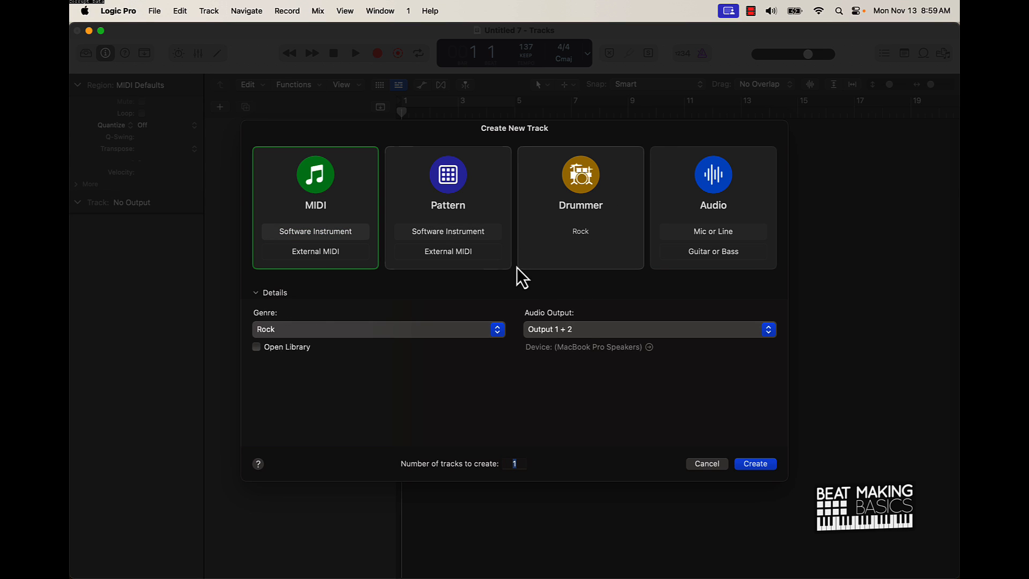
{"action": "mouse_move", "coordinate": [652, 238]}
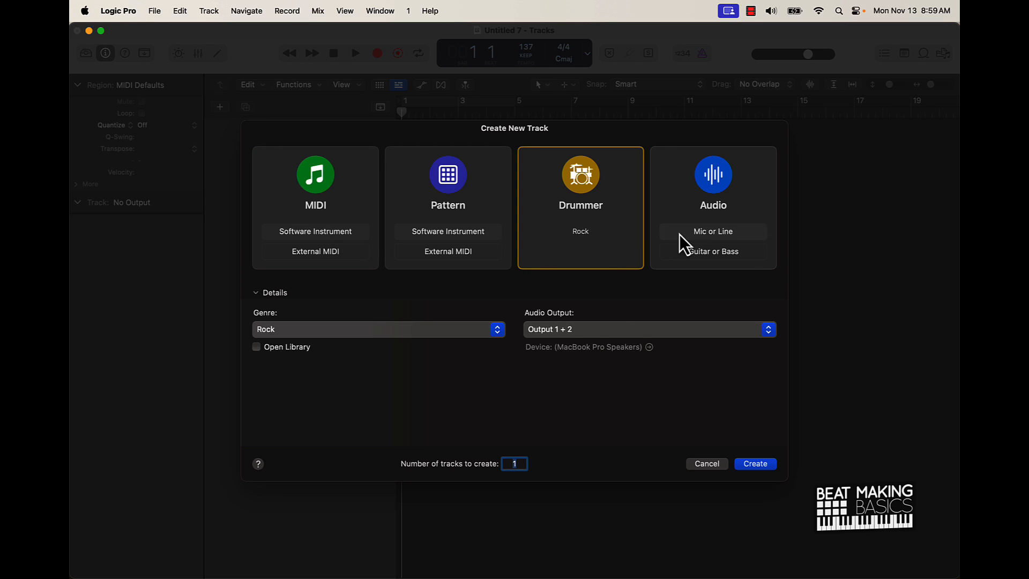
{"action": "mouse_move", "coordinate": [586, 223]}
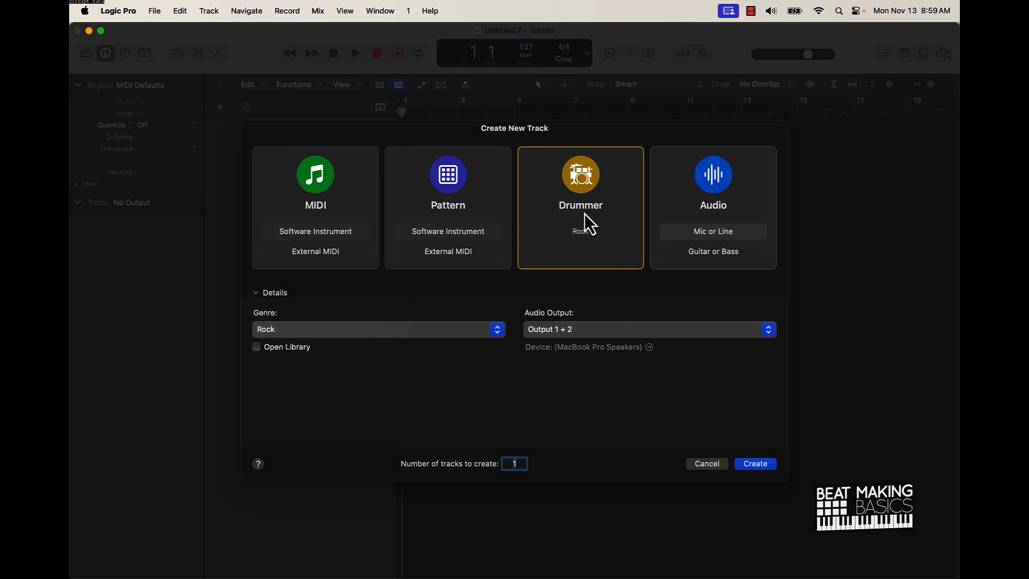
{"action": "mouse_move", "coordinate": [690, 150]}
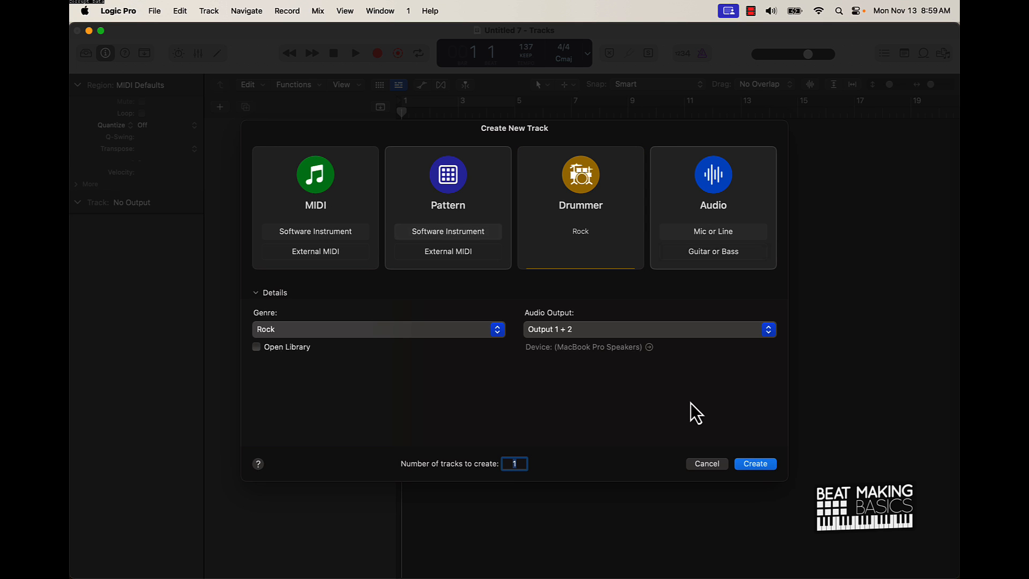
{"action": "left_click", "coordinate": [754, 463]}
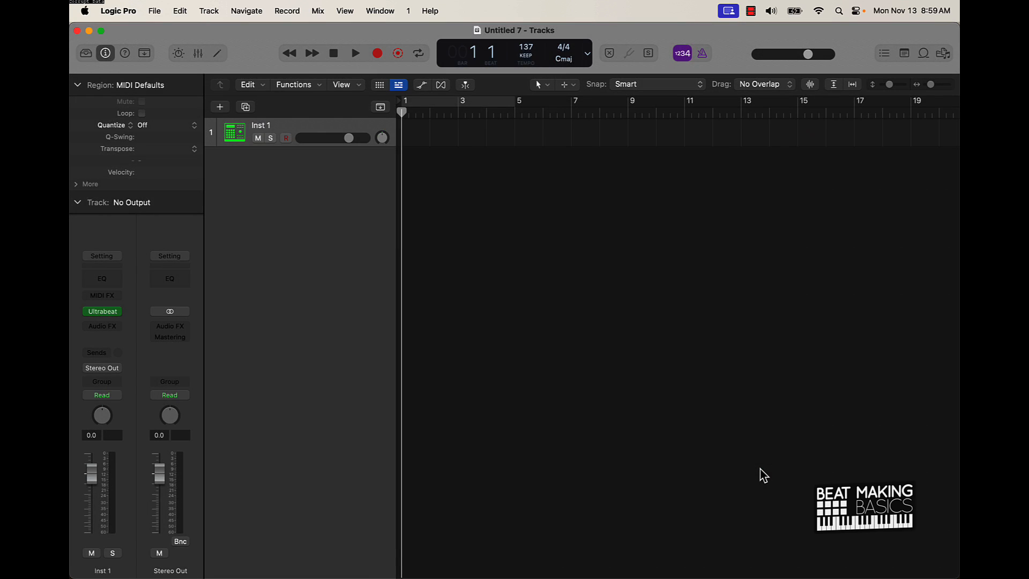
- Replace Ultrabeat with Sample Alchemy on Inst 1 and switch to its Source B
{"action": "left_click", "coordinate": [101, 311]}
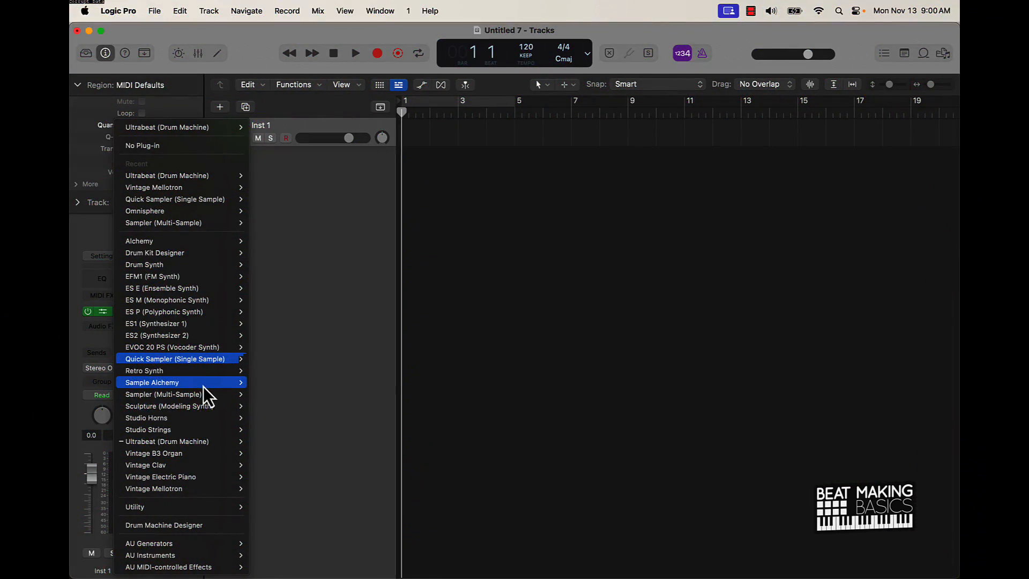
{"action": "mouse_move", "coordinate": [269, 391]}
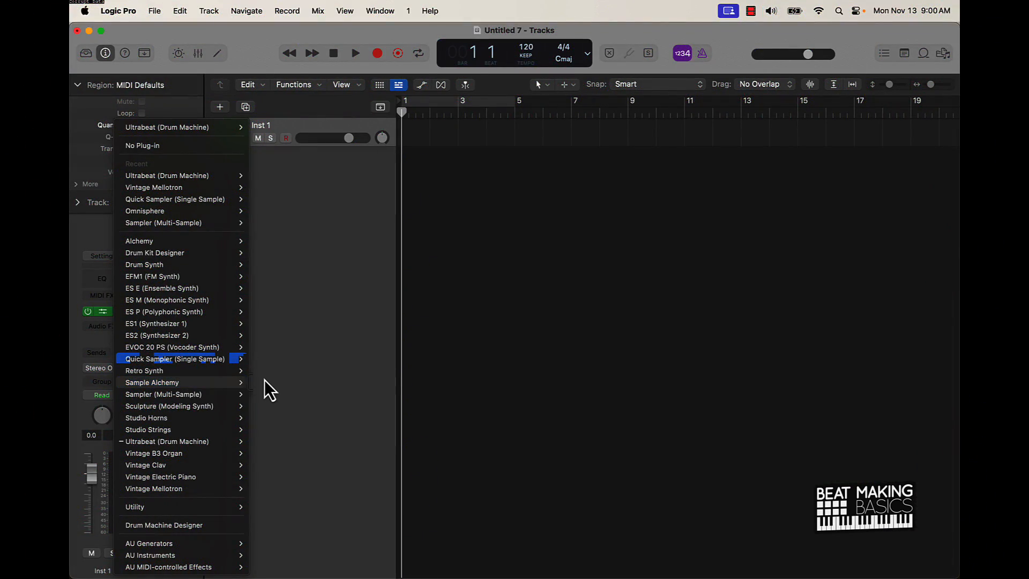
{"action": "left_click", "coordinate": [151, 382]}
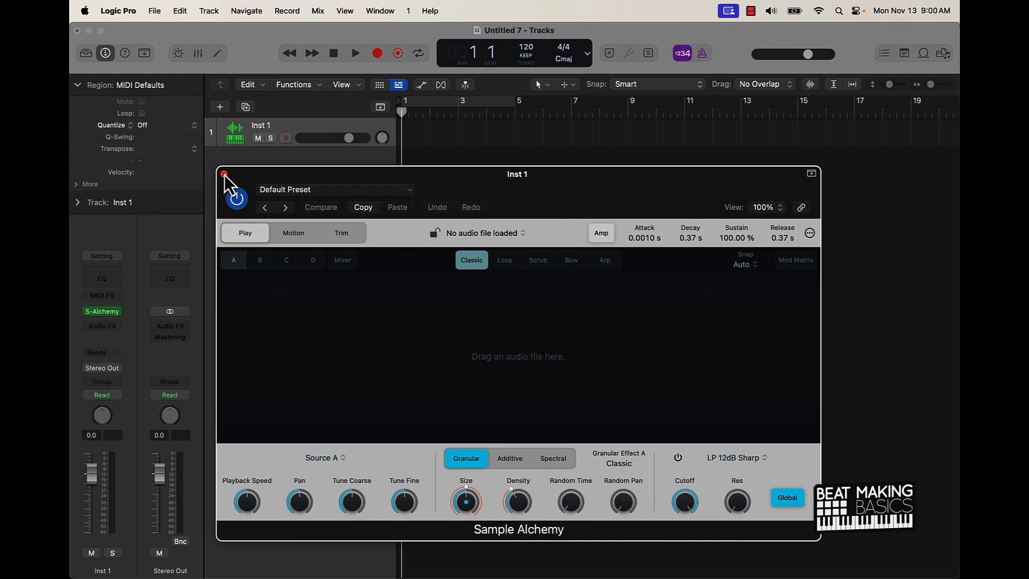
{"action": "mouse_move", "coordinate": [227, 259]}
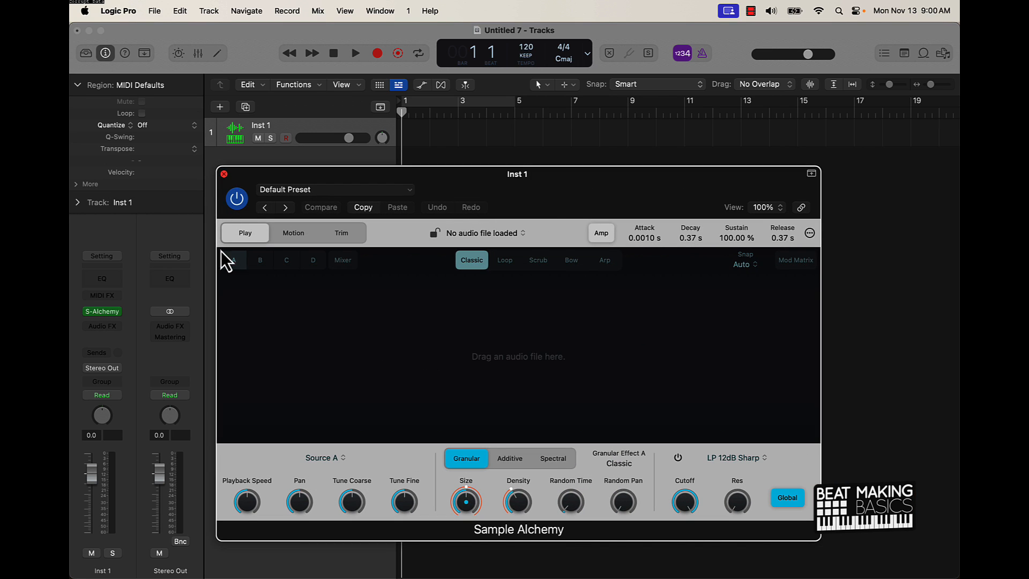
{"action": "left_click", "coordinate": [259, 259]}
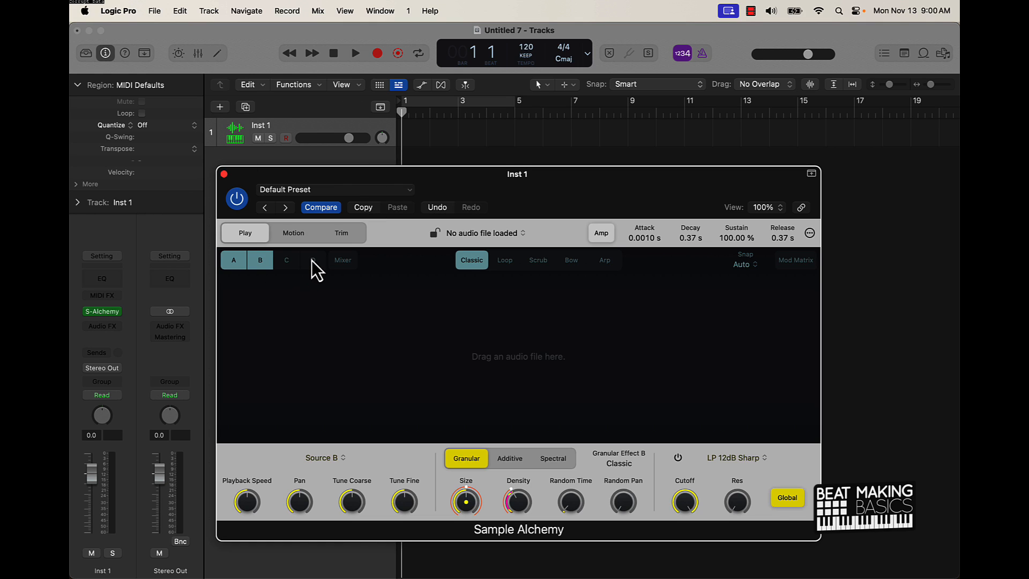
{"action": "left_click", "coordinate": [312, 260]}
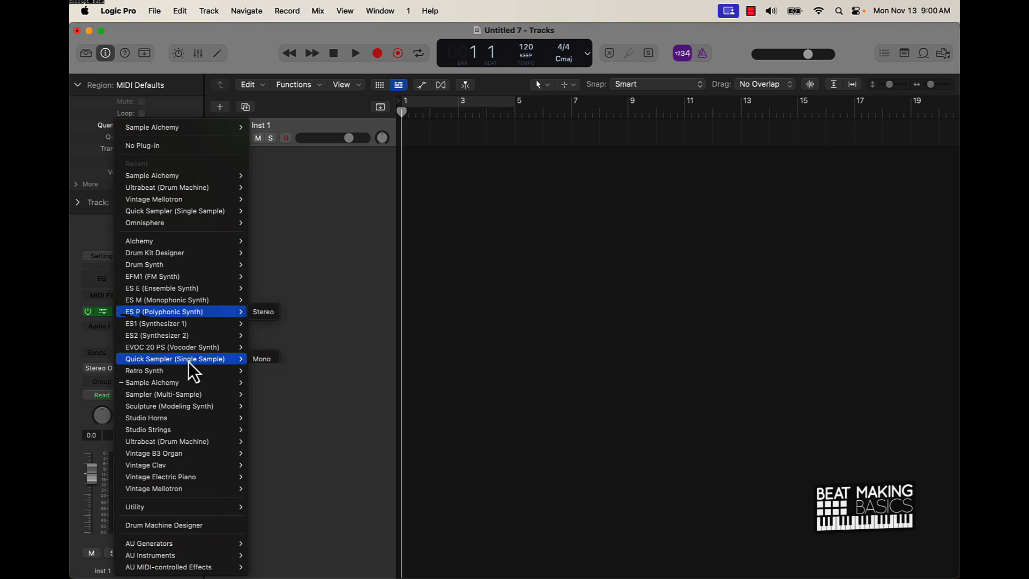
{"action": "mouse_move", "coordinate": [197, 406]}
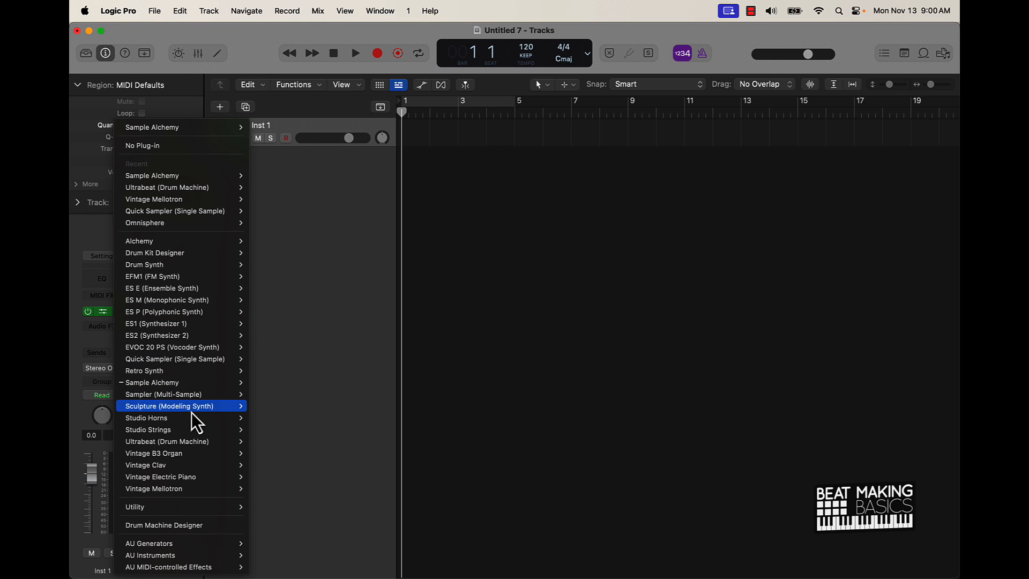
{"action": "mouse_move", "coordinate": [180, 393]}
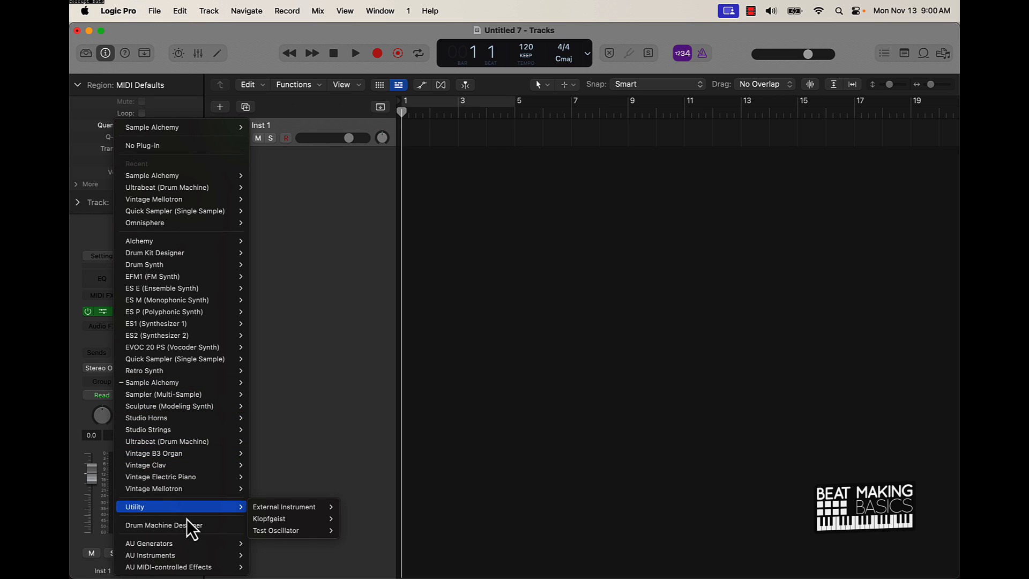
{"action": "mouse_move", "coordinate": [175, 211]}
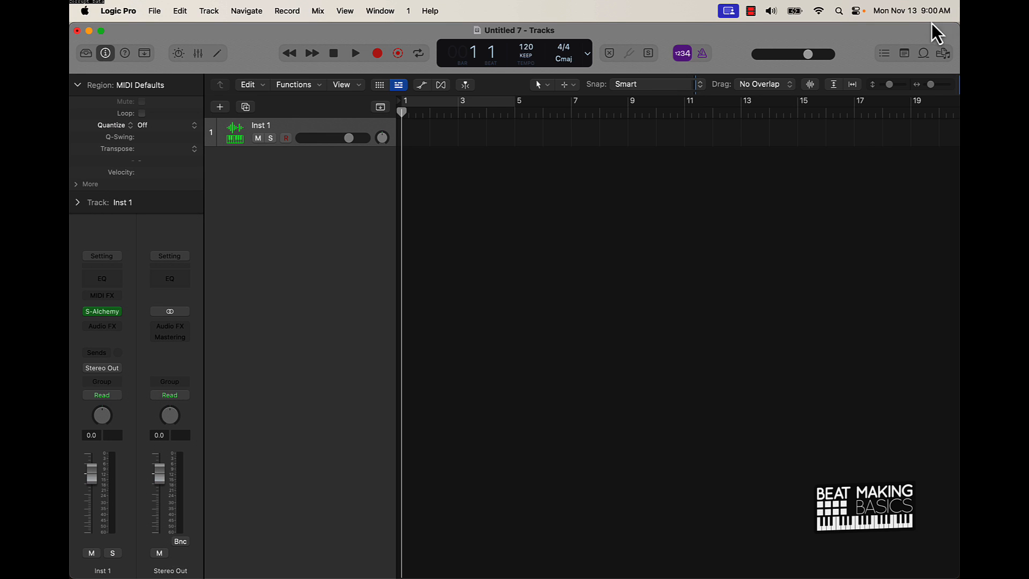
- Show the Apple Loops browser beside the tracks area
{"action": "left_click", "coordinate": [923, 54]}
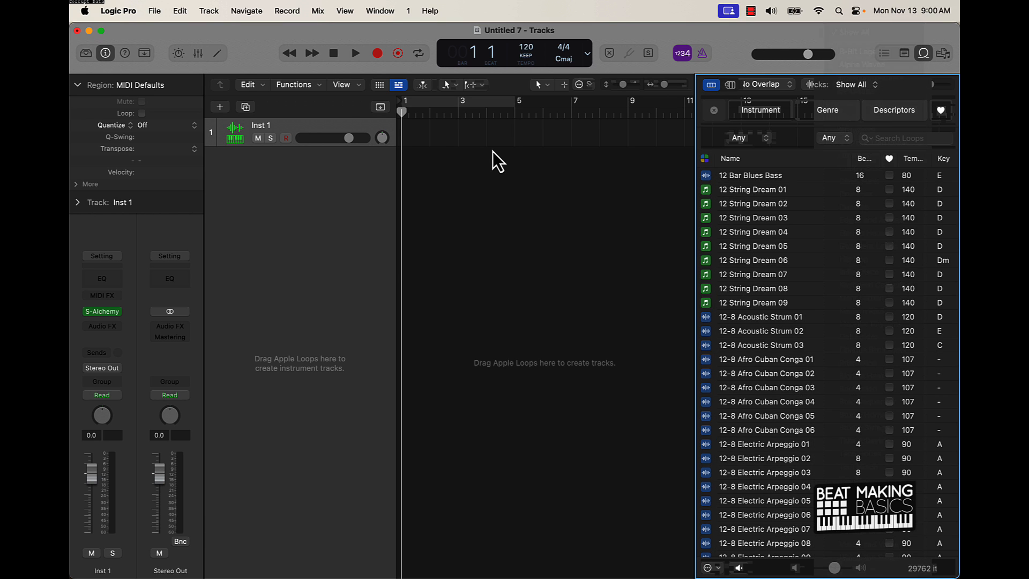
{"action": "mouse_move", "coordinate": [505, 399]}
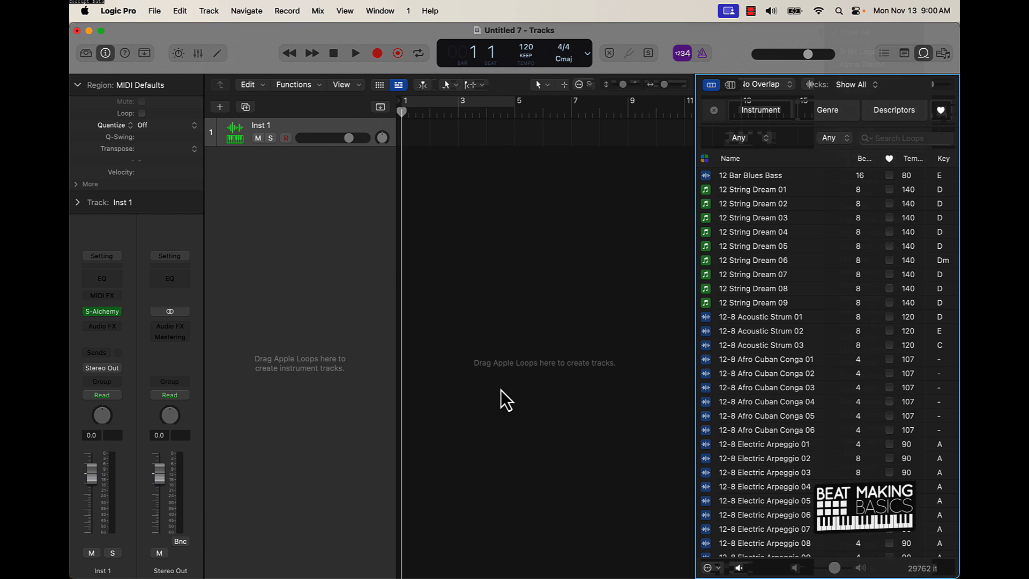
{"action": "mouse_move", "coordinate": [537, 347]}
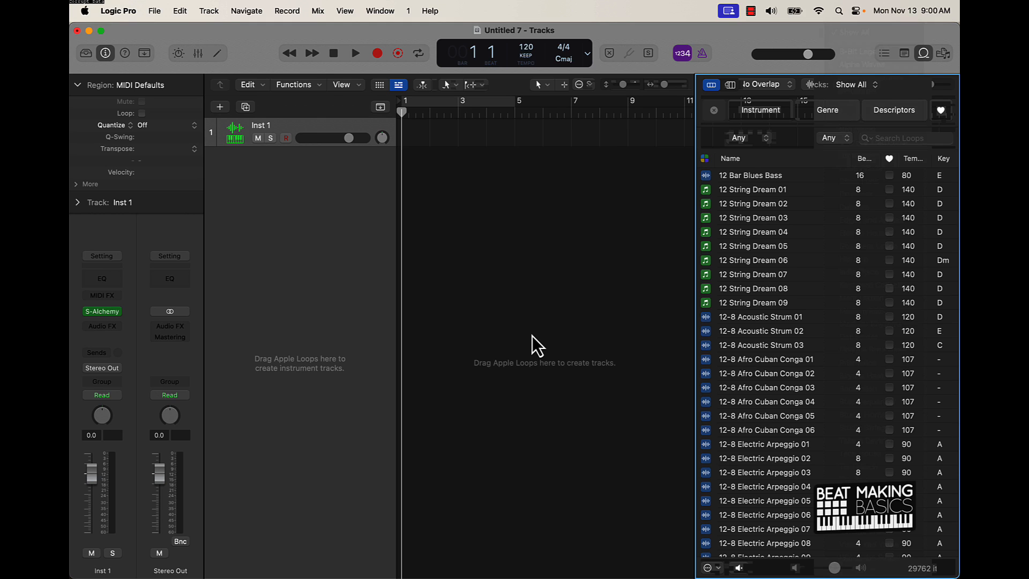
- Hide the Apple Loops browser again
{"action": "left_click", "coordinate": [923, 54]}
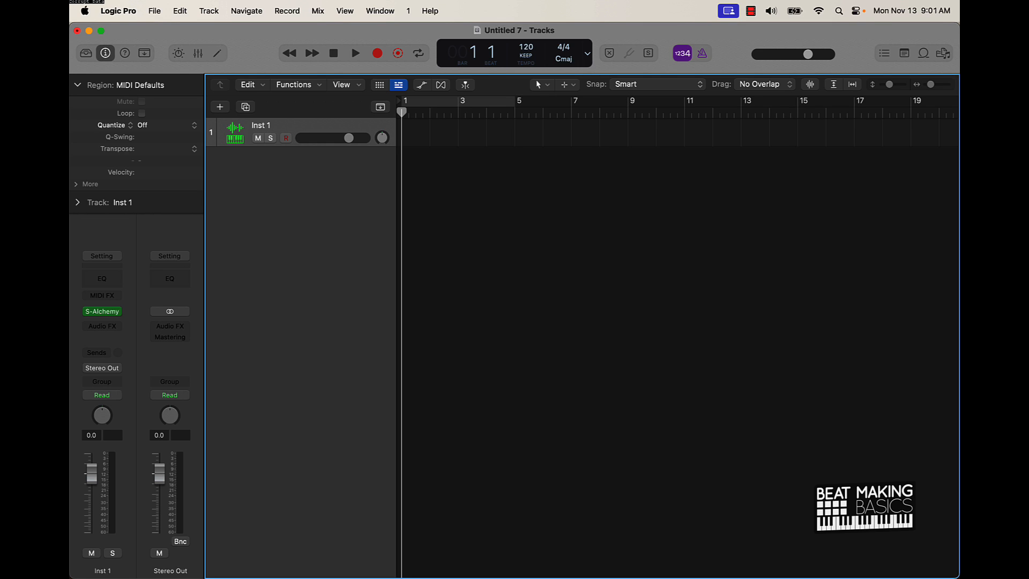
{"action": "mouse_move", "coordinate": [559, 209]}
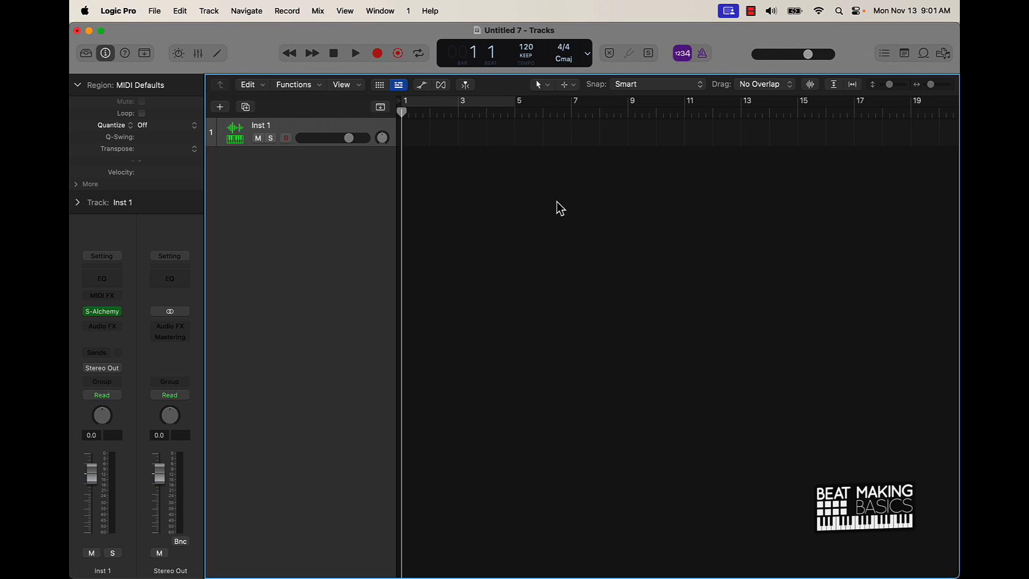